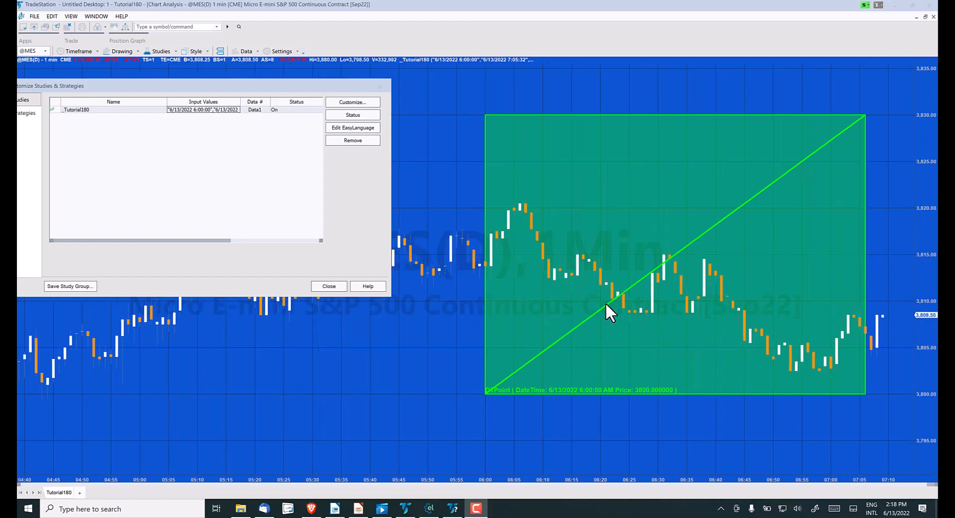
mouse_move(806, 160)
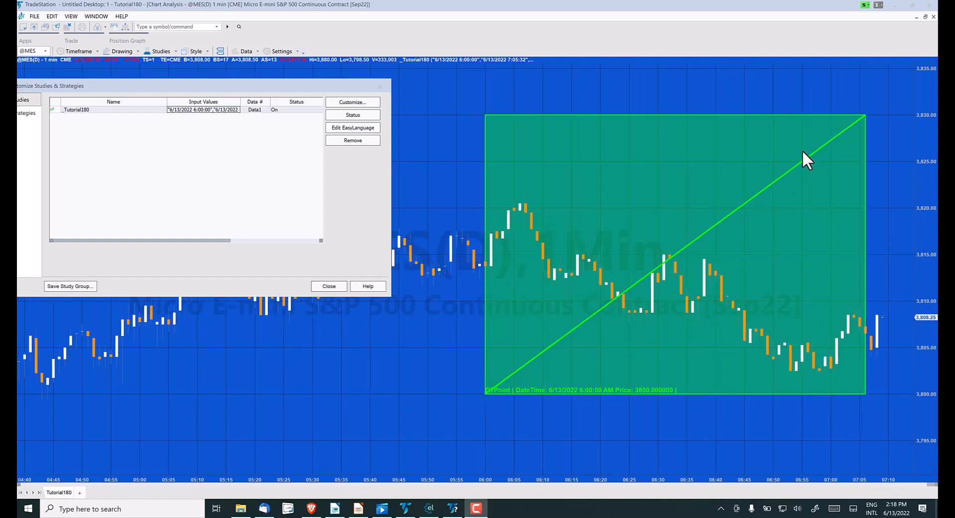
mouse_move(609, 413)
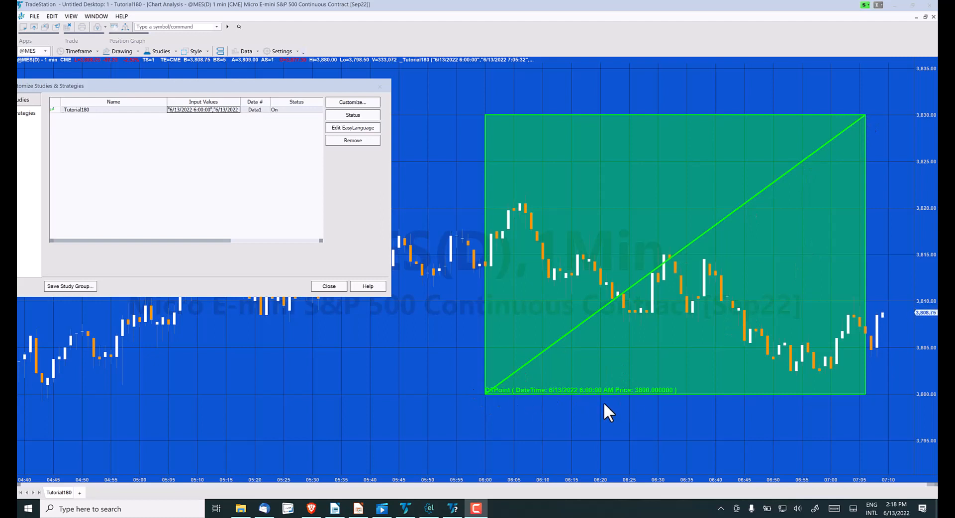
mouse_move(669, 299)
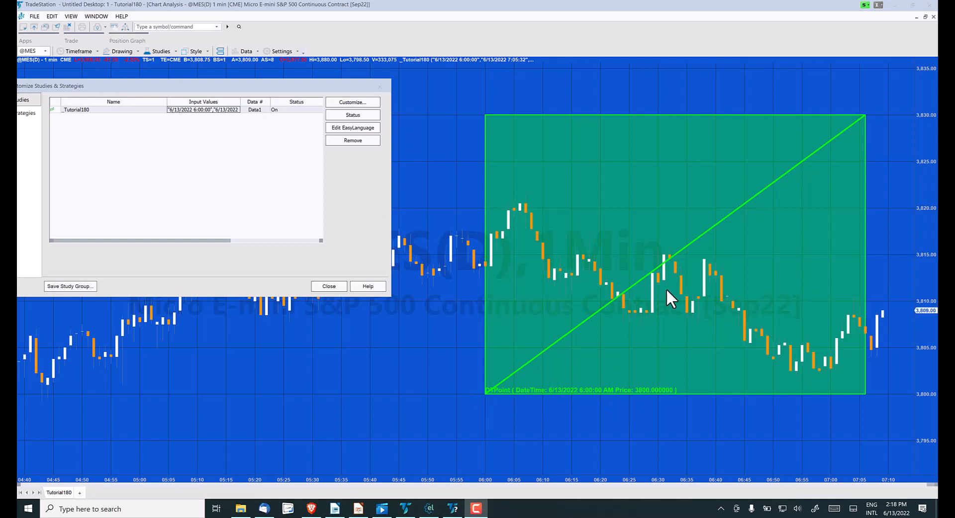
mouse_move(493, 407)
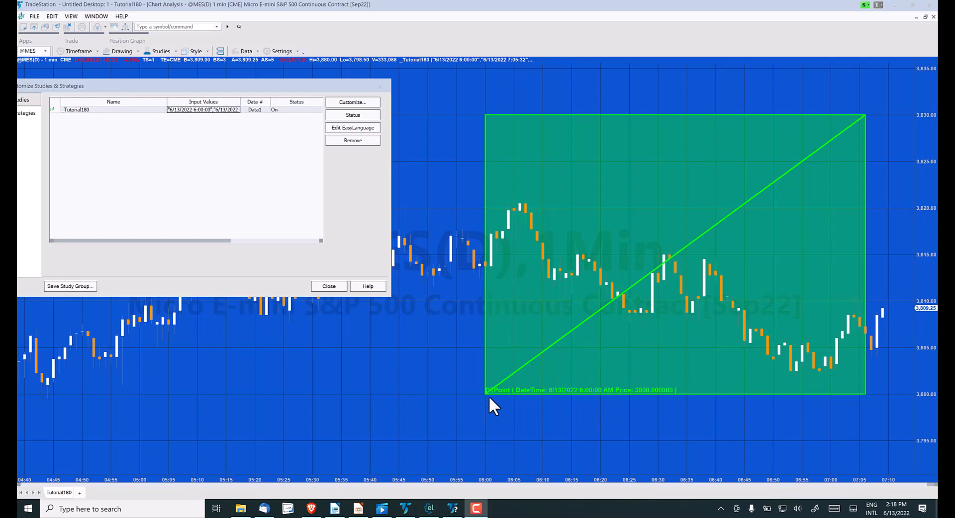
Set the _Tutorial180 LineEnd to 6/13/2022 7:20 and LineColor to violet.
click(352, 101)
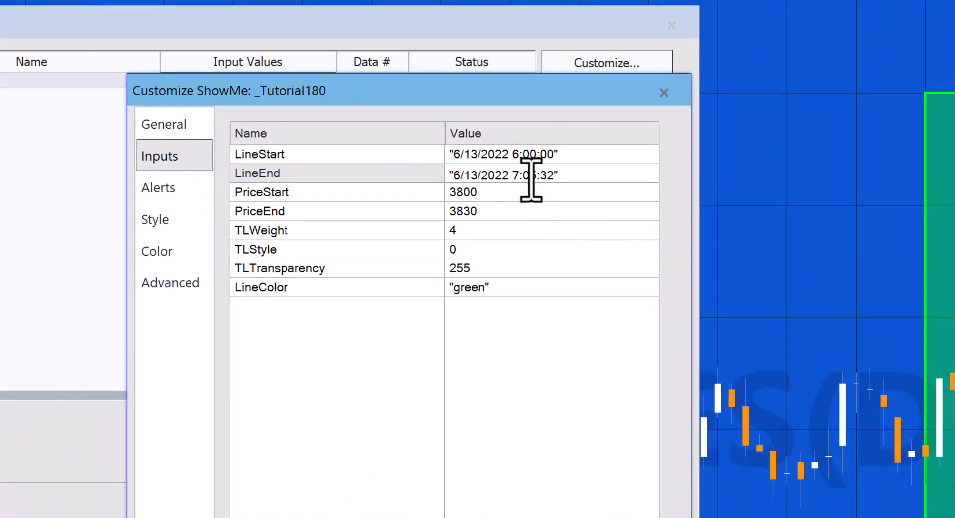
mouse_move(569, 225)
text(2)
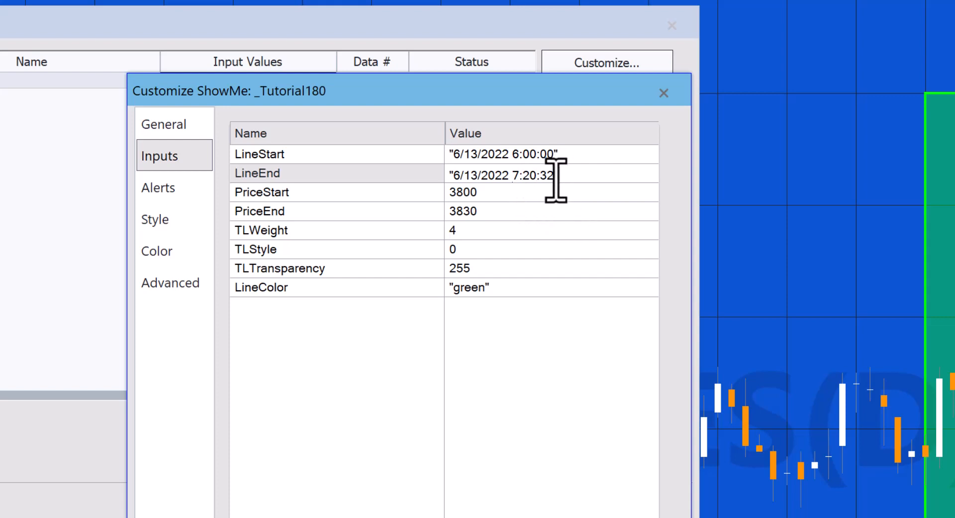
key(Backspace)
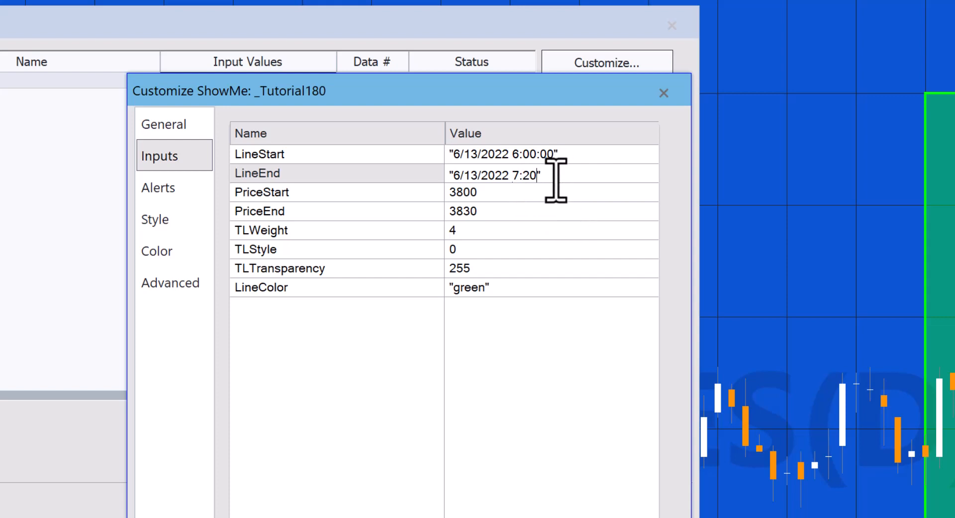
mouse_move(493, 299)
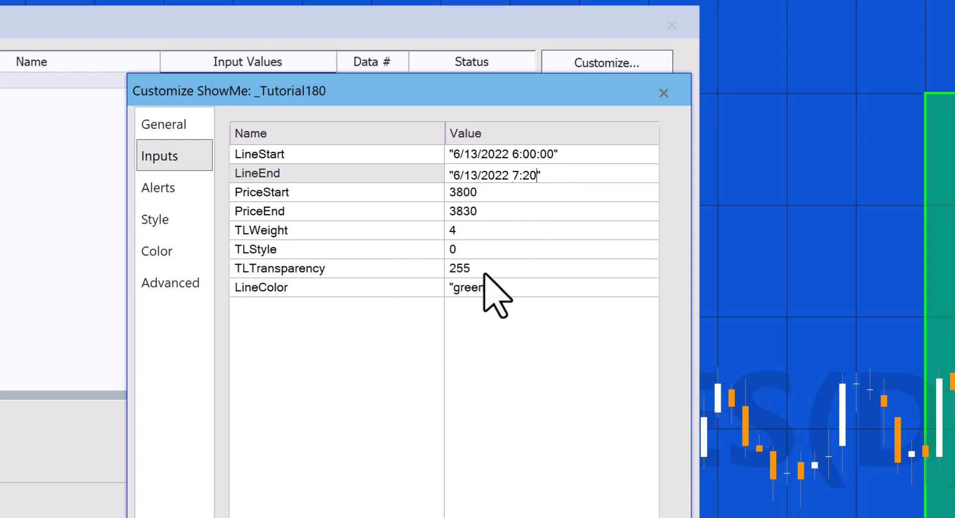
double_click(467, 287)
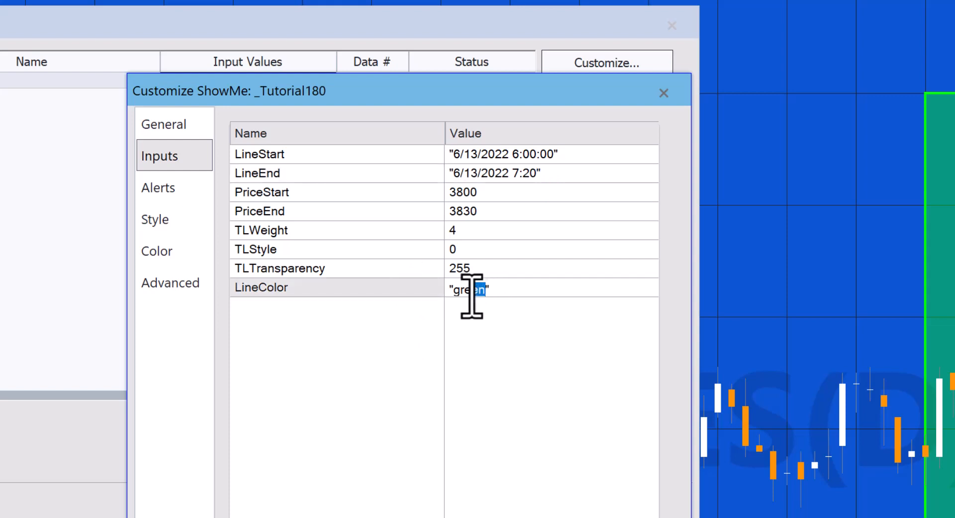
text(violet")
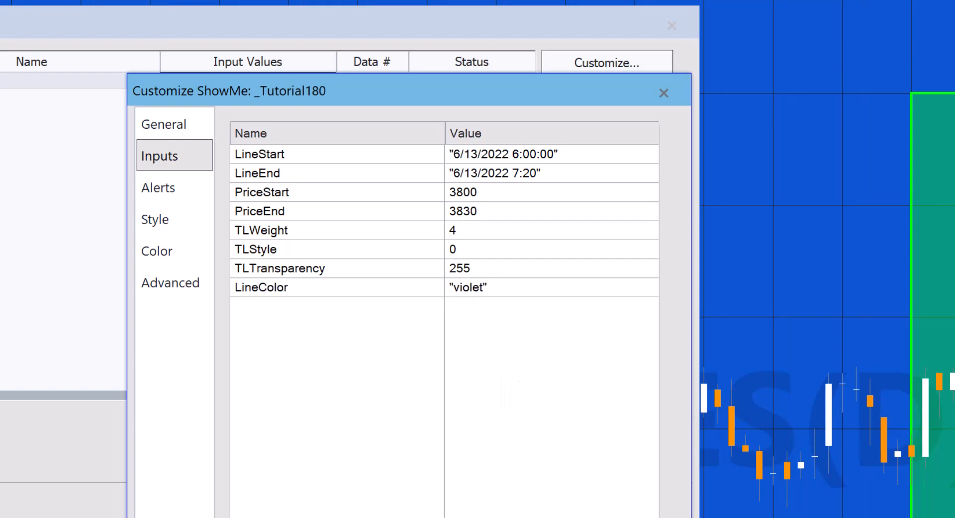
click(663, 92)
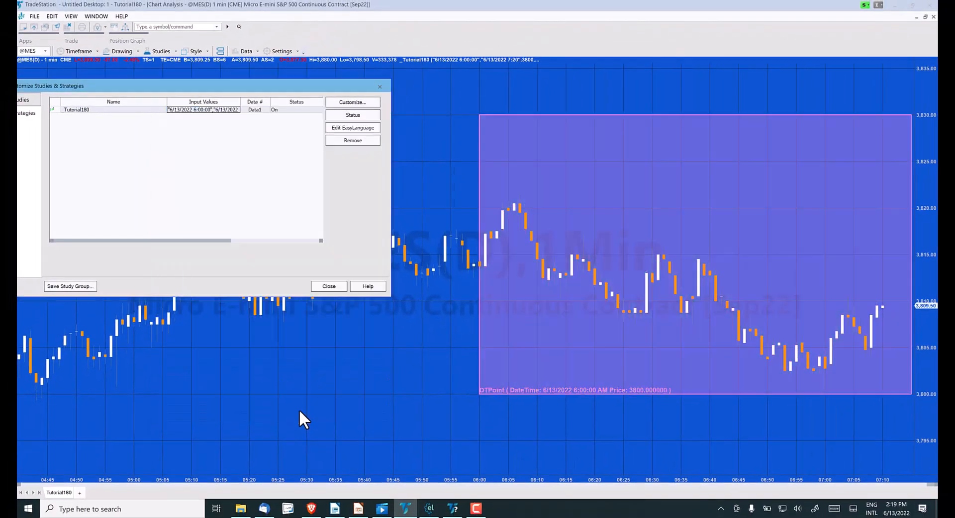
mouse_move(901, 410)
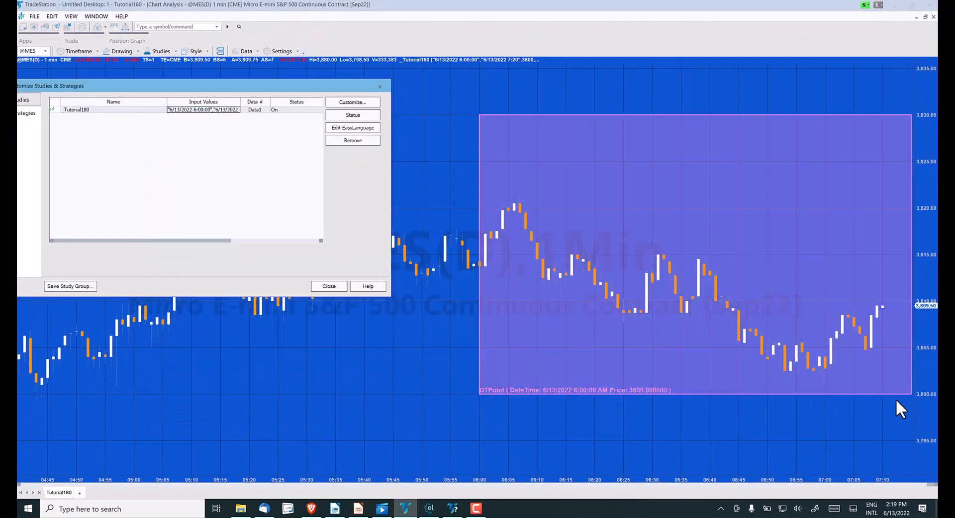
Close the Customize Studies & Strategies dialog to reveal the violet 6:00–7:20 rectangle.
click(328, 286)
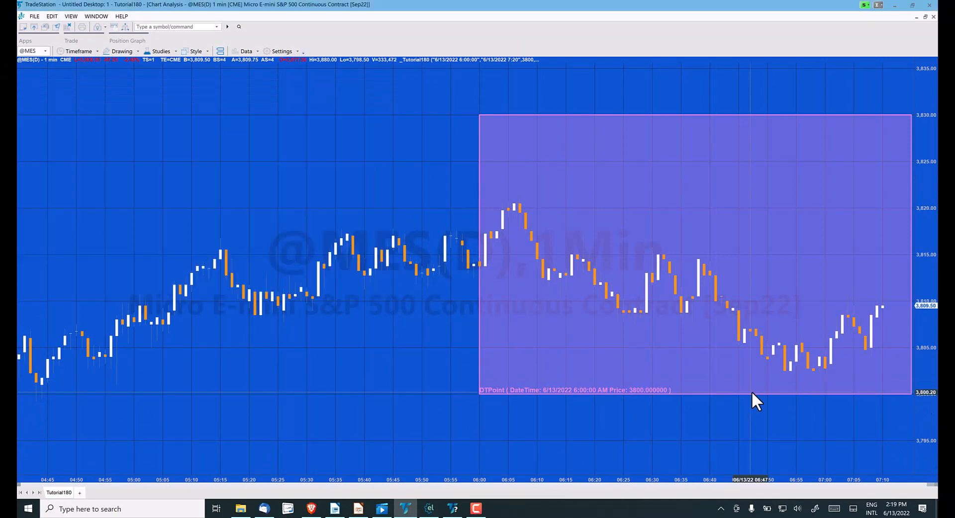
mouse_move(916, 423)
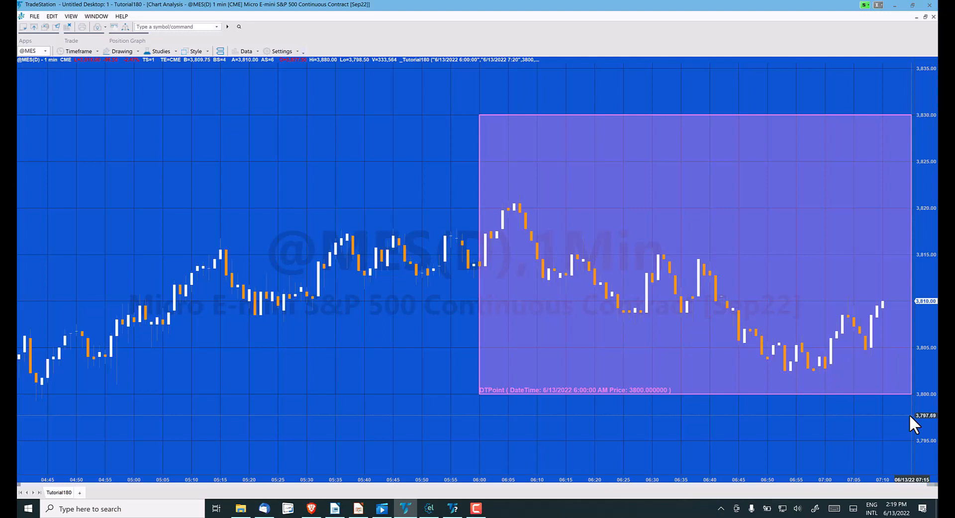
mouse_move(529, 380)
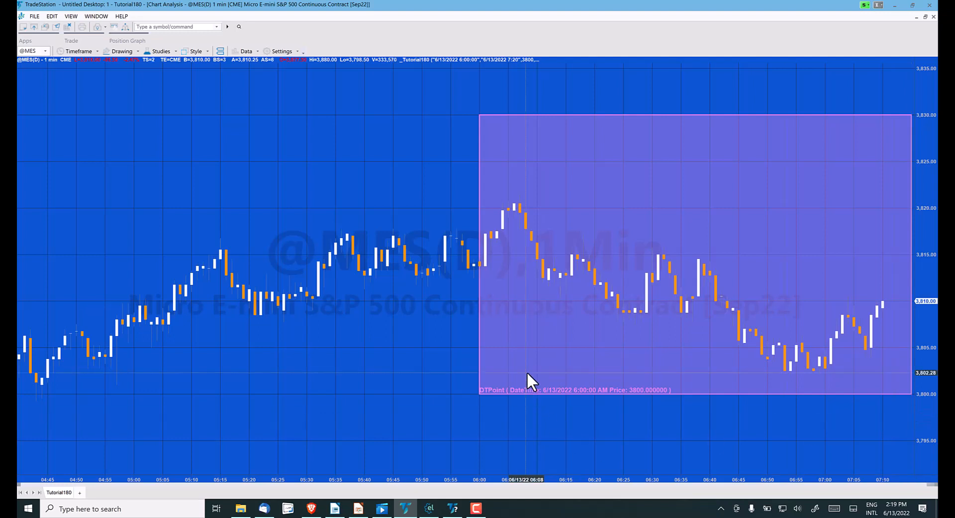
mouse_move(484, 402)
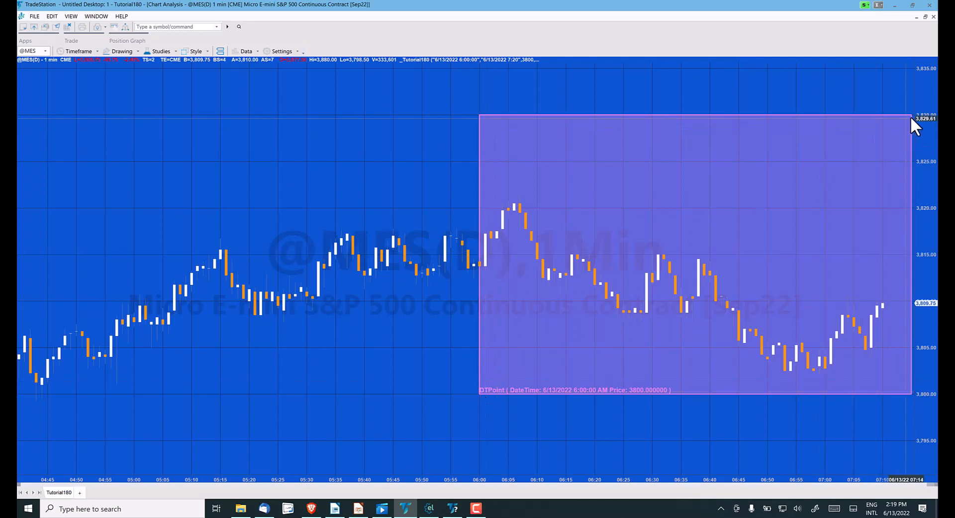
mouse_move(911, 133)
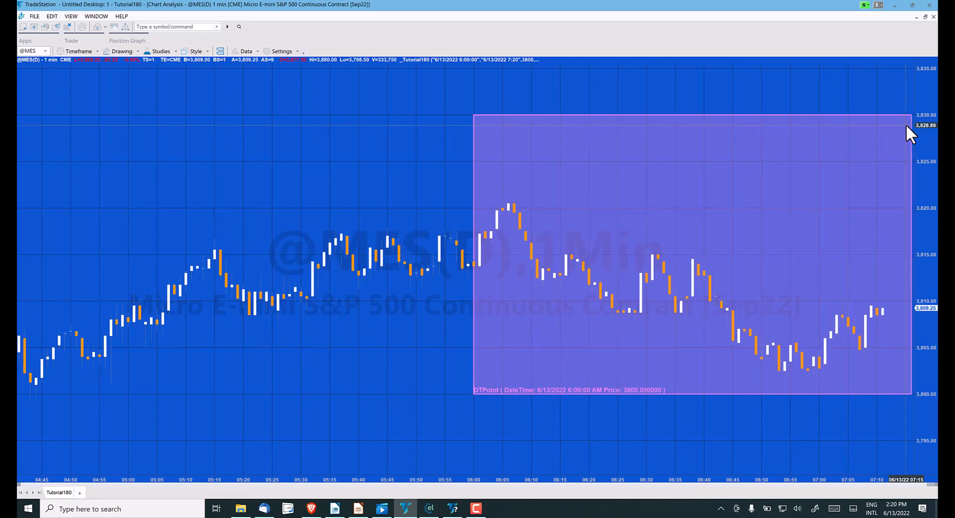
mouse_move(904, 463)
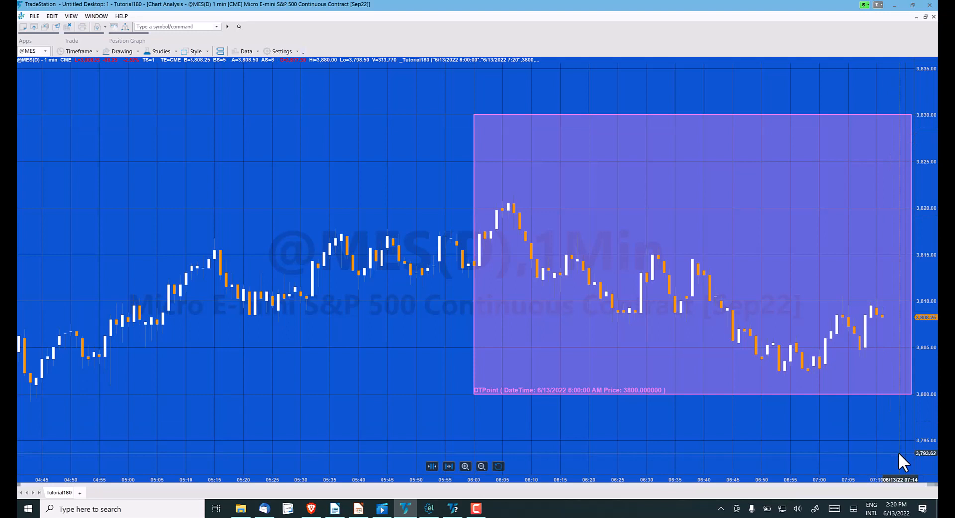
mouse_move(913, 335)
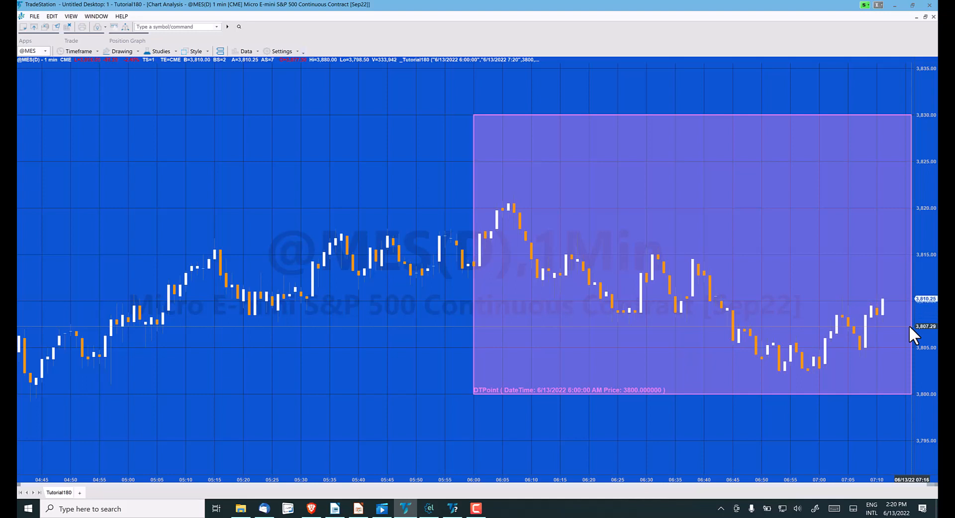
mouse_move(506, 366)
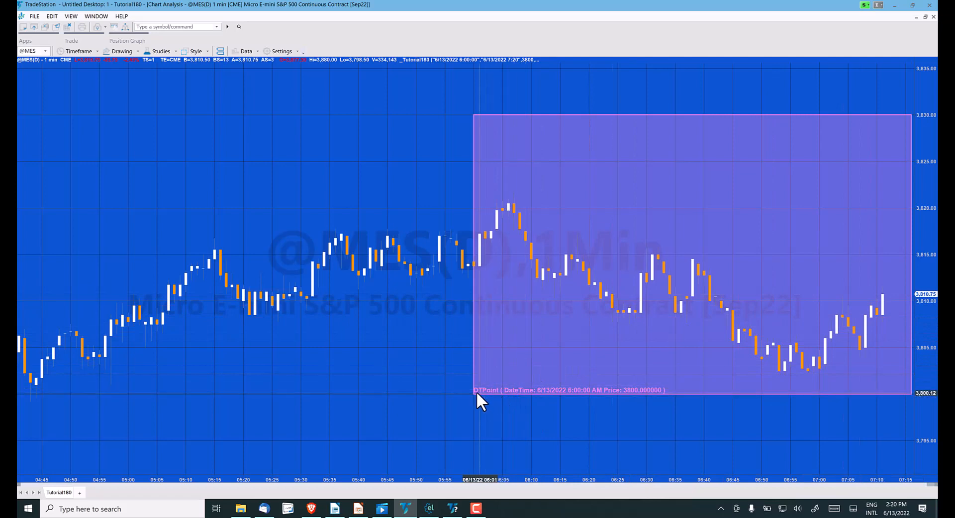
mouse_move(534, 369)
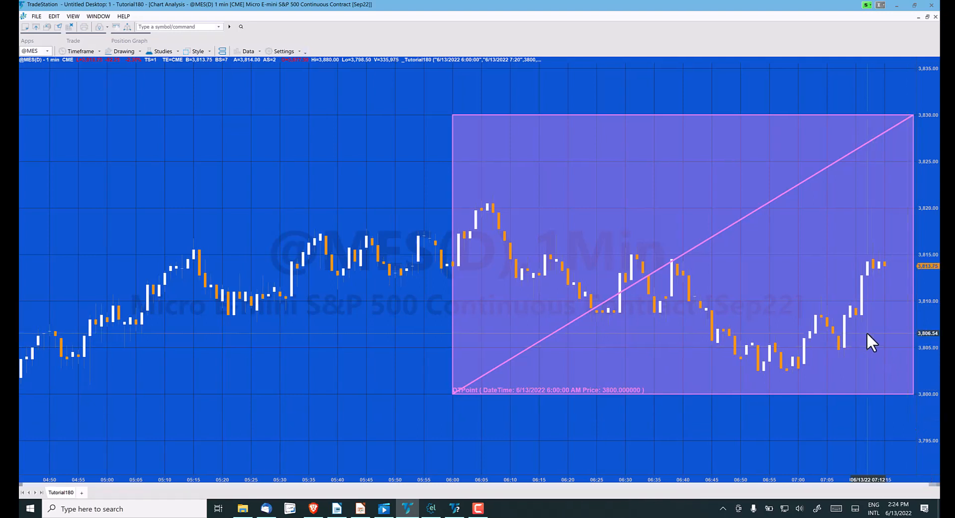
mouse_move(578, 307)
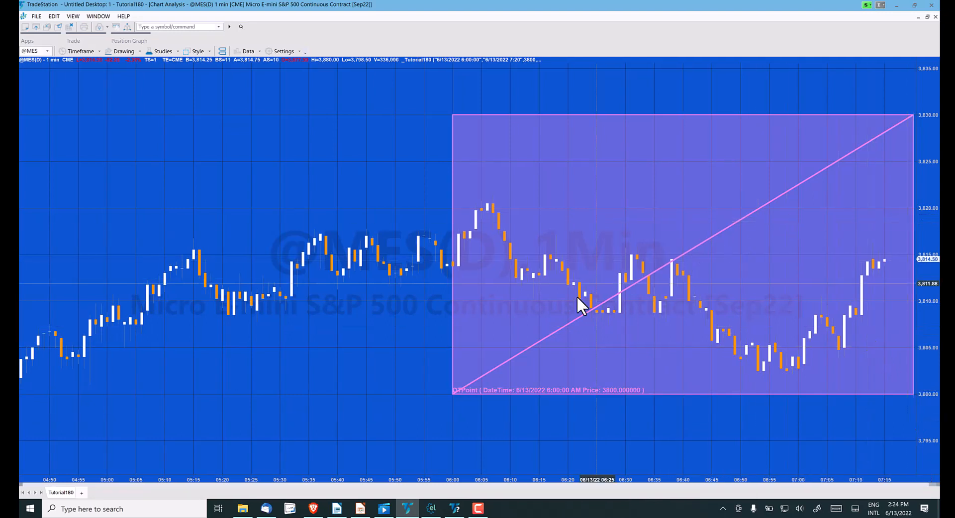
mouse_move(460, 398)
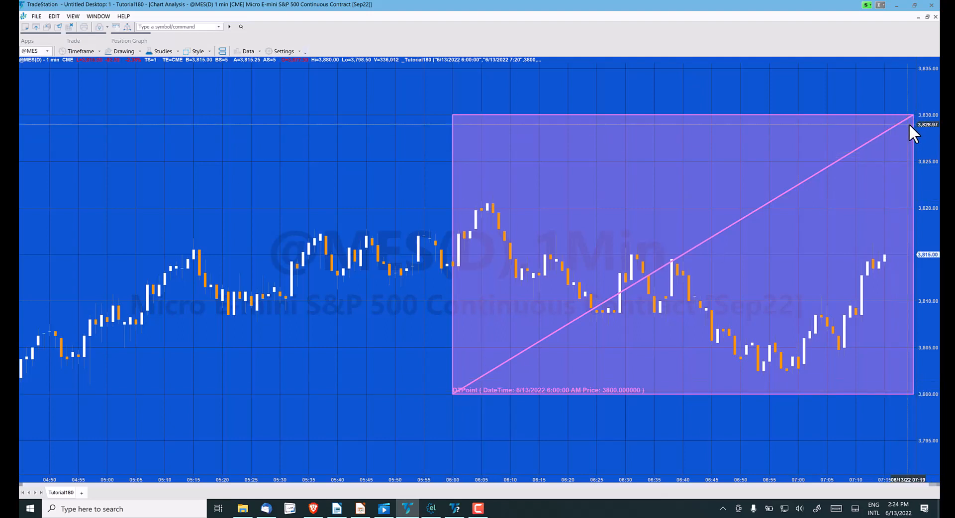
mouse_move(527, 450)
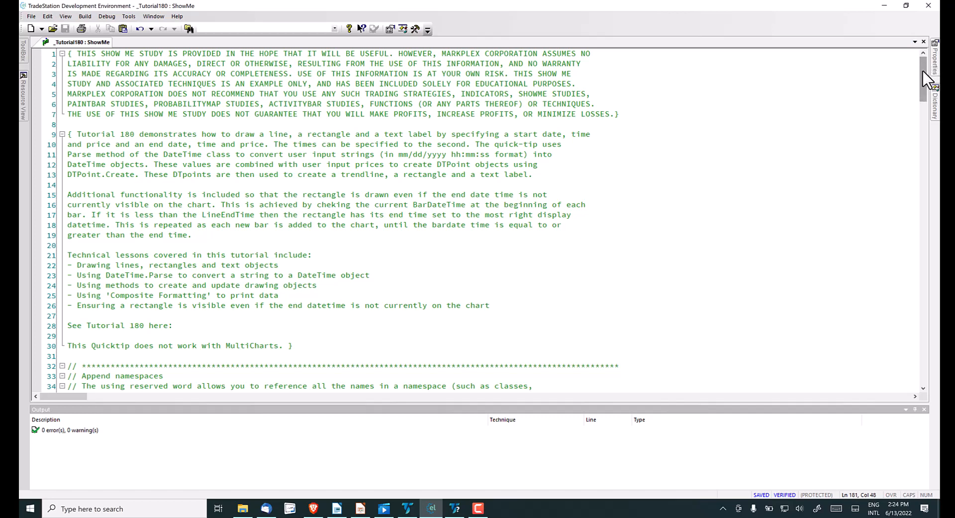
Scroll through the _Tutorial180 trendline, rectangle and update-method code sections.
scroll(down, 3)
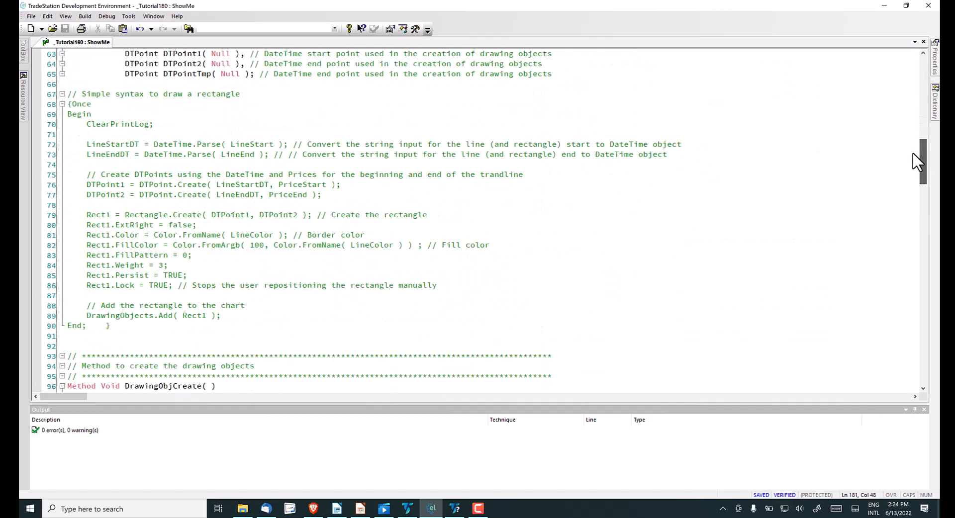
scroll(down, 3)
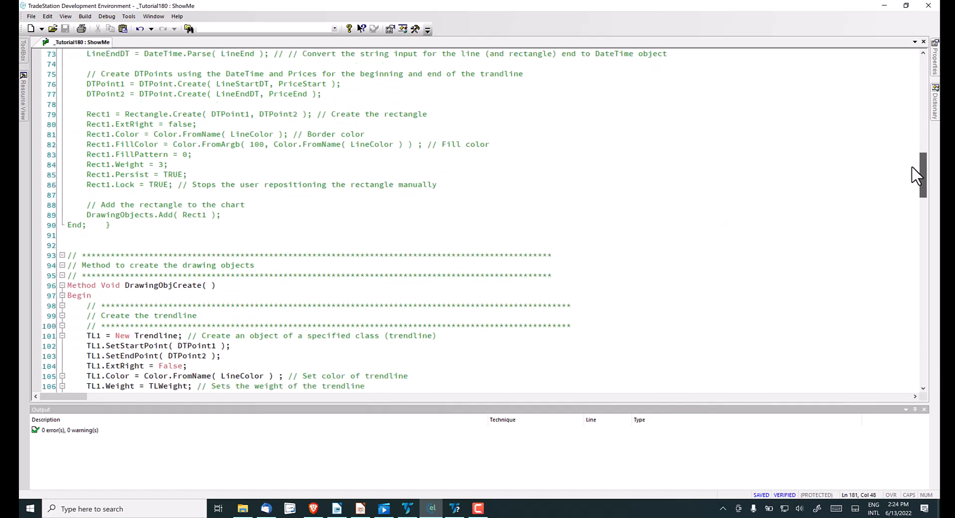
scroll(down, 3)
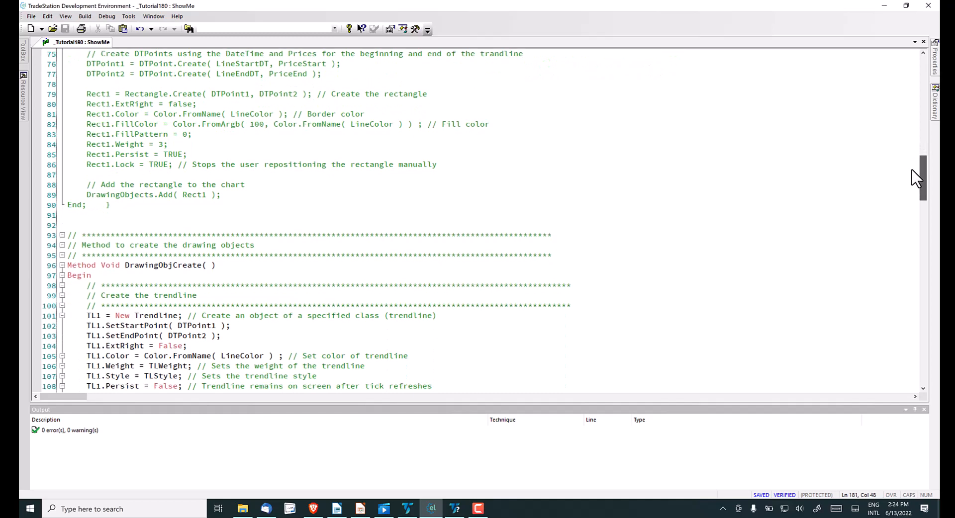
scroll(down, 3)
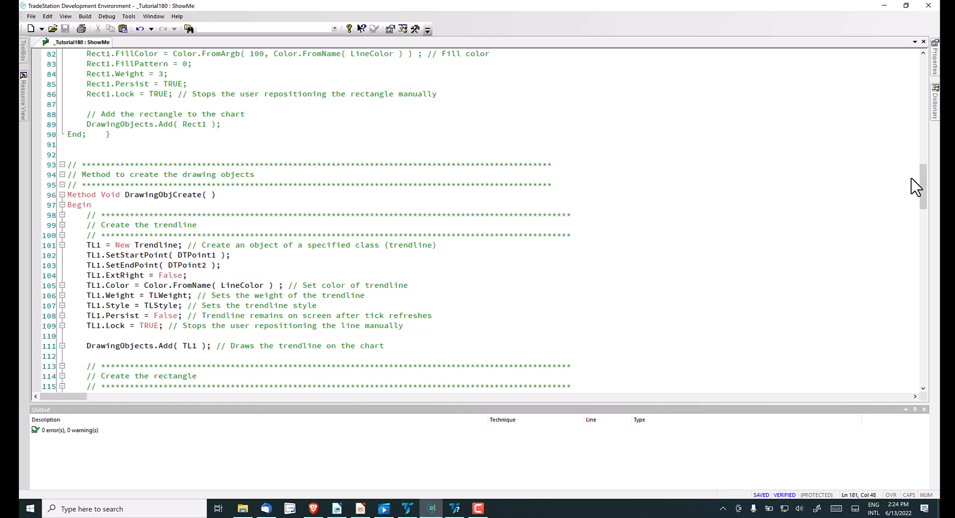
scroll(down, 3)
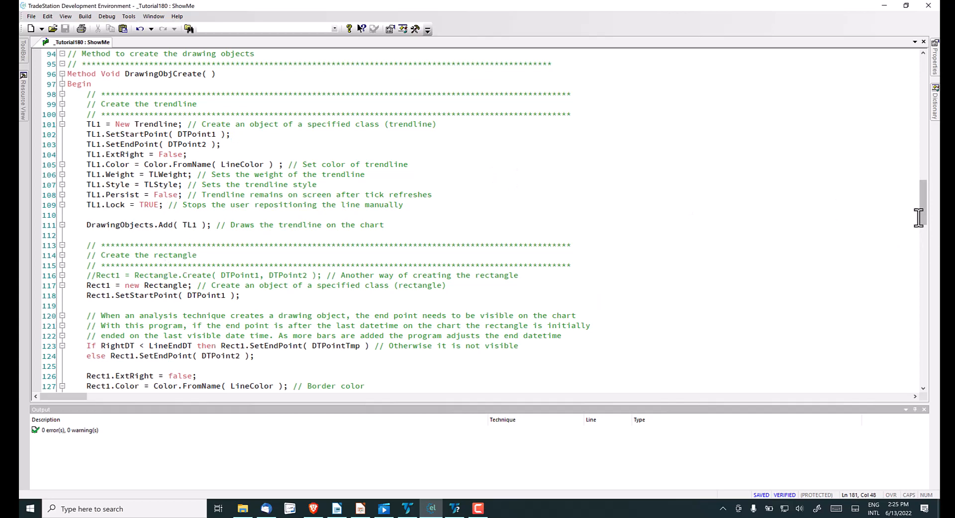
scroll(up, 3)
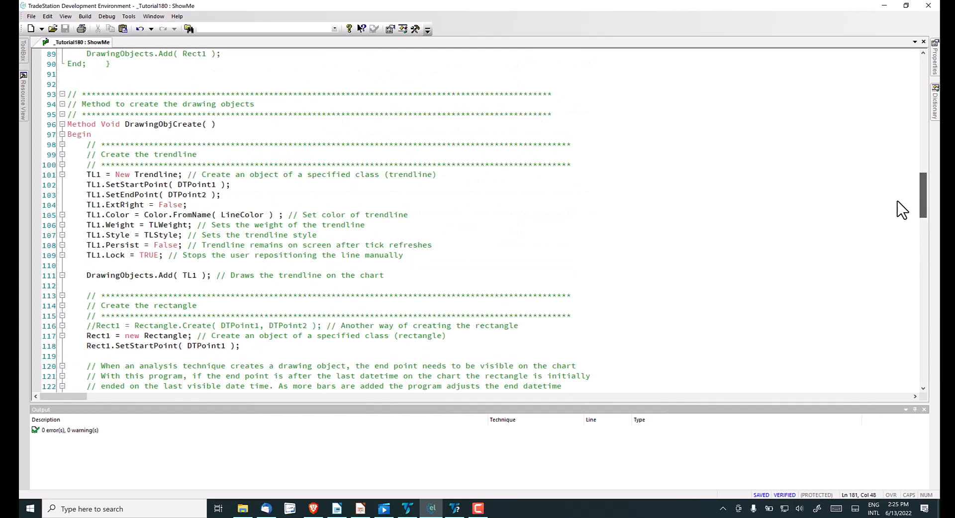
scroll(down, 3)
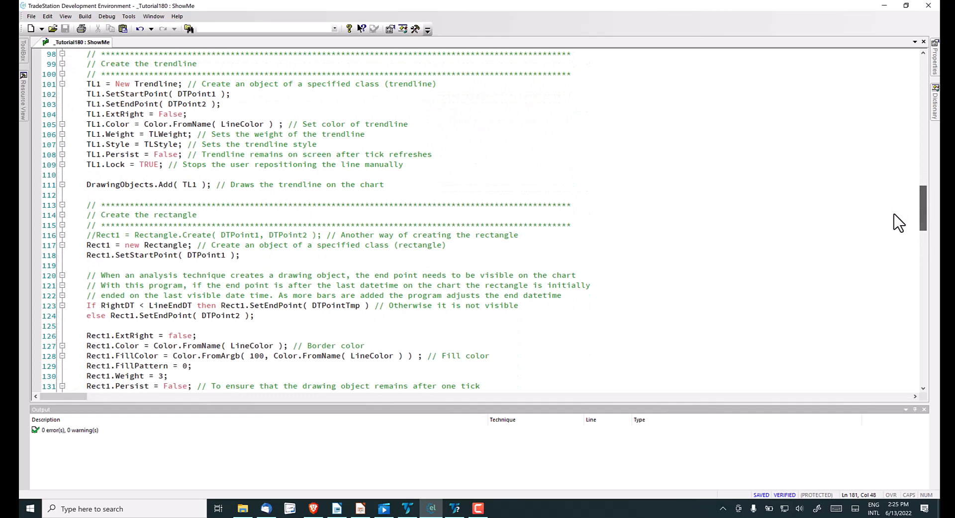
mouse_move(539, 280)
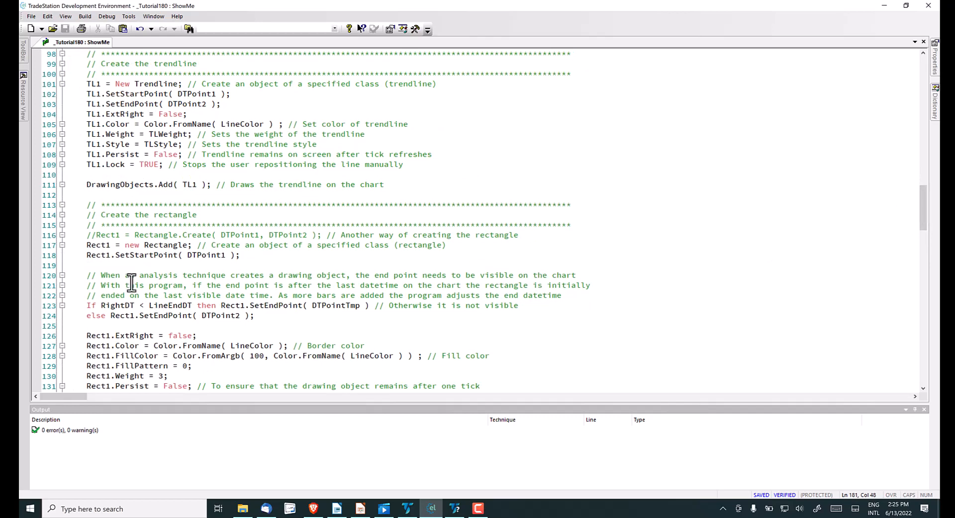
mouse_move(136, 319)
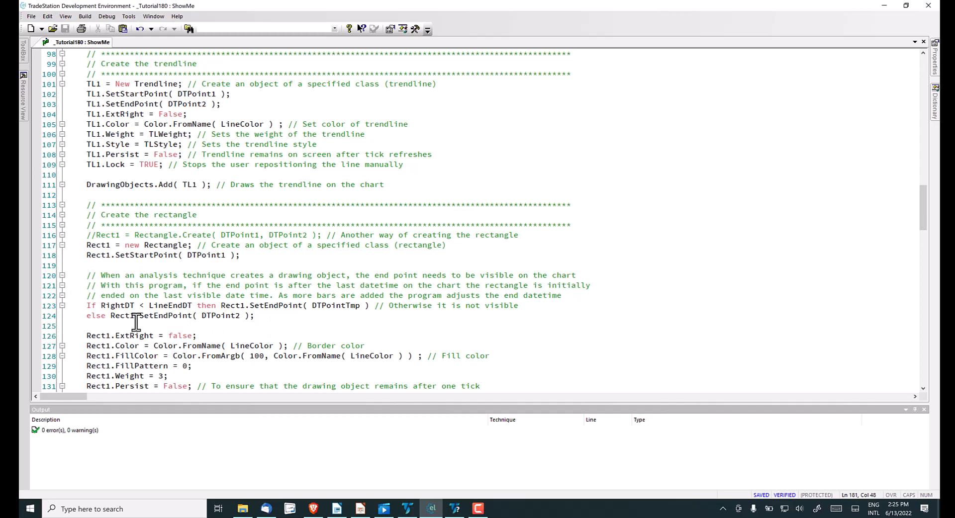
mouse_move(163, 315)
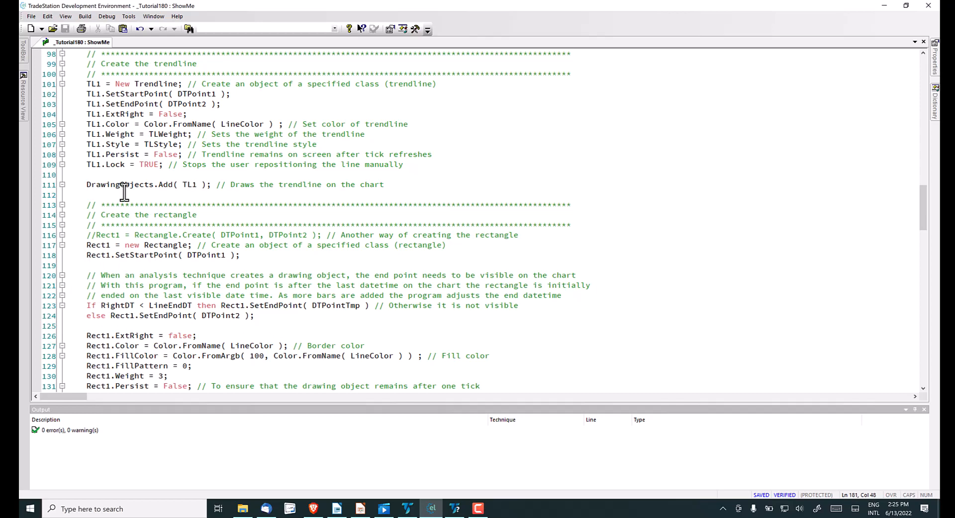
mouse_move(176, 125)
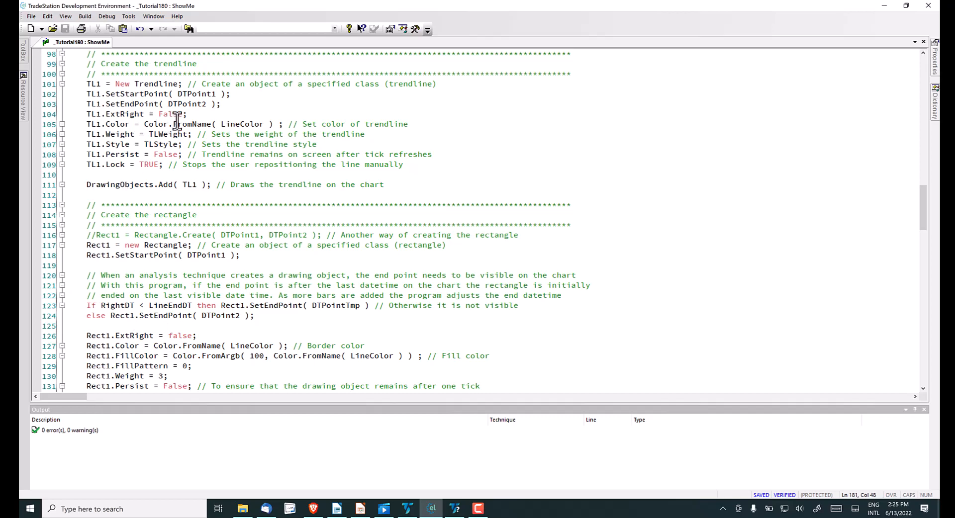
mouse_move(929, 215)
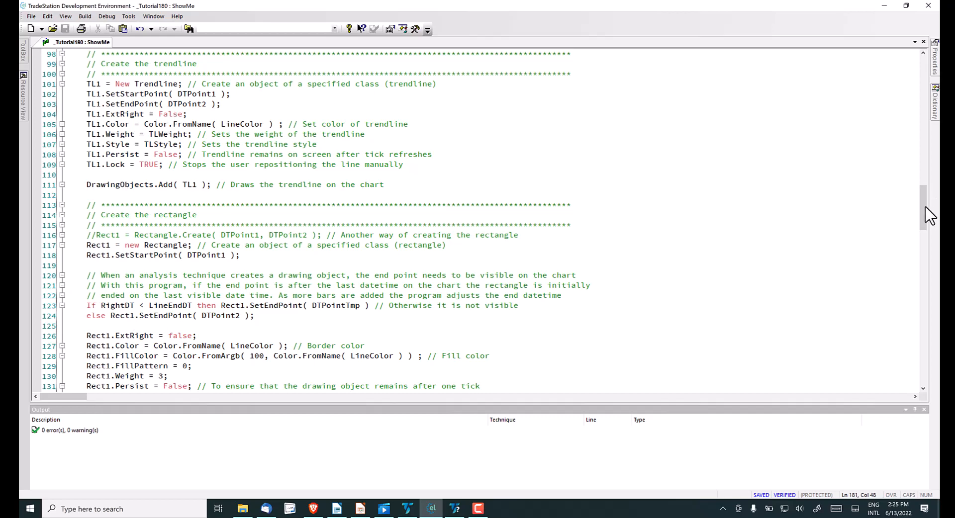
scroll(down, 3)
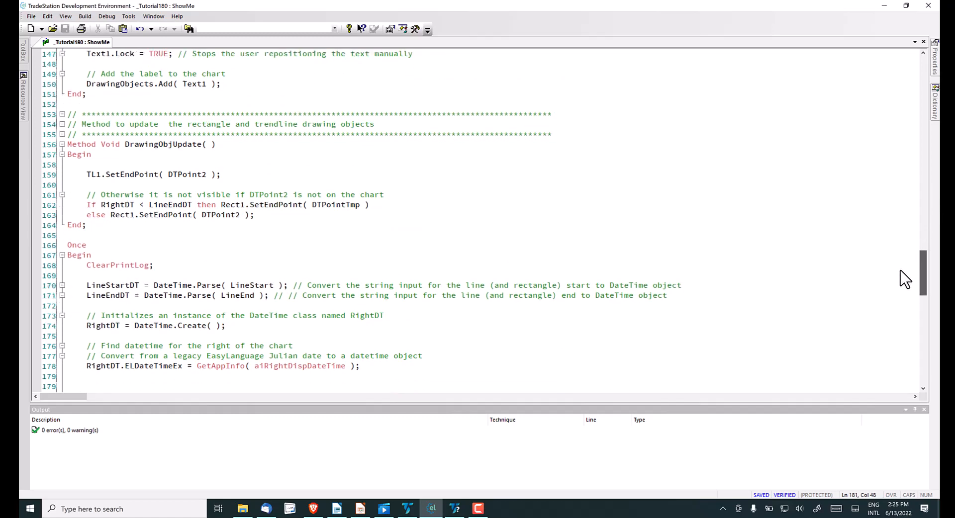
Scroll to the Once block (lines 166–191) with DTPoint creation and DrawingObjCreate.
scroll(down, 3)
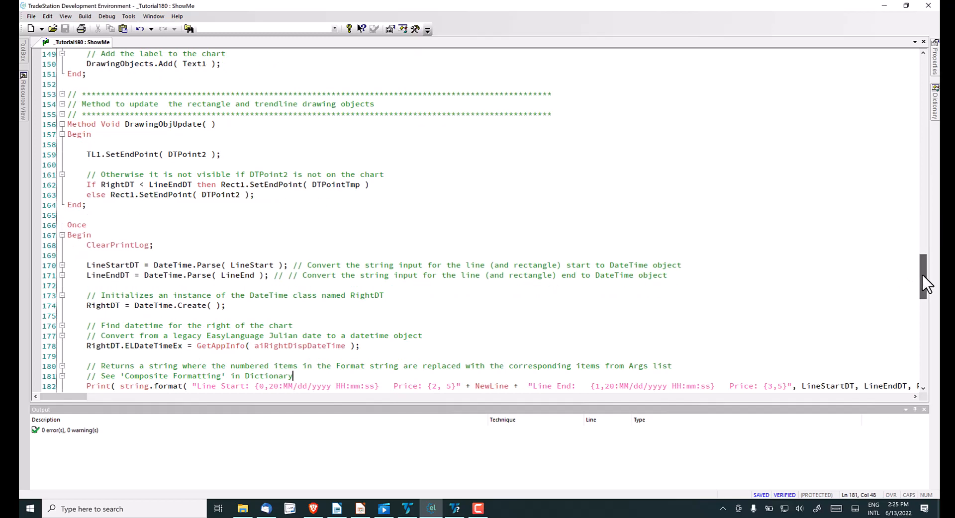
scroll(down, 3)
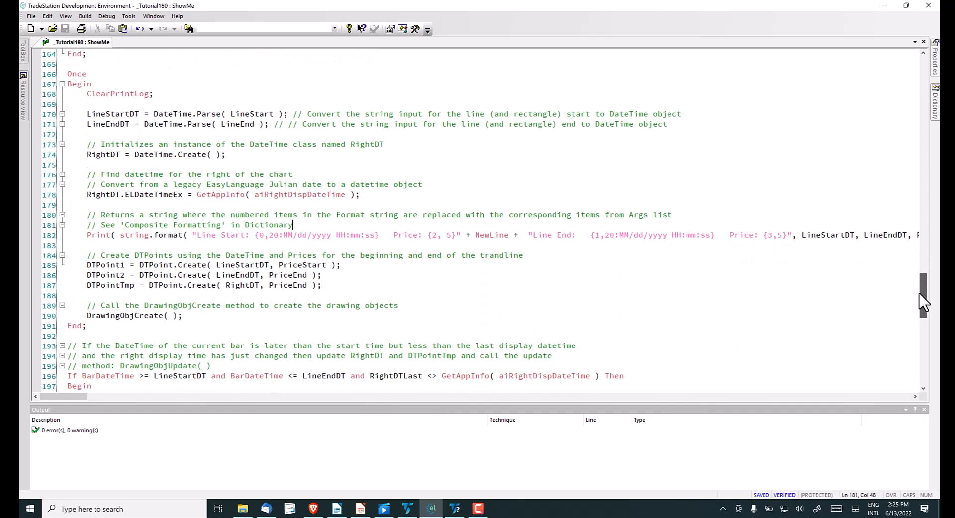
mouse_move(333, 185)
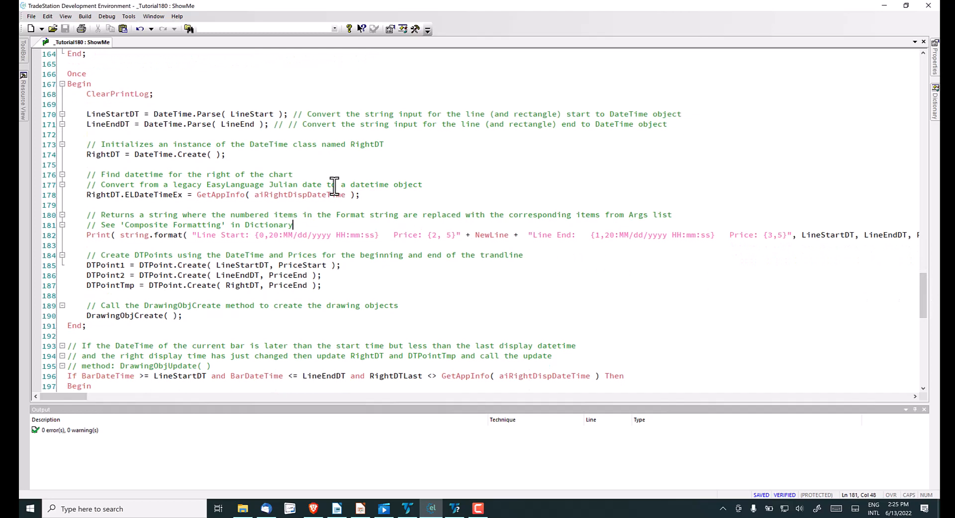
mouse_move(192, 124)
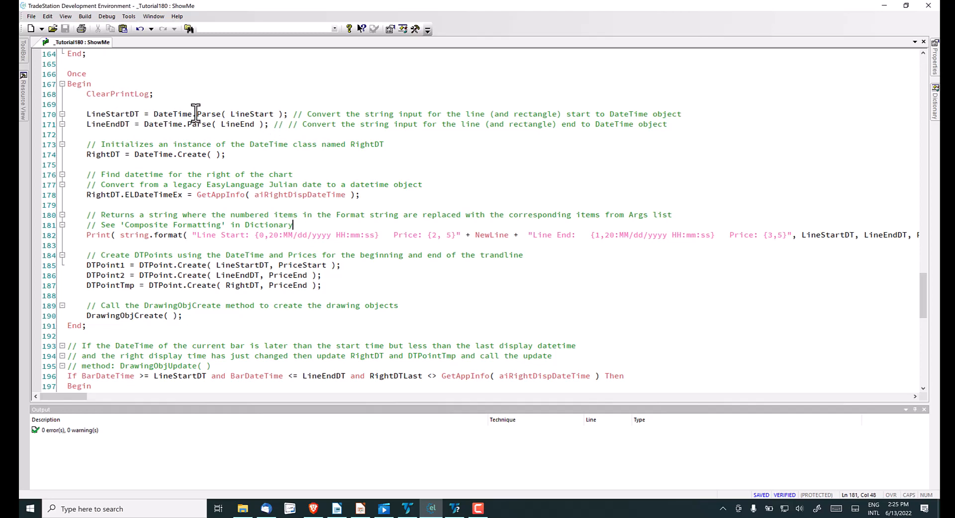
mouse_move(86, 114)
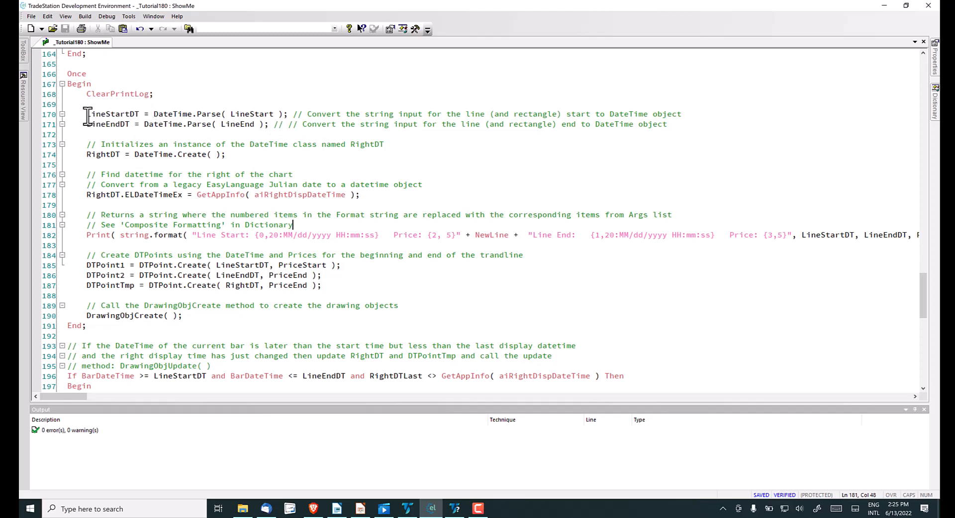
mouse_move(189, 116)
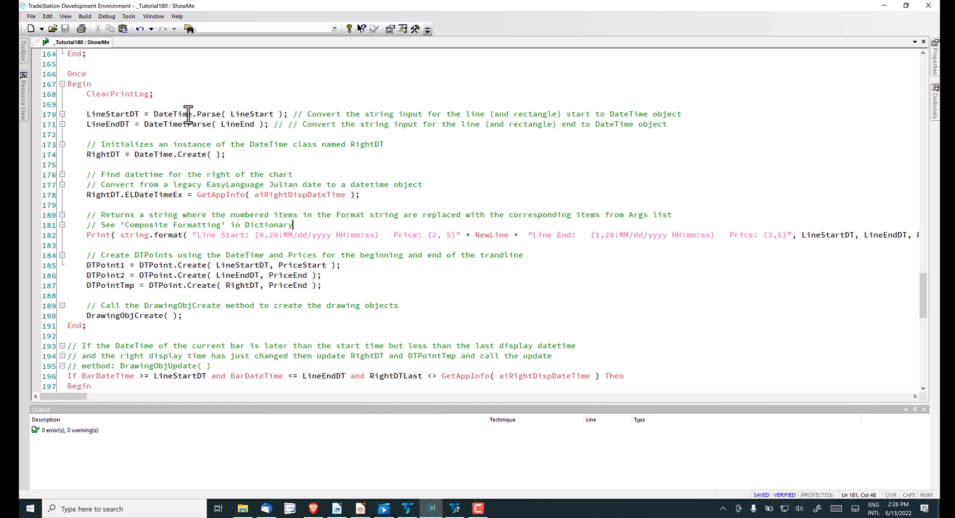
mouse_move(124, 165)
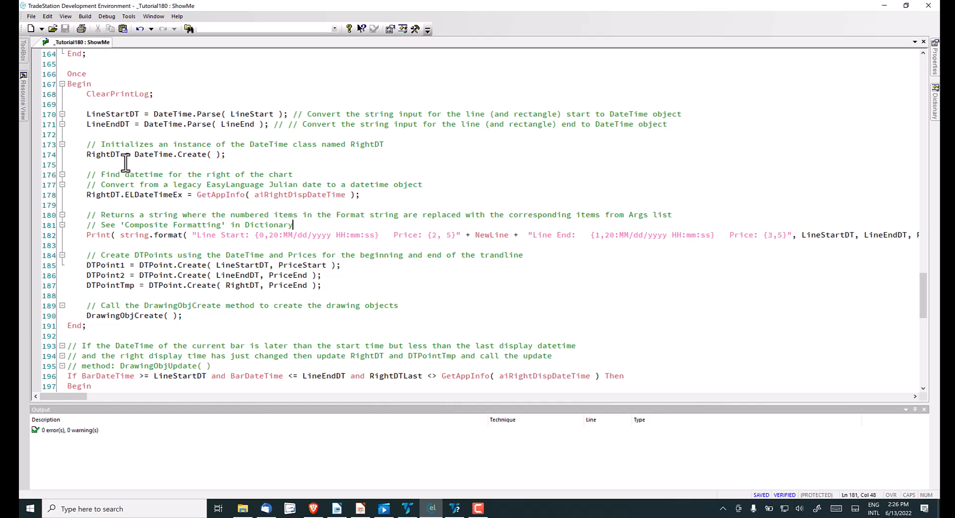
mouse_move(173, 165)
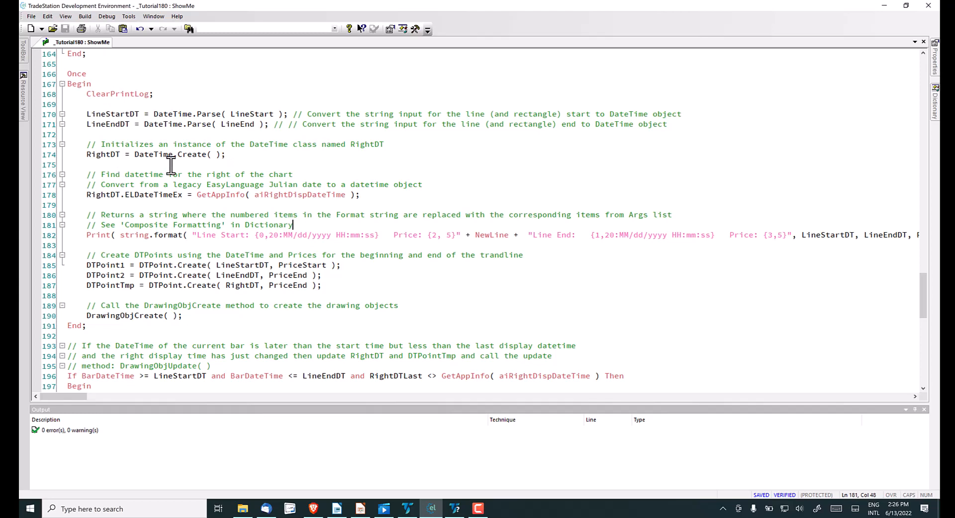
mouse_move(155, 154)
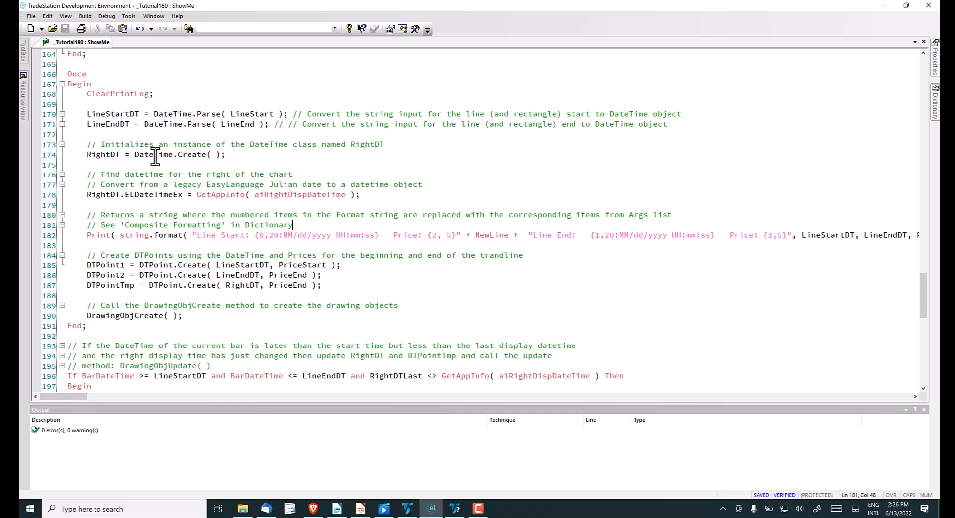
mouse_move(116, 154)
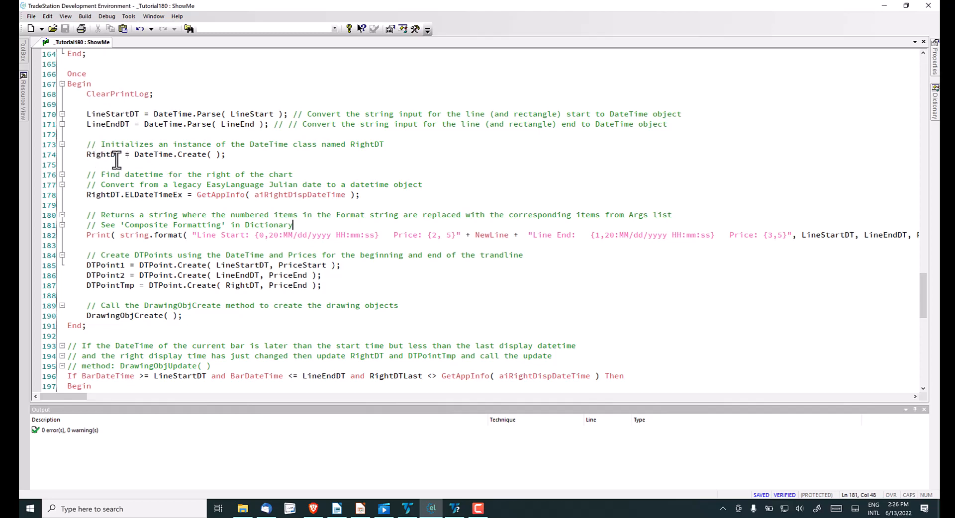
mouse_move(95, 195)
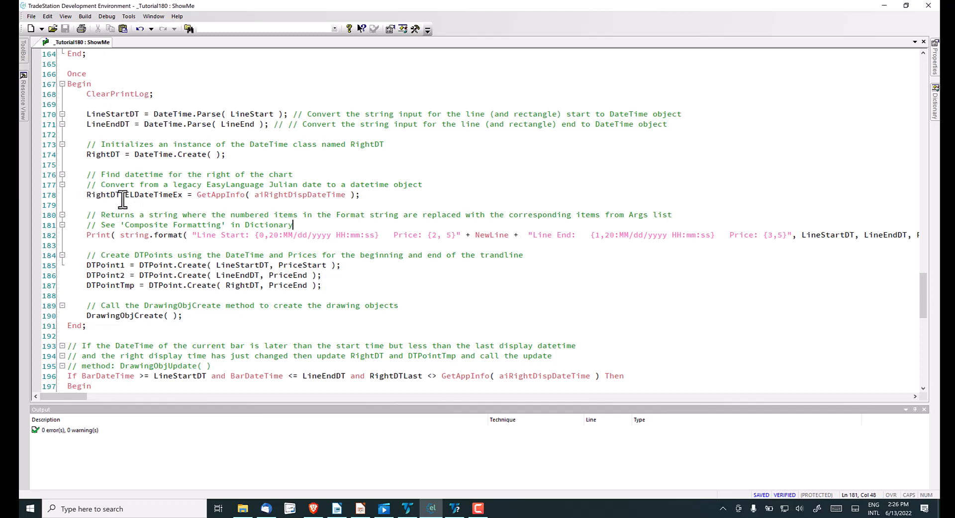
mouse_move(194, 200)
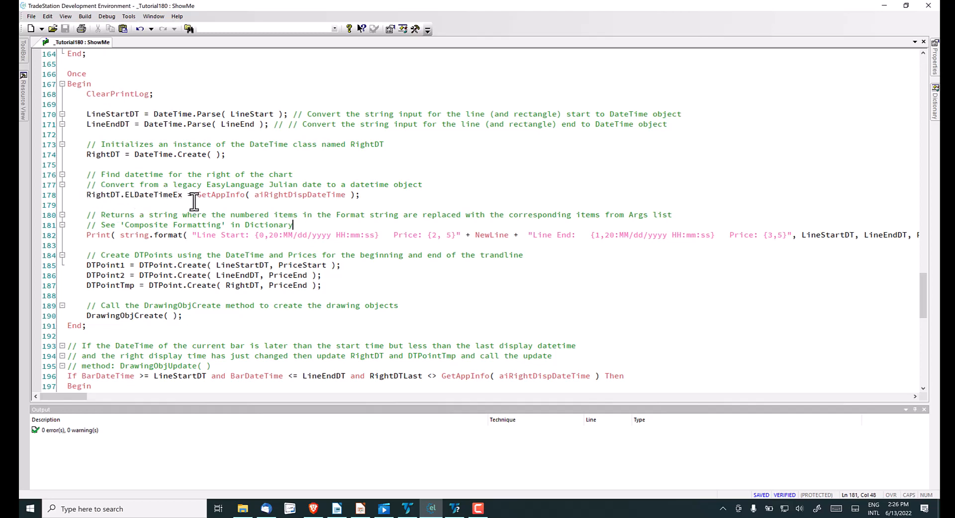
mouse_move(234, 195)
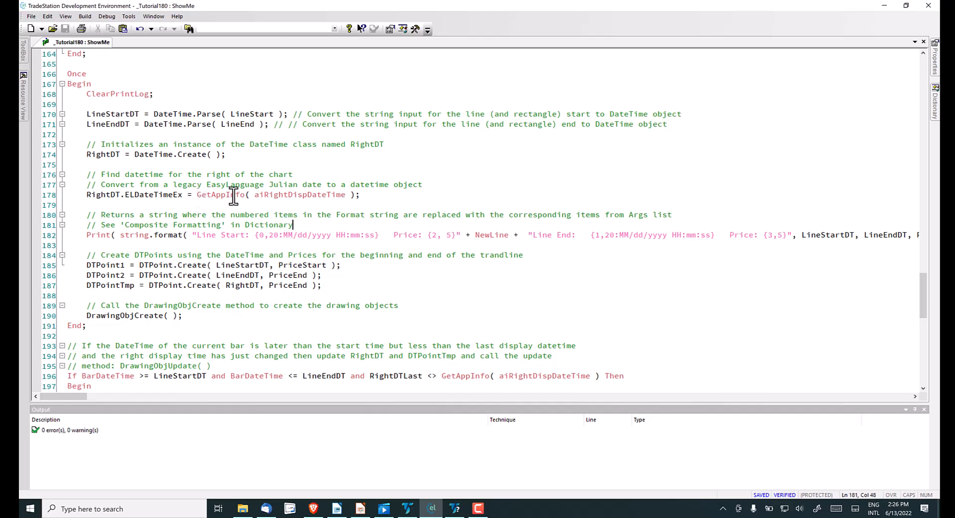
mouse_move(362, 194)
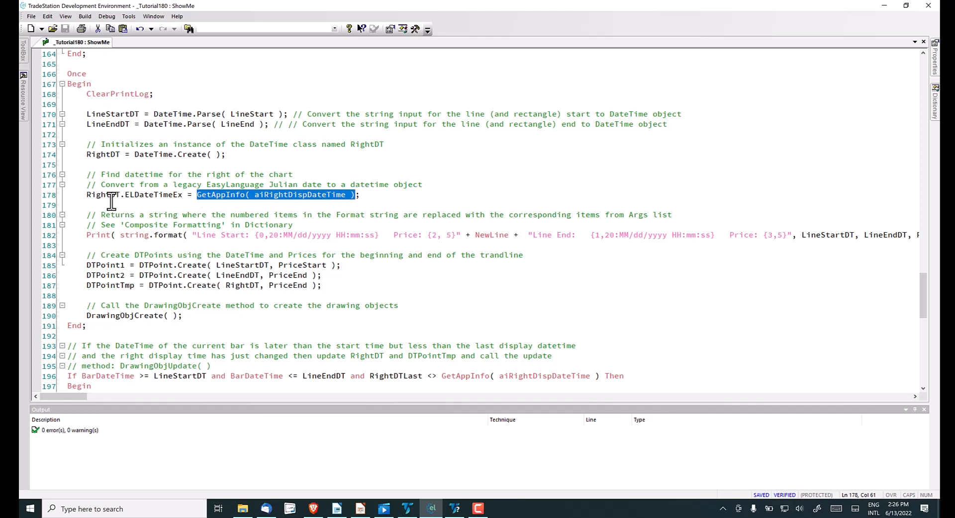
mouse_move(92, 195)
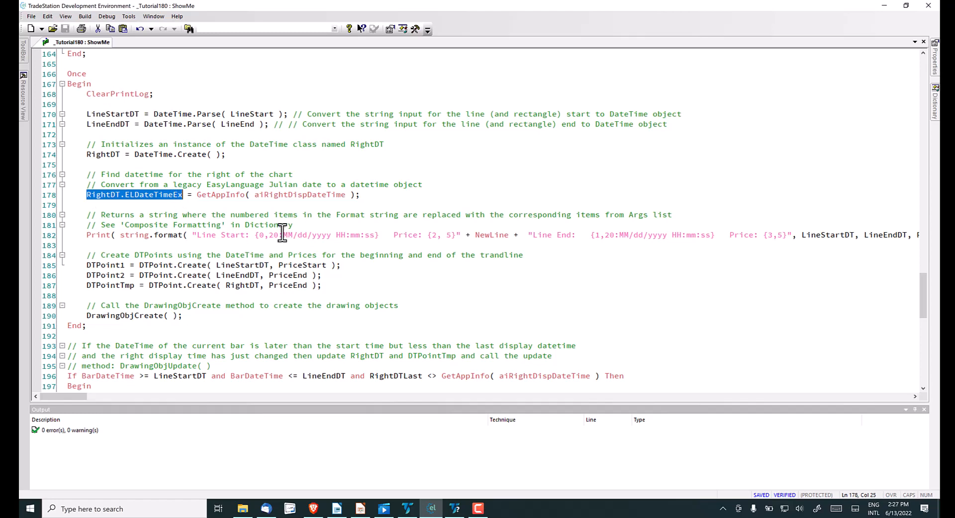
mouse_move(212, 249)
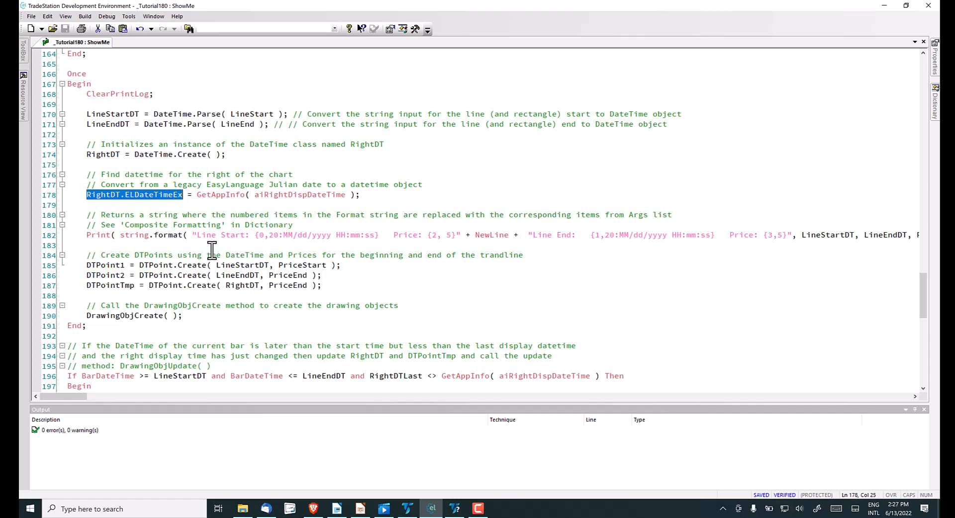
mouse_move(124, 235)
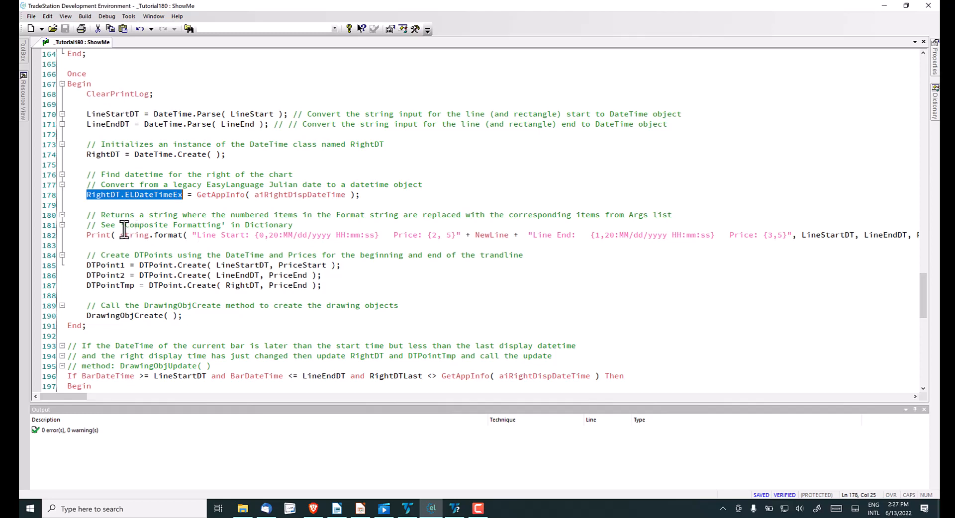
mouse_move(186, 226)
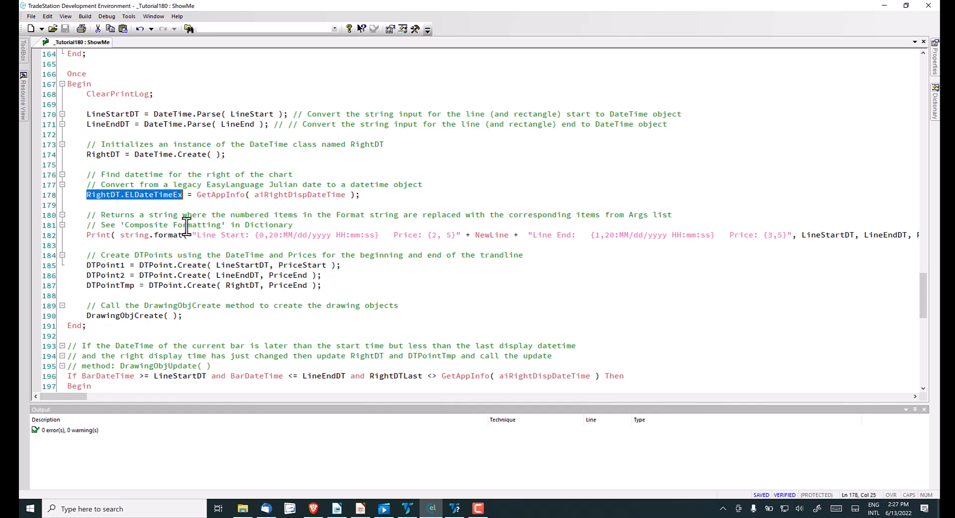
mouse_move(297, 249)
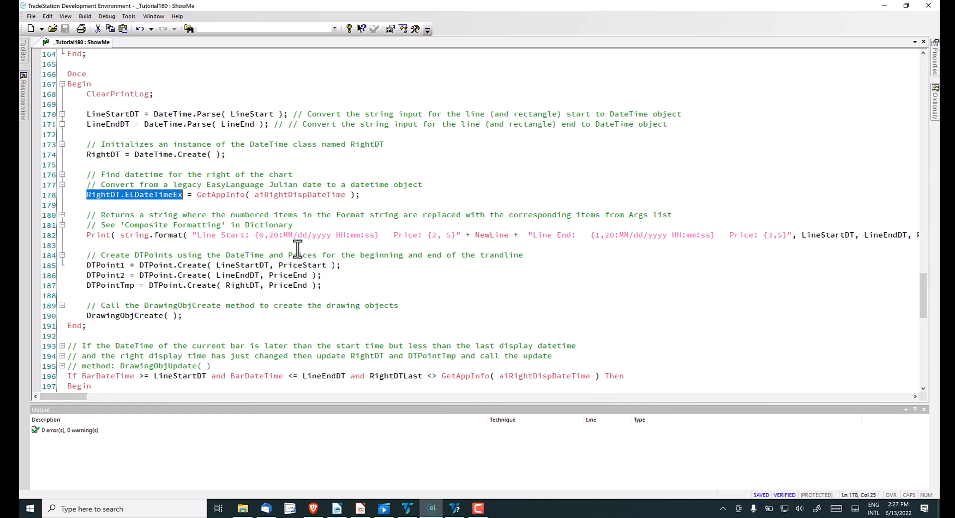
mouse_move(61, 396)
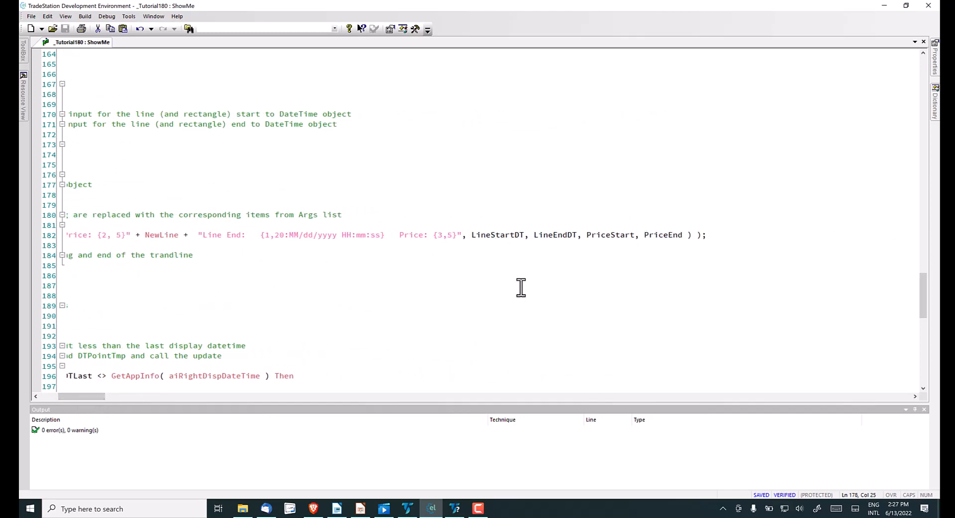
mouse_move(476, 238)
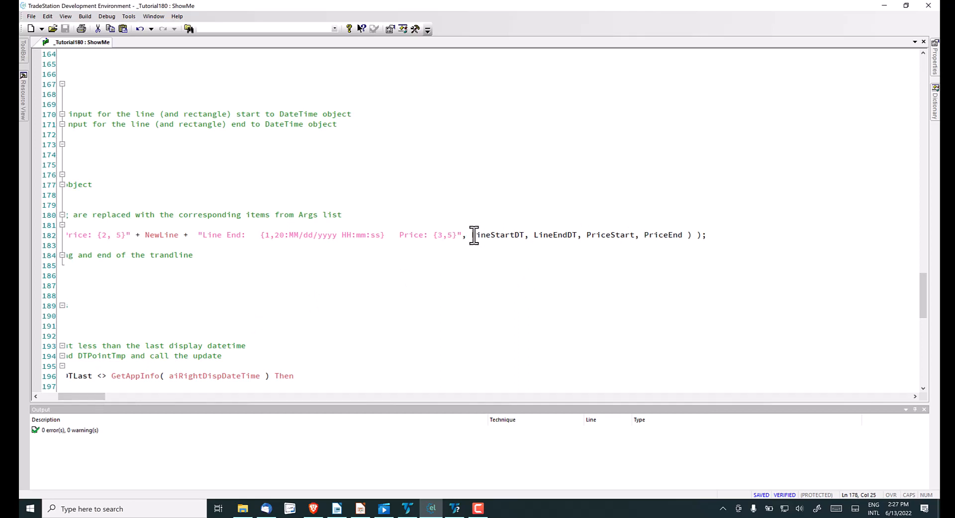
mouse_move(586, 239)
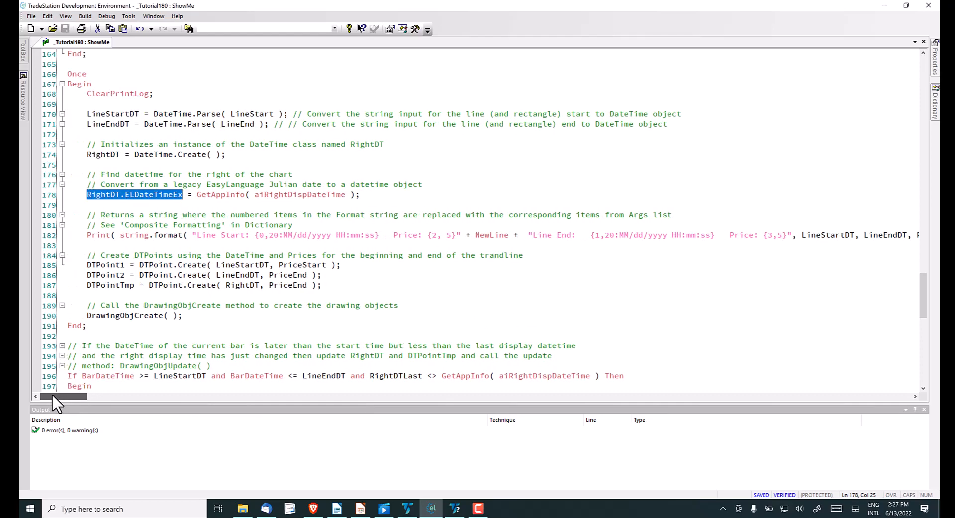
mouse_move(193, 236)
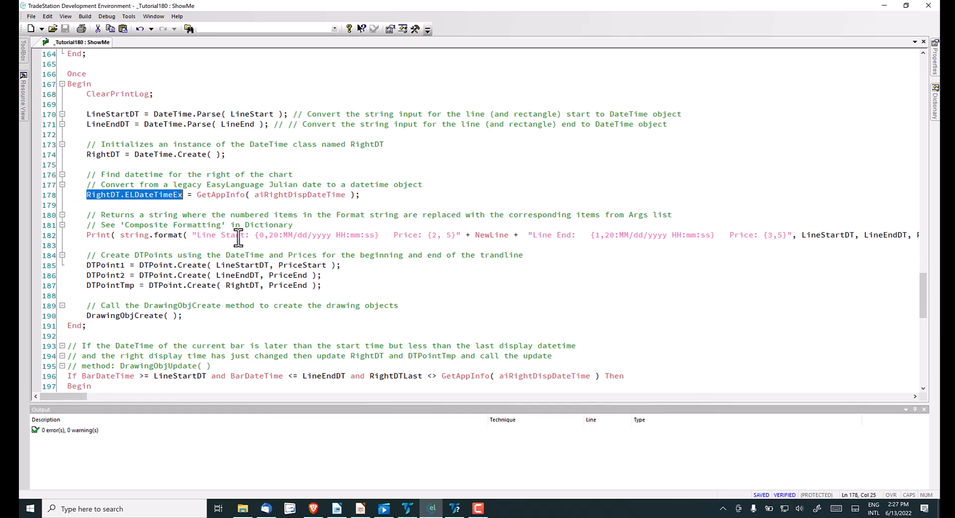
mouse_move(262, 236)
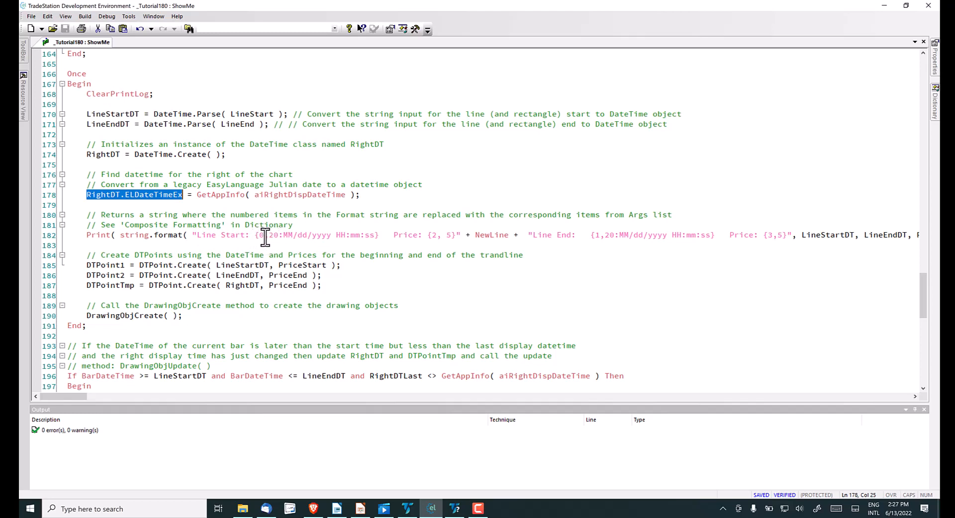
click(263, 235)
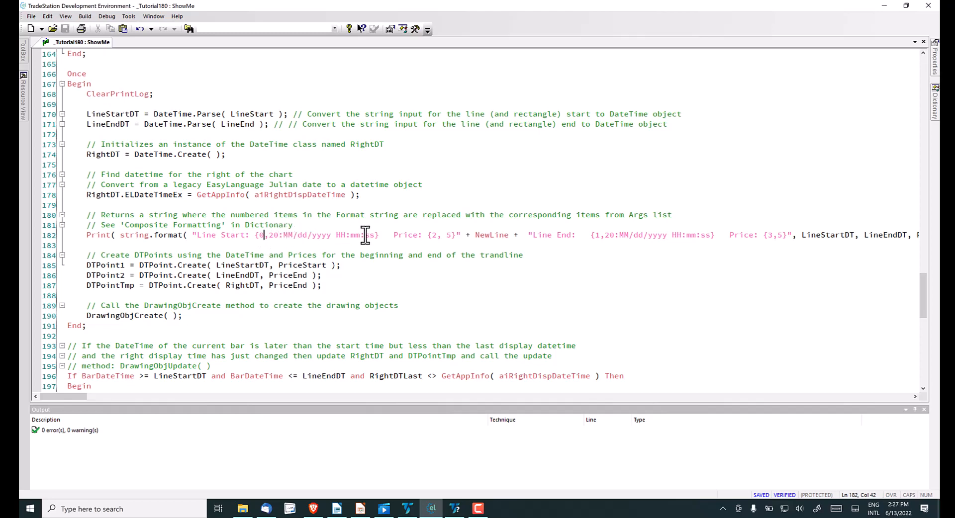
mouse_move(434, 236)
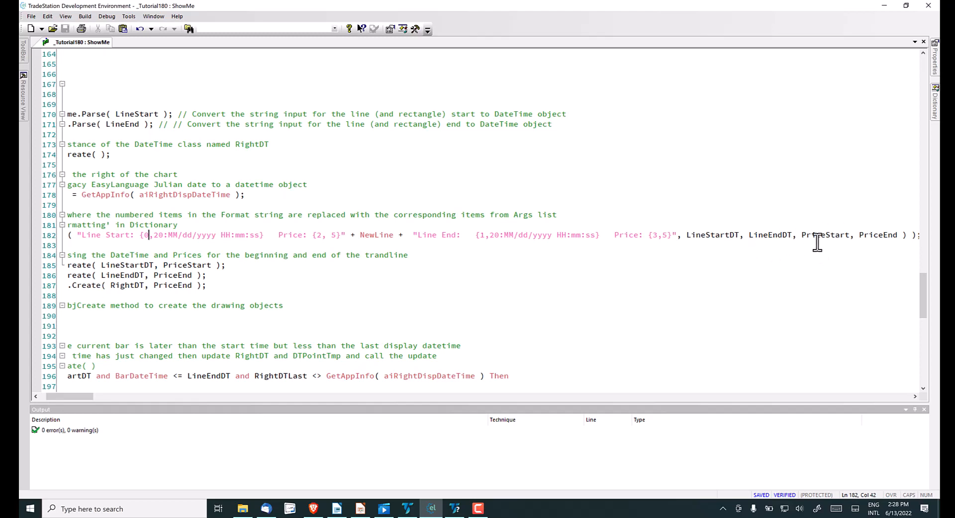
mouse_move(635, 319)
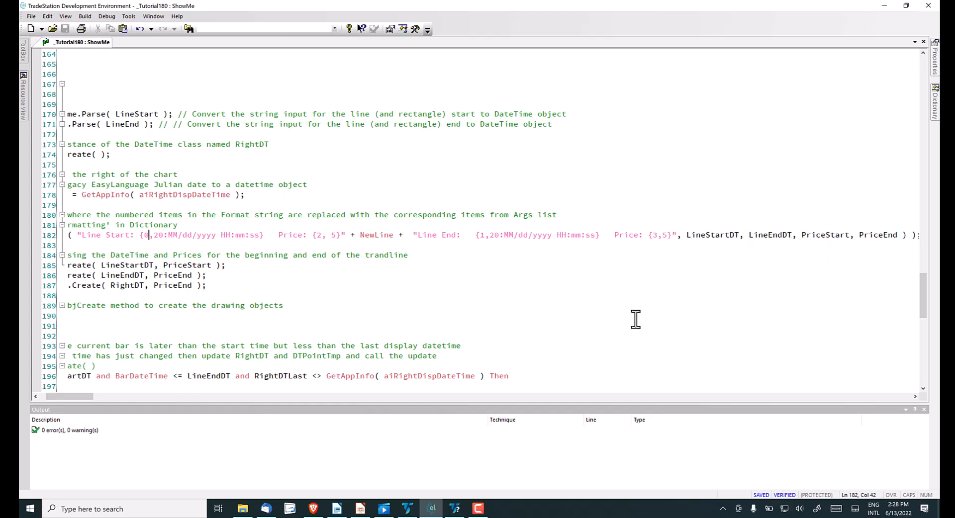
mouse_move(68, 396)
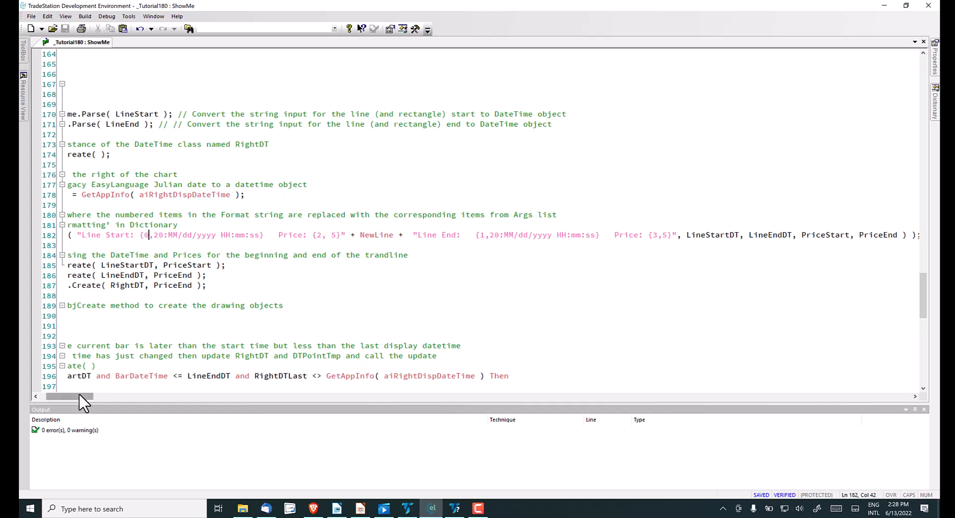
scroll(left, 3)
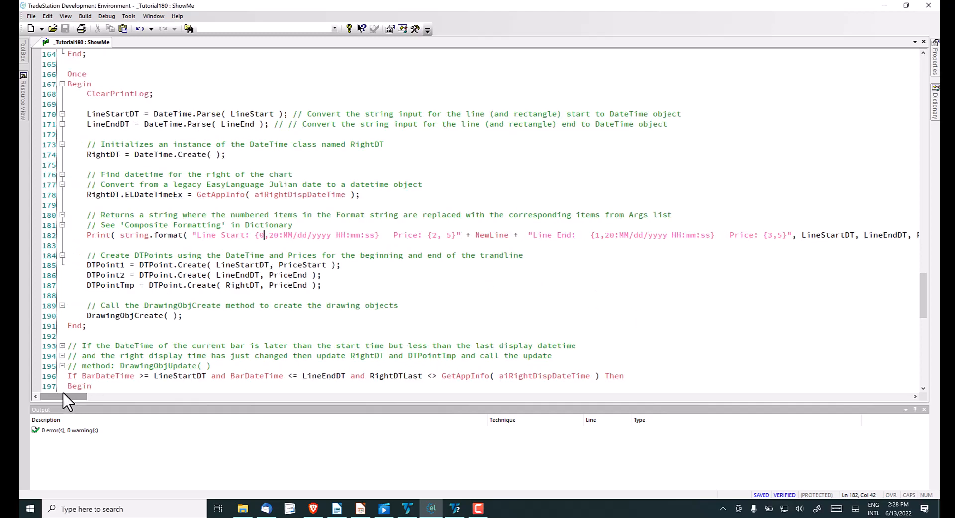
mouse_move(135, 234)
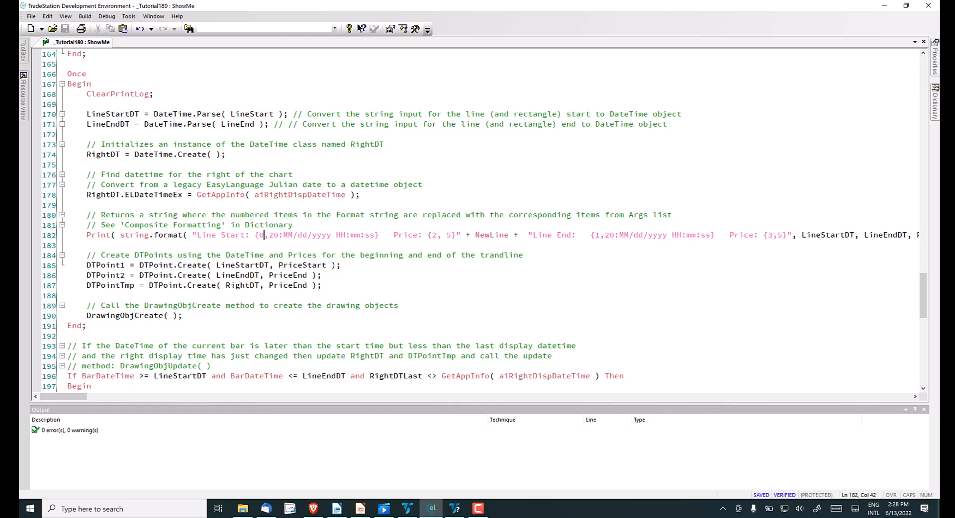
click(937, 110)
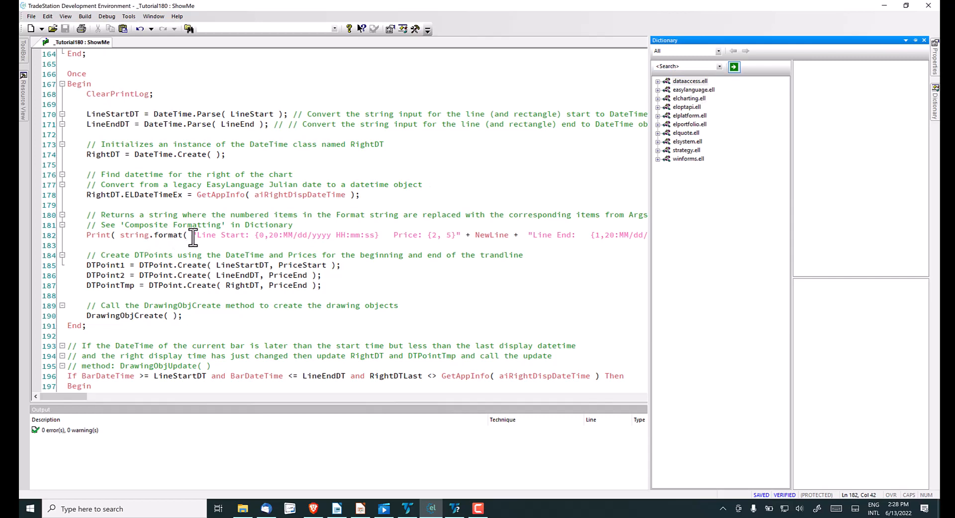
click(924, 41)
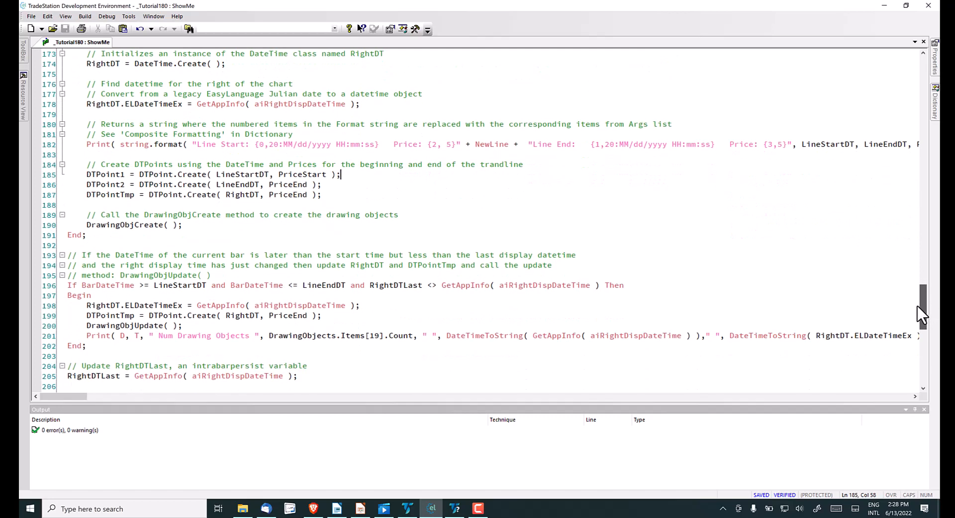
scroll(down, 3)
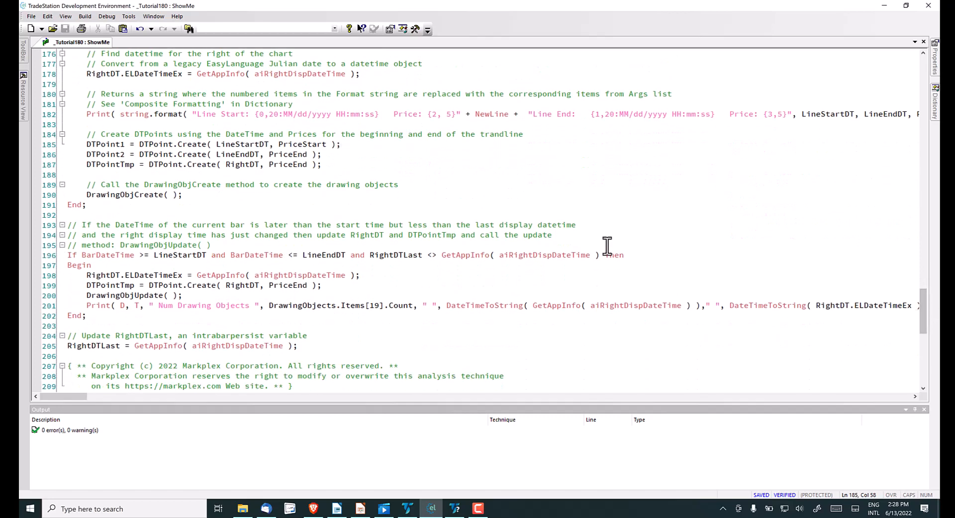
mouse_move(109, 147)
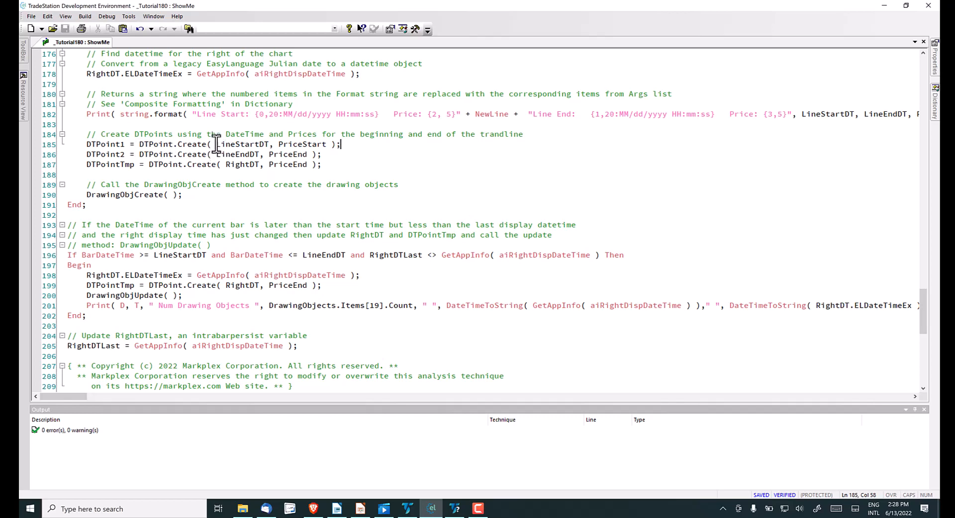
mouse_move(294, 144)
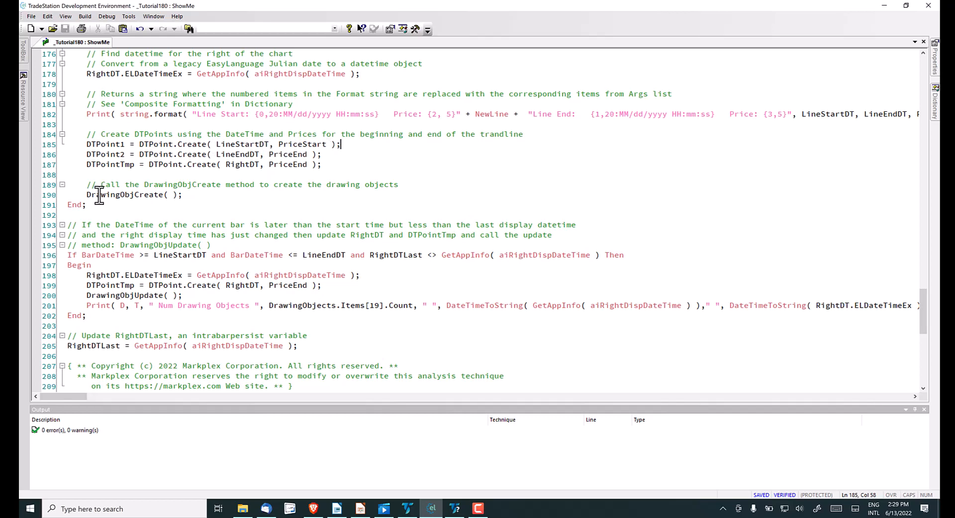
mouse_move(163, 191)
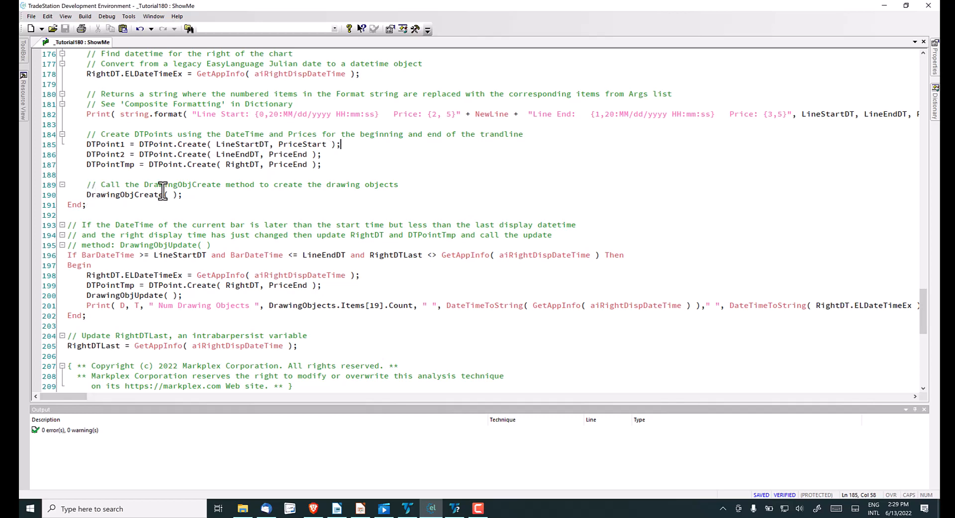
mouse_move(731, 266)
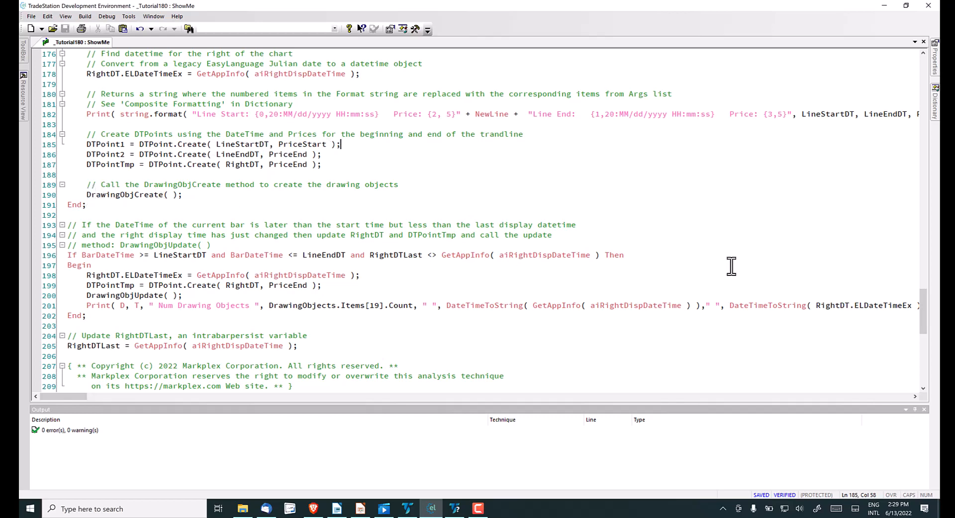
scroll(up, 3)
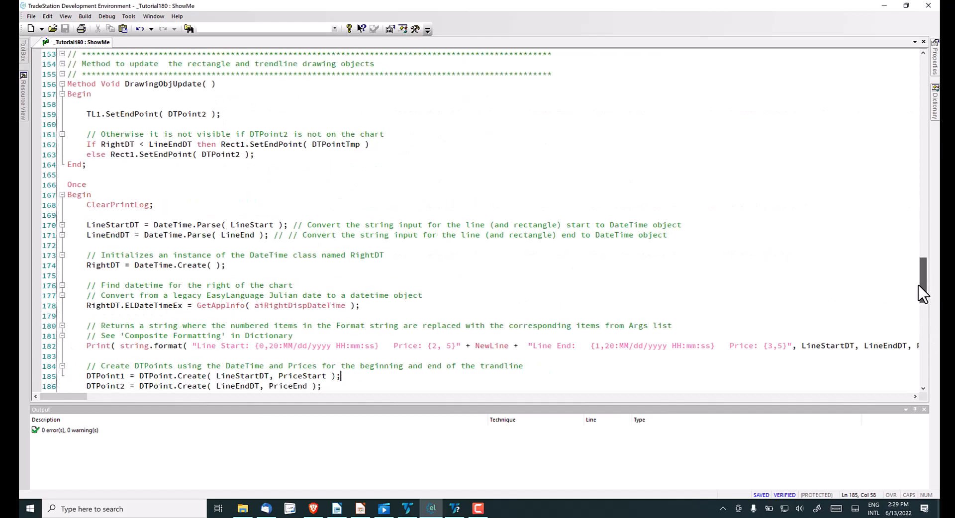
scroll(up, 3)
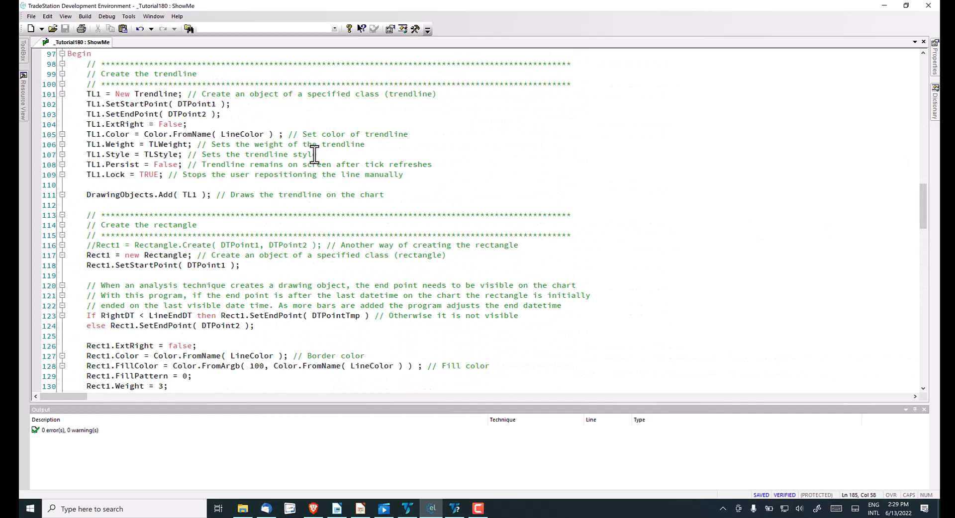
mouse_move(125, 134)
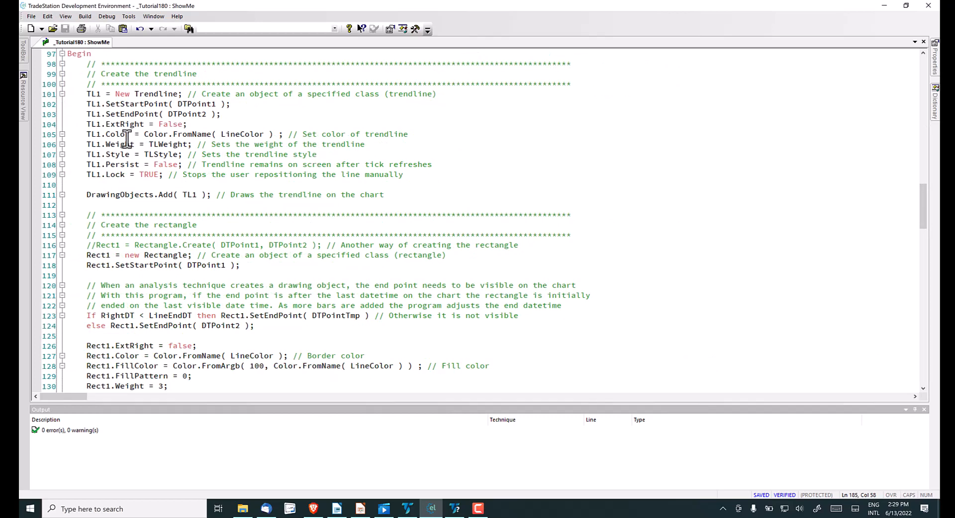
mouse_move(136, 114)
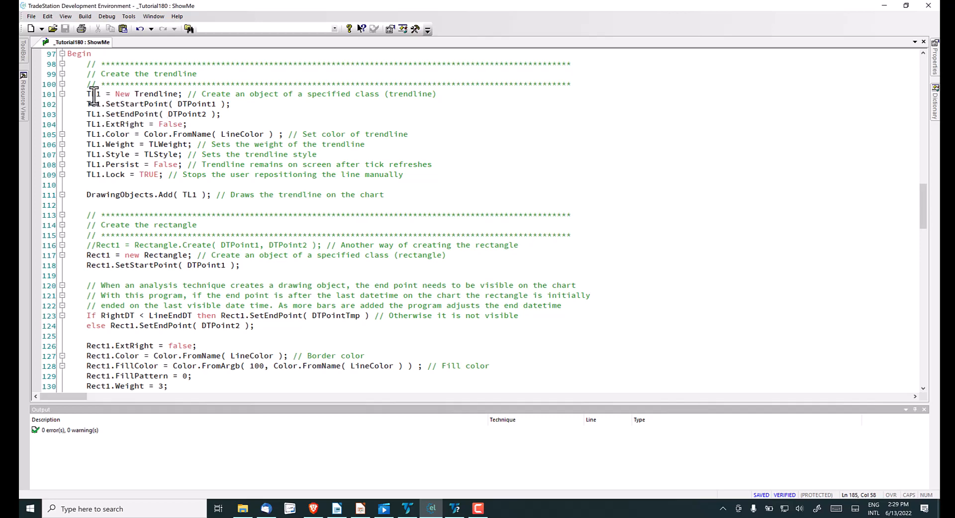
mouse_move(124, 94)
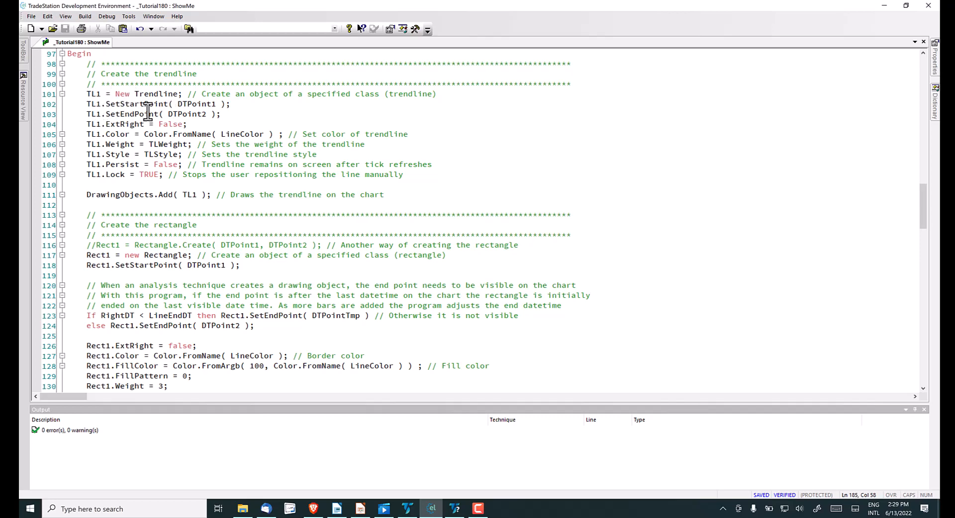
mouse_move(429, 131)
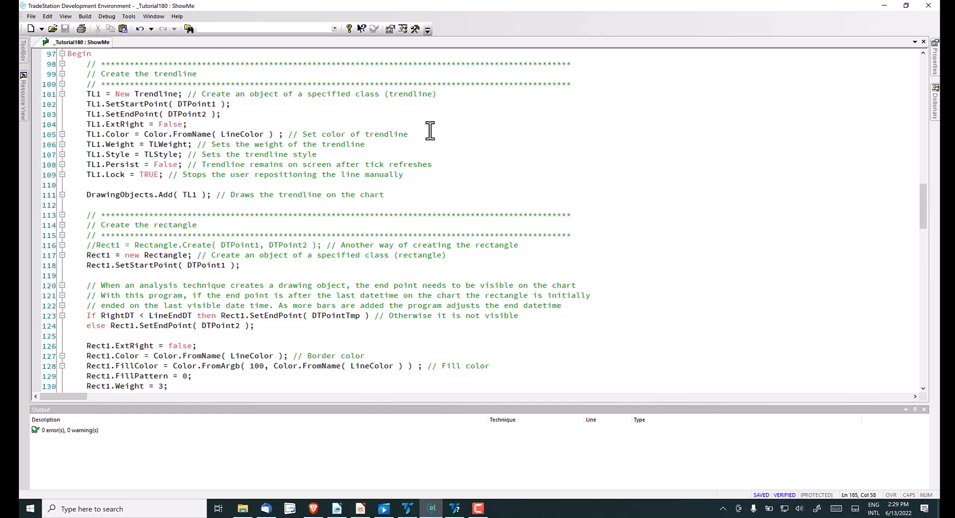
mouse_move(923, 210)
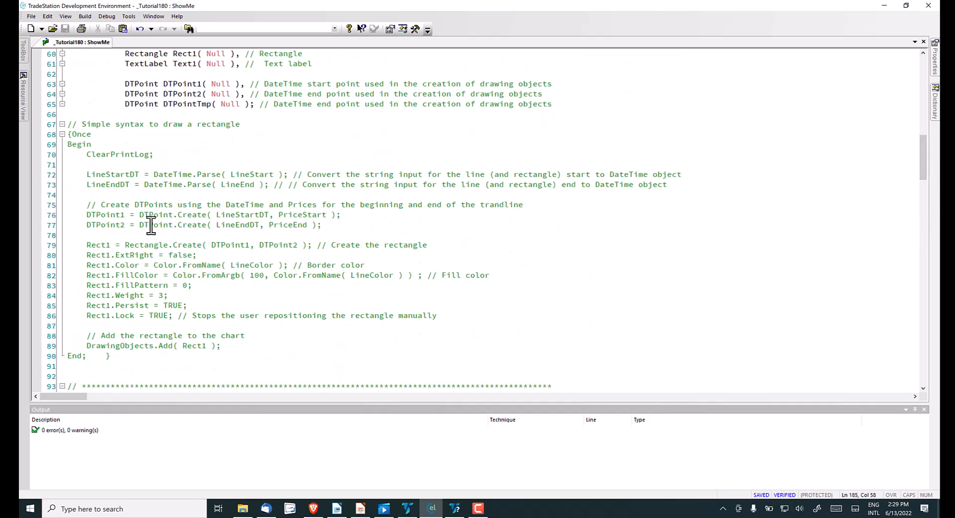
mouse_move(176, 245)
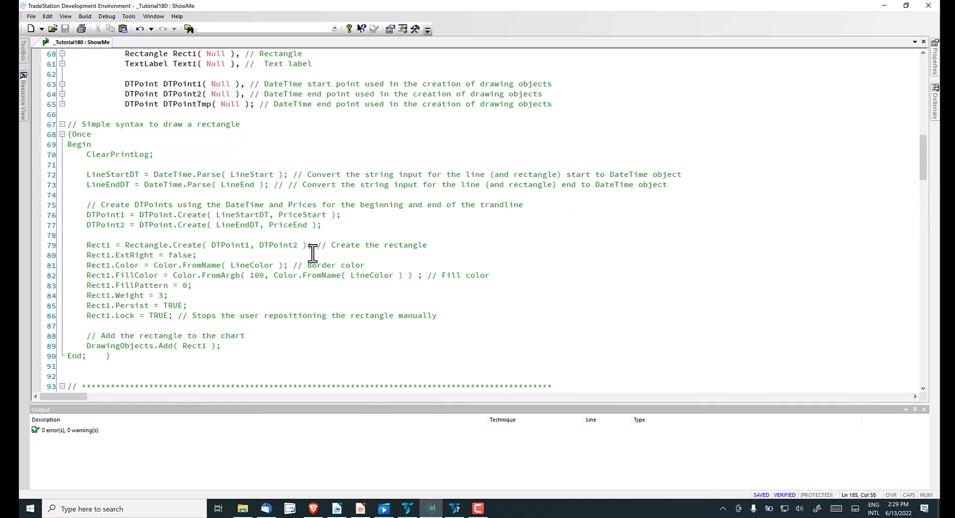
scroll(down, 3)
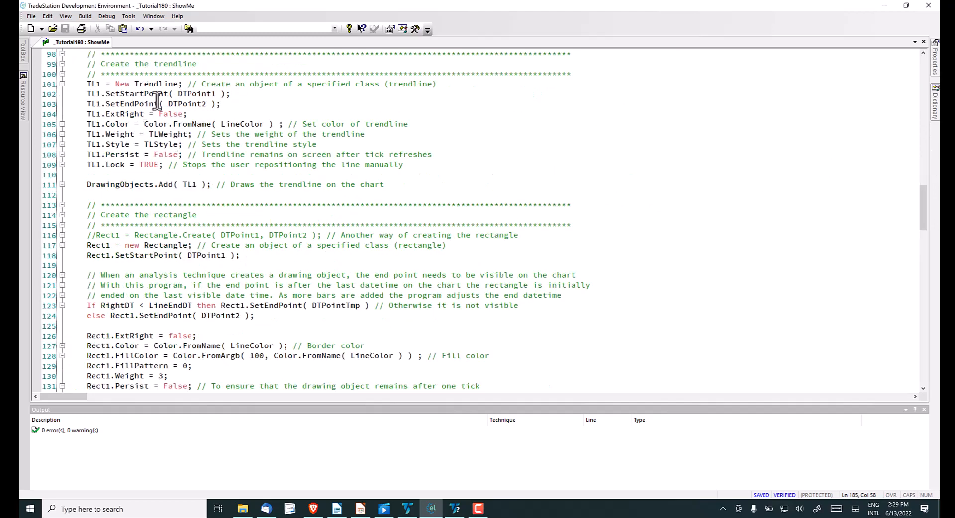
mouse_move(135, 94)
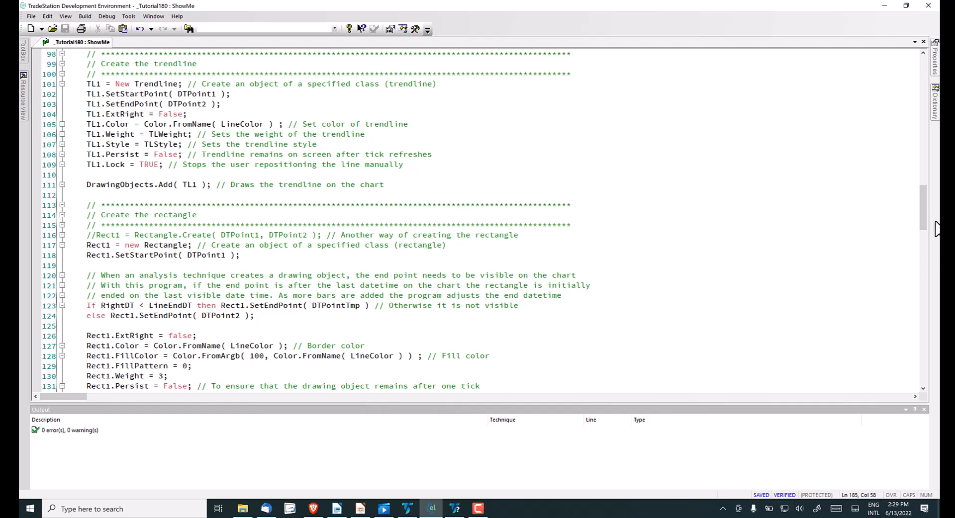
scroll(down, 3)
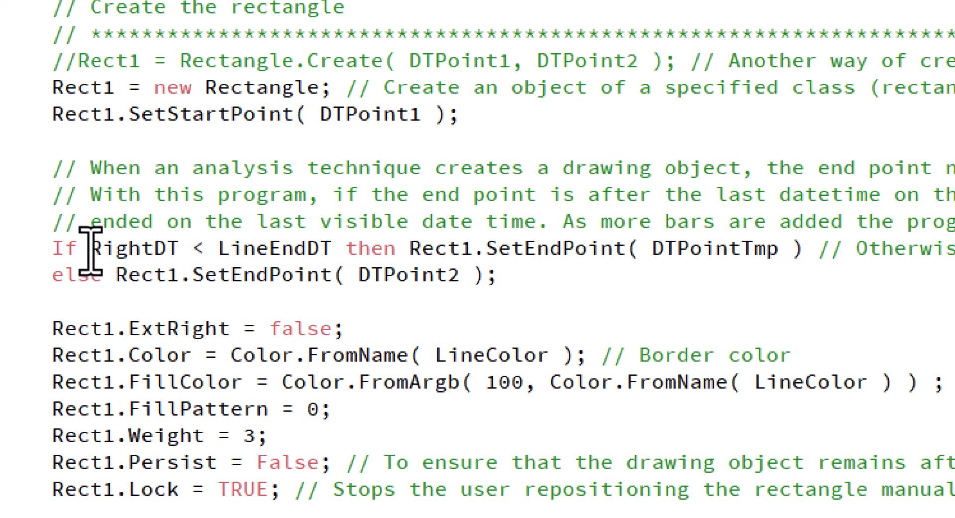
mouse_move(314, 255)
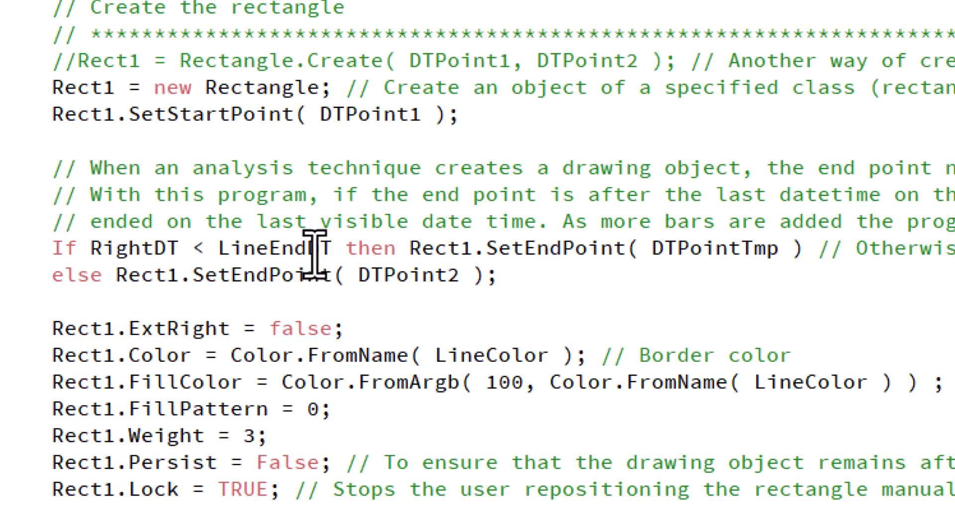
mouse_move(314, 244)
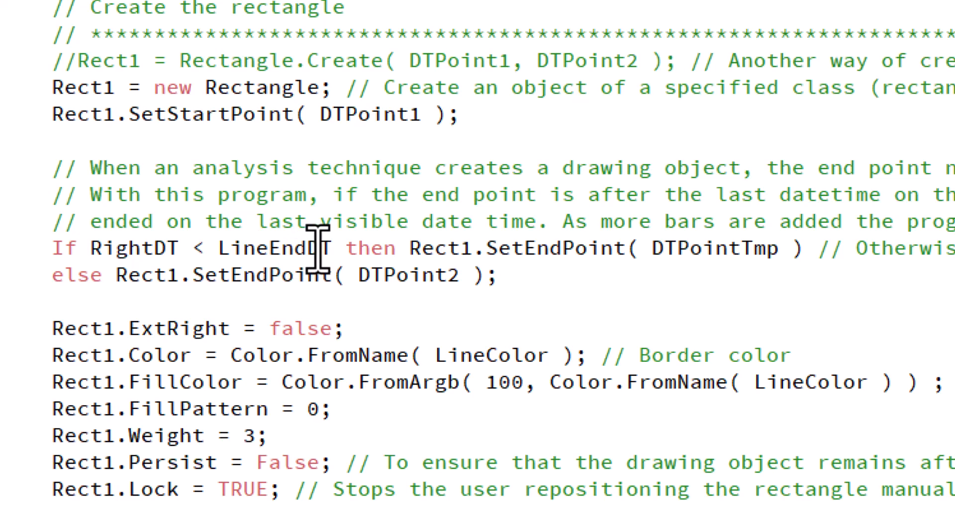
mouse_move(651, 250)
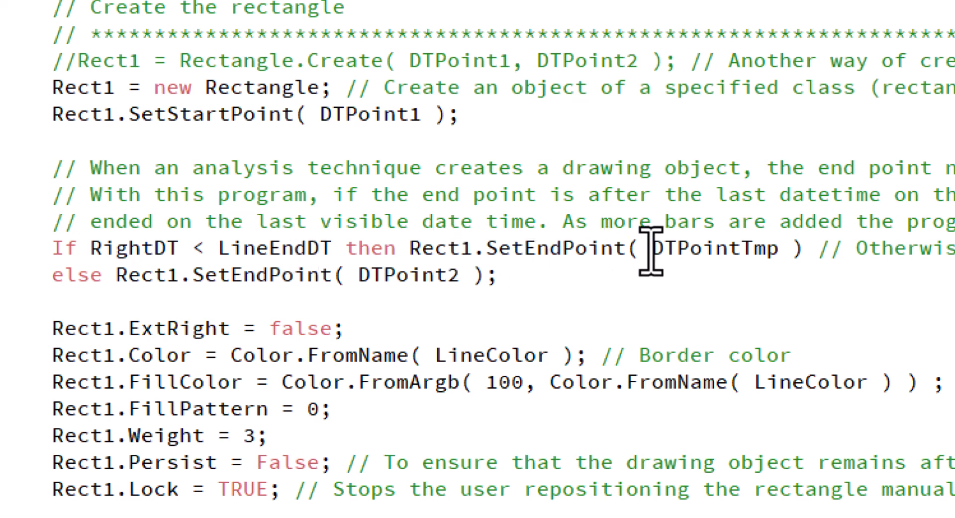
mouse_move(752, 250)
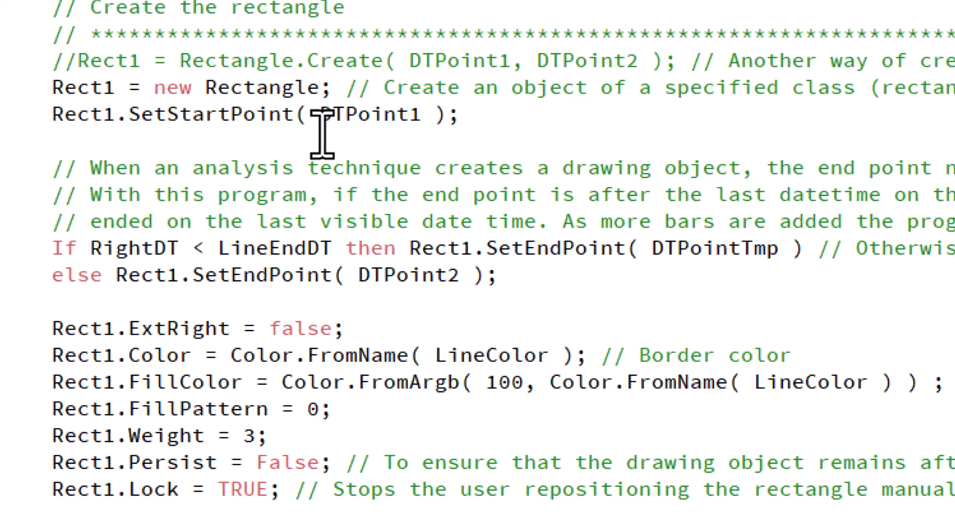
mouse_move(641, 253)
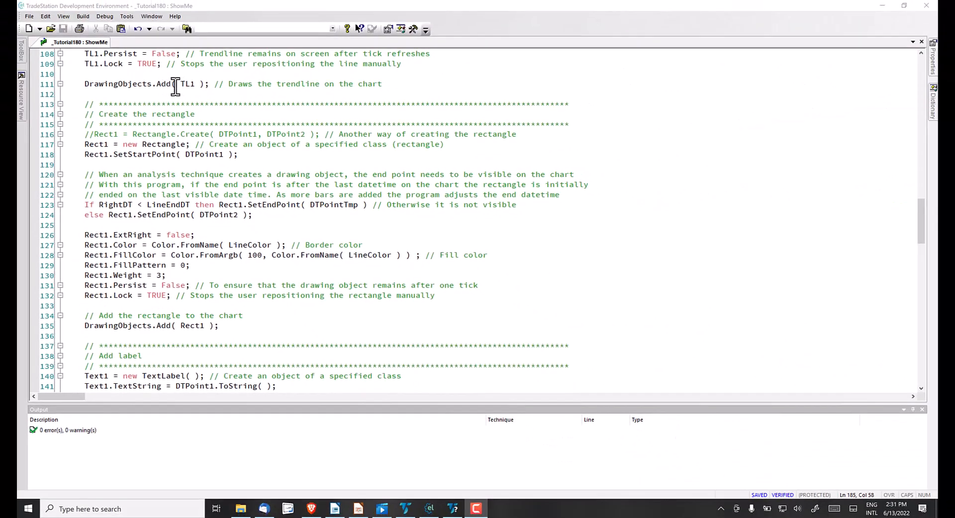
mouse_move(127, 325)
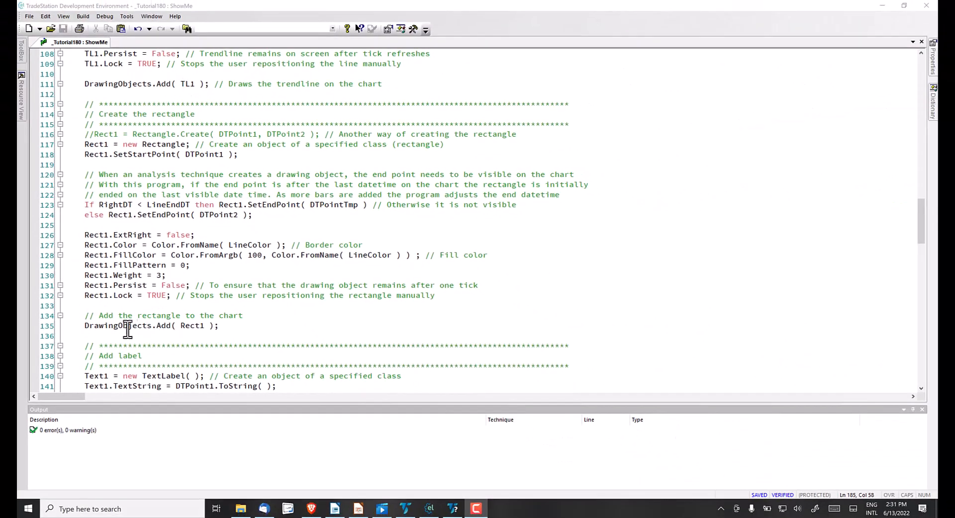
scroll(down, 3)
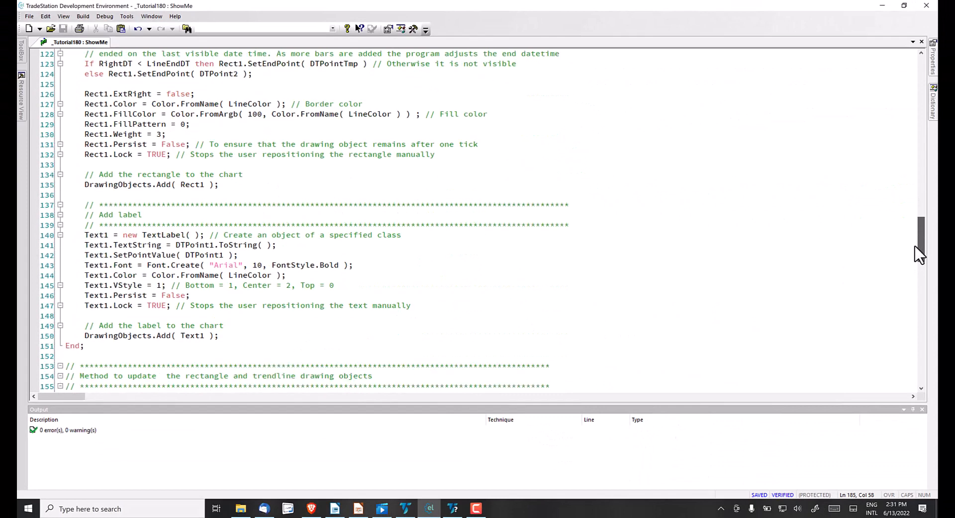
scroll(down, 3)
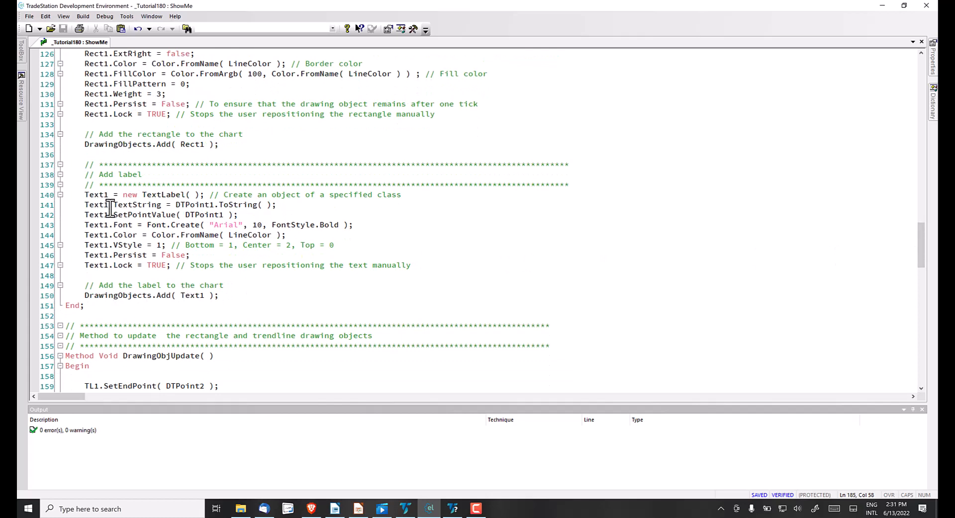
mouse_move(146, 214)
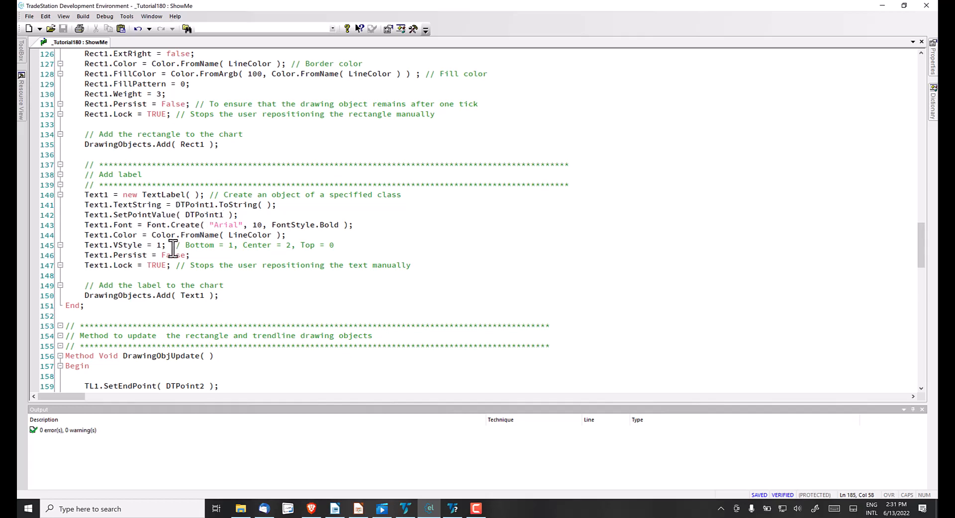
mouse_move(920, 246)
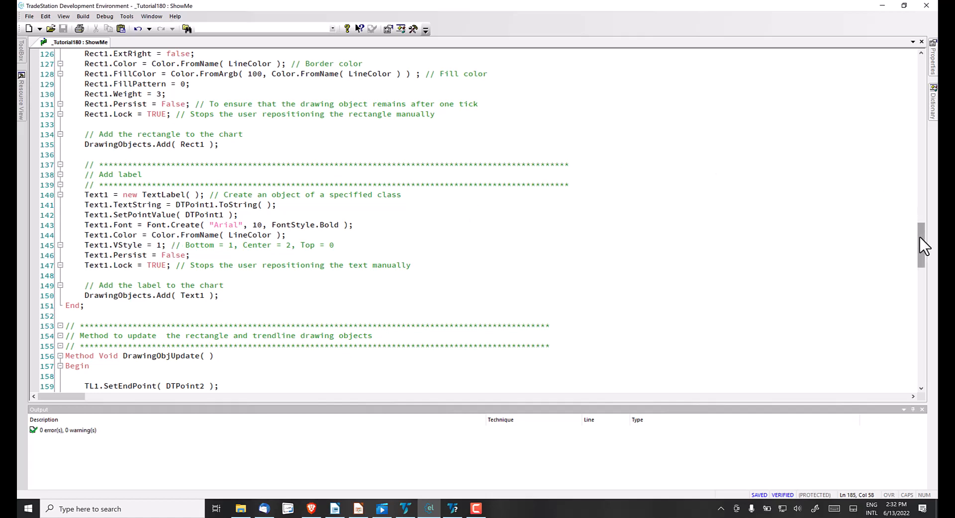
scroll(down, 3)
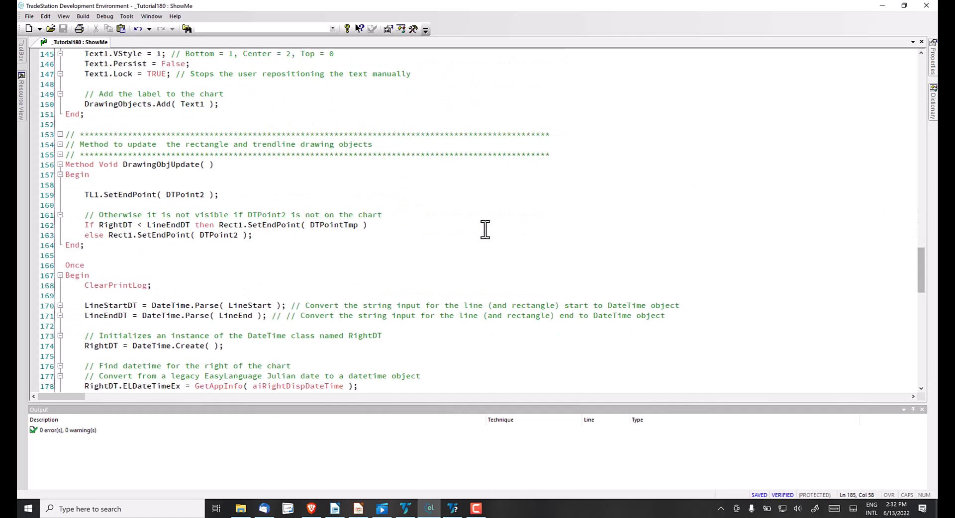
mouse_move(124, 225)
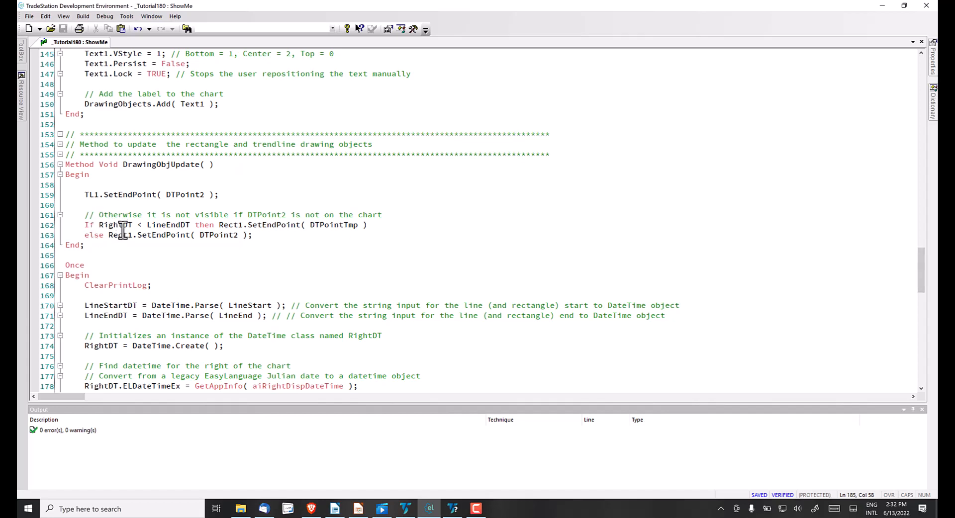
mouse_move(199, 195)
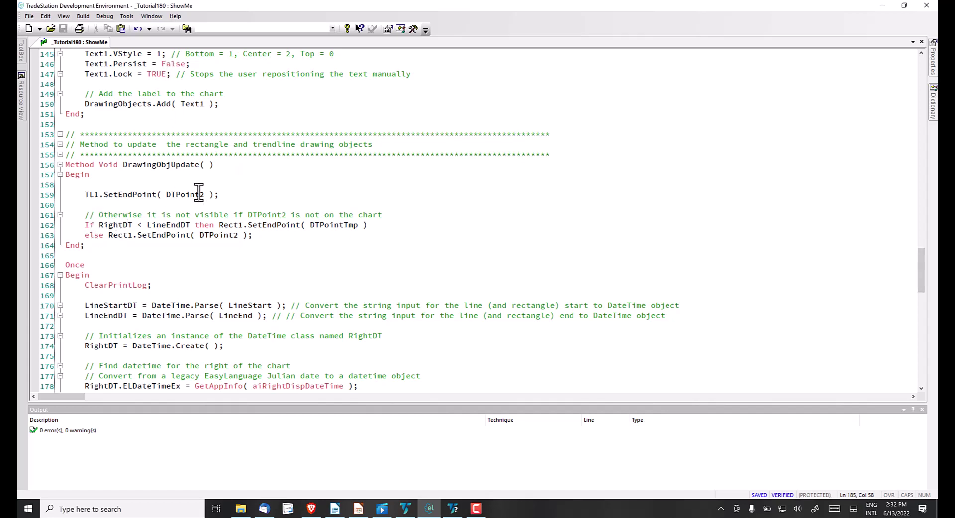
mouse_move(170, 236)
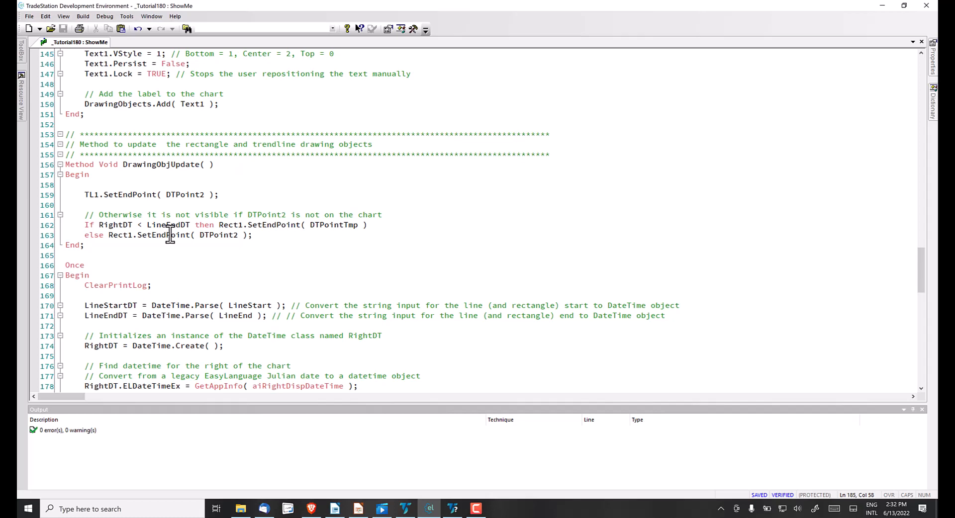
mouse_move(122, 225)
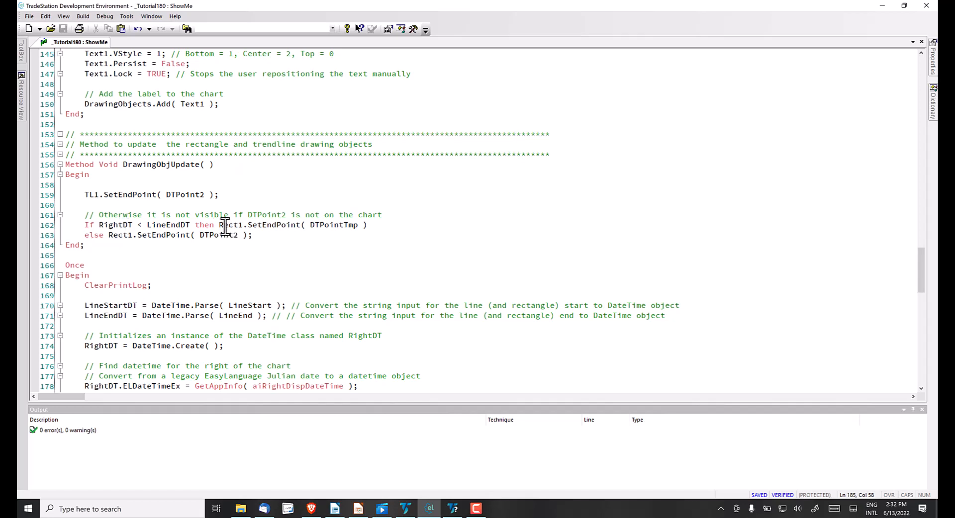
mouse_move(318, 225)
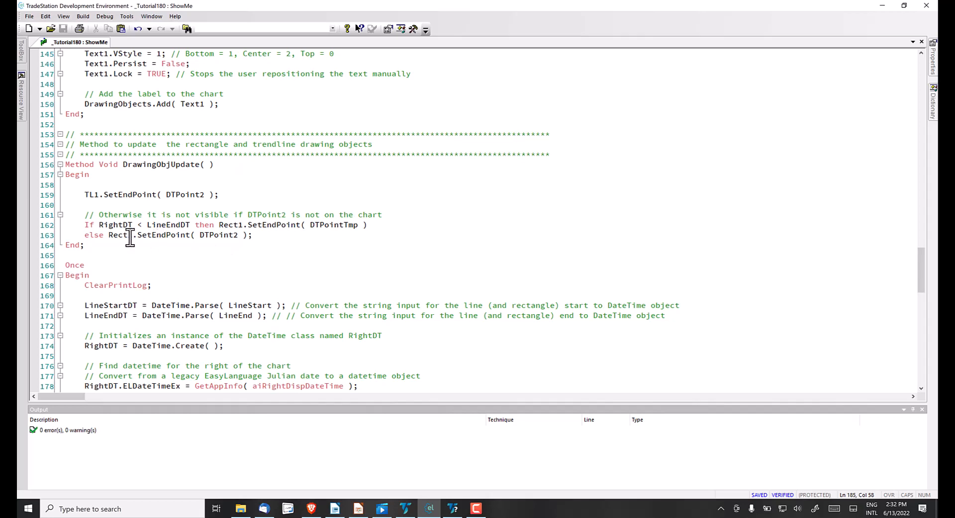
mouse_move(231, 236)
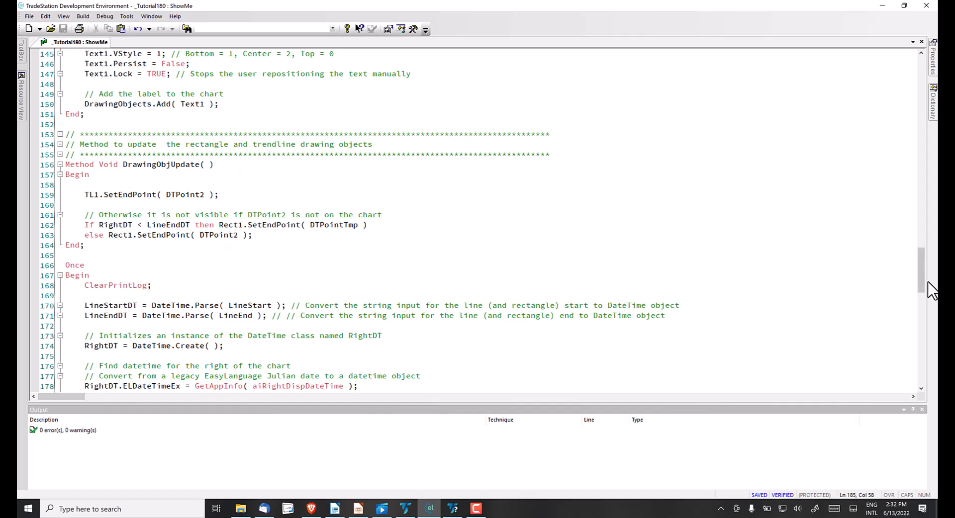
scroll(down, 3)
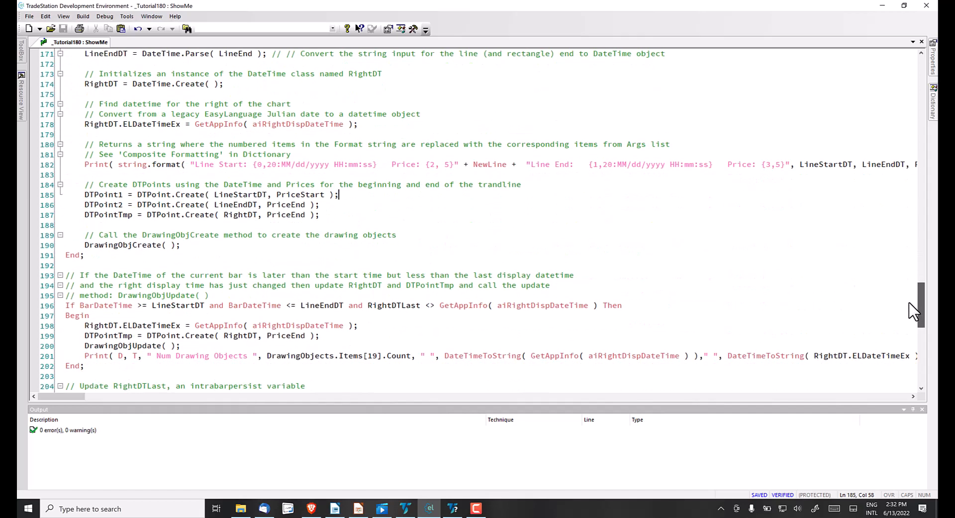
scroll(down, 3)
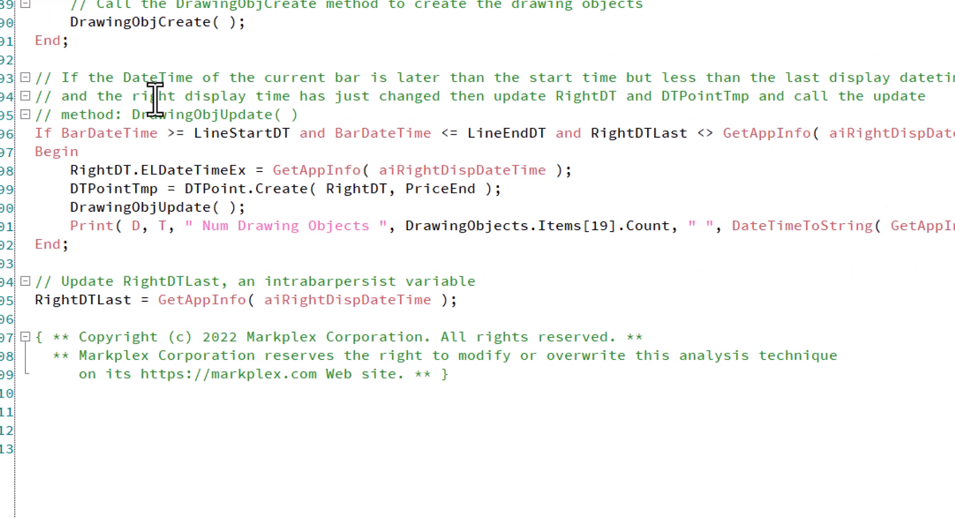
mouse_move(70, 140)
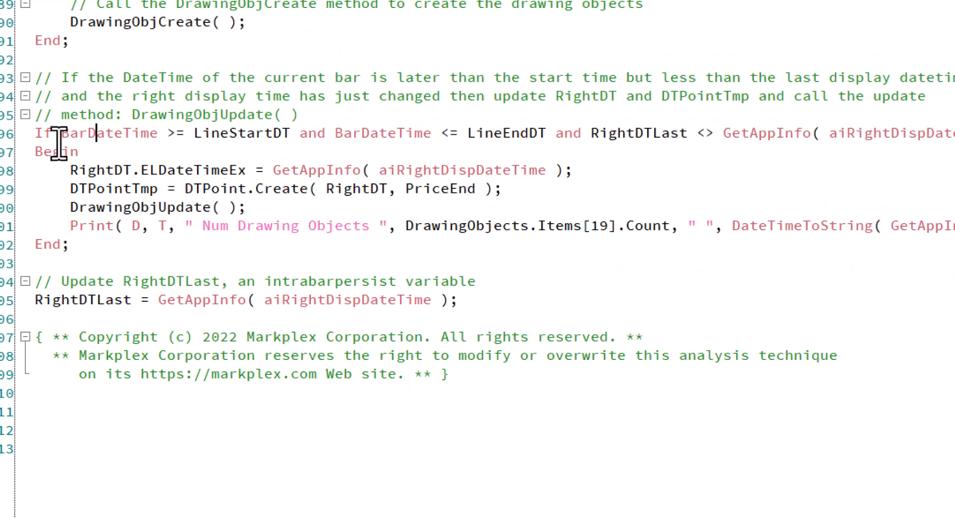
mouse_move(195, 141)
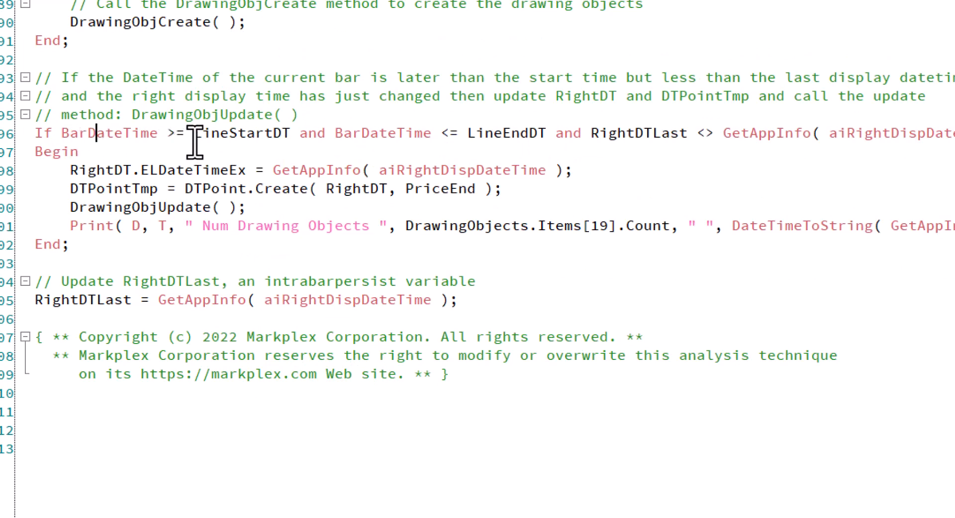
mouse_move(203, 133)
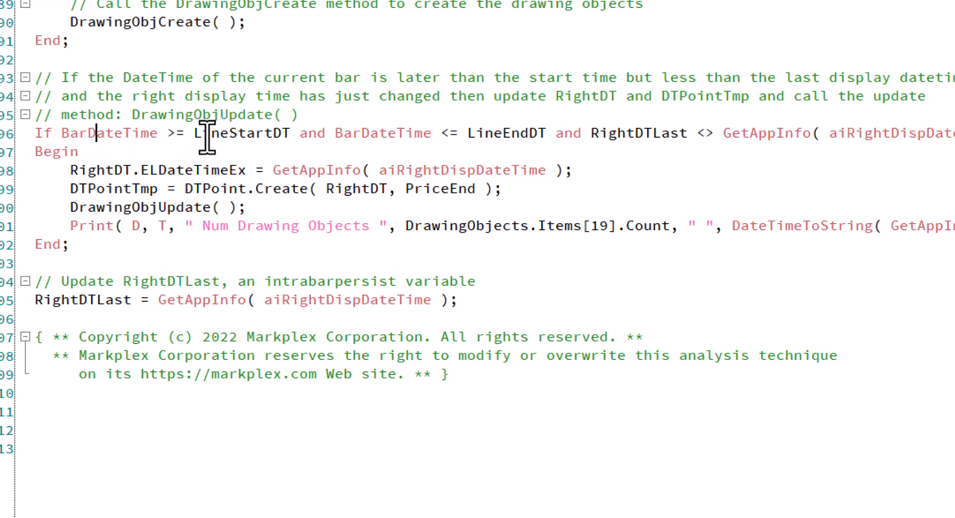
mouse_move(345, 146)
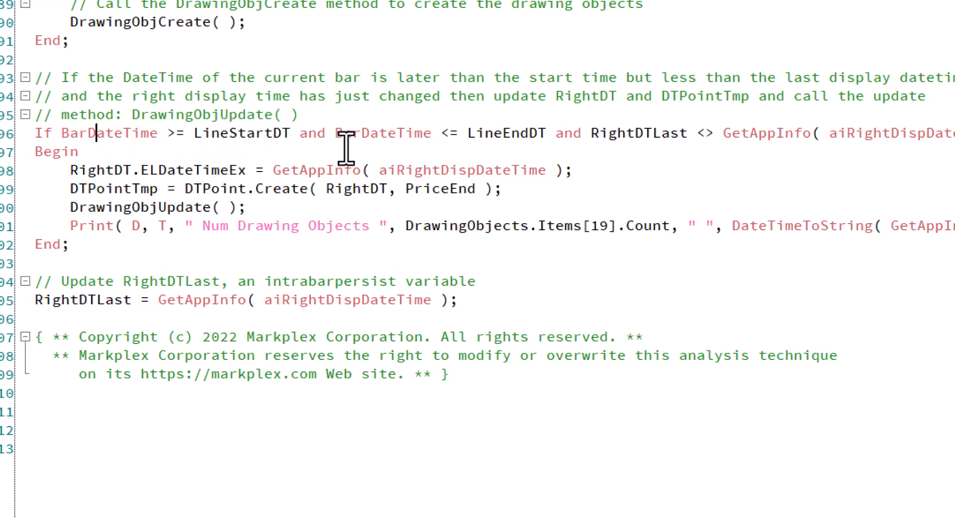
mouse_move(499, 133)
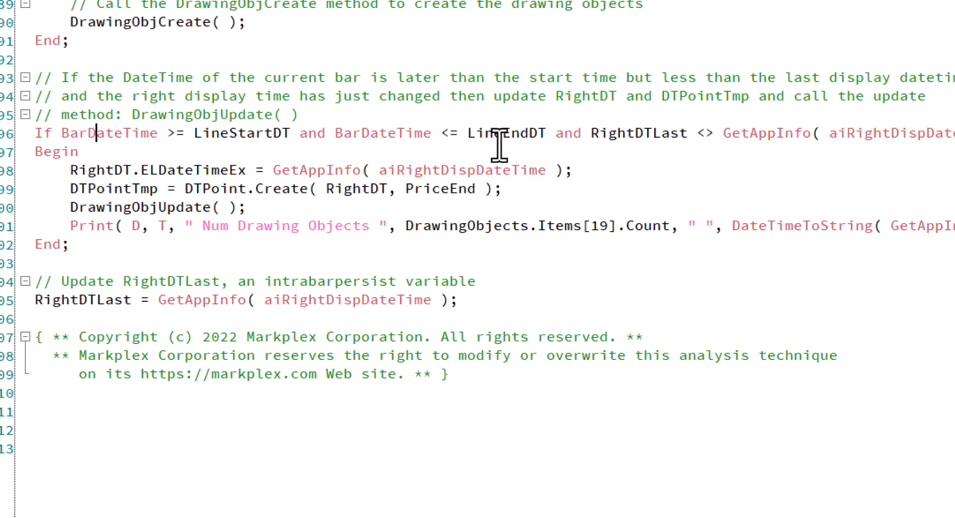
mouse_move(536, 136)
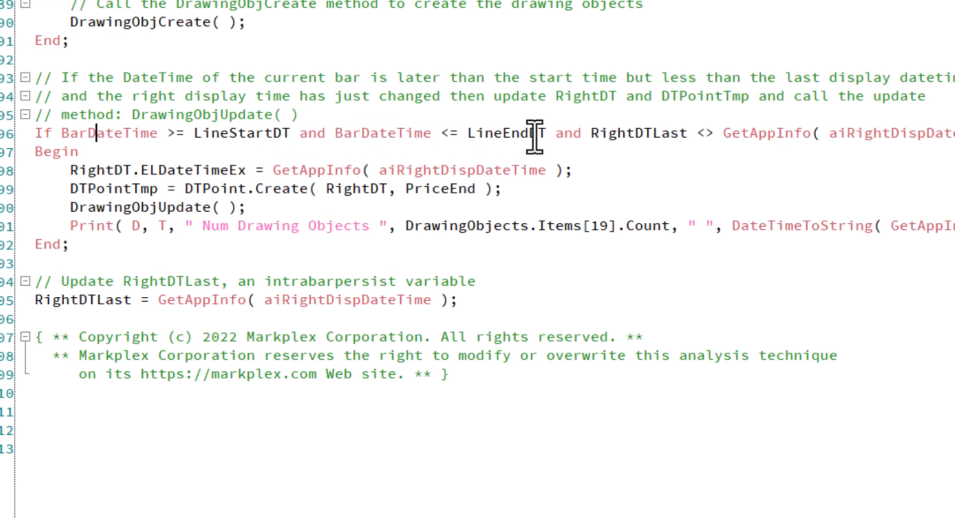
mouse_move(717, 102)
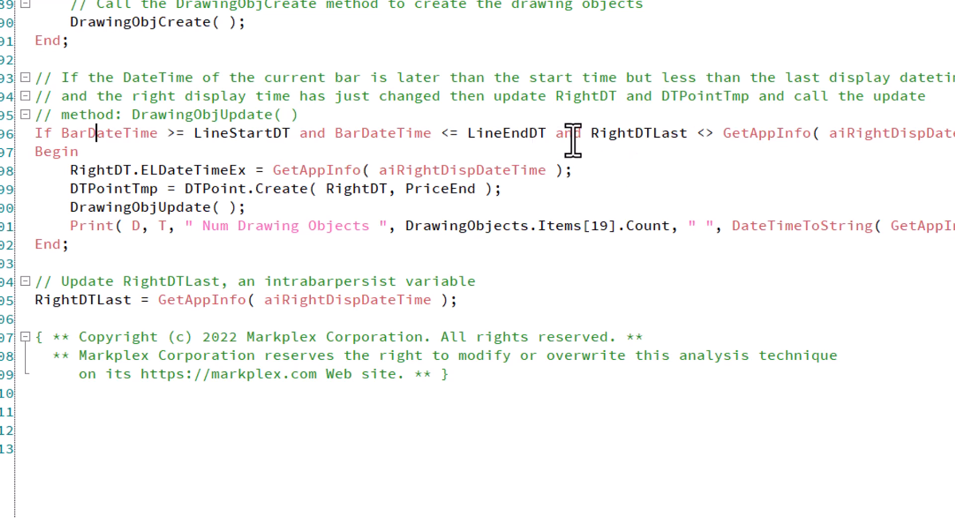
mouse_move(637, 132)
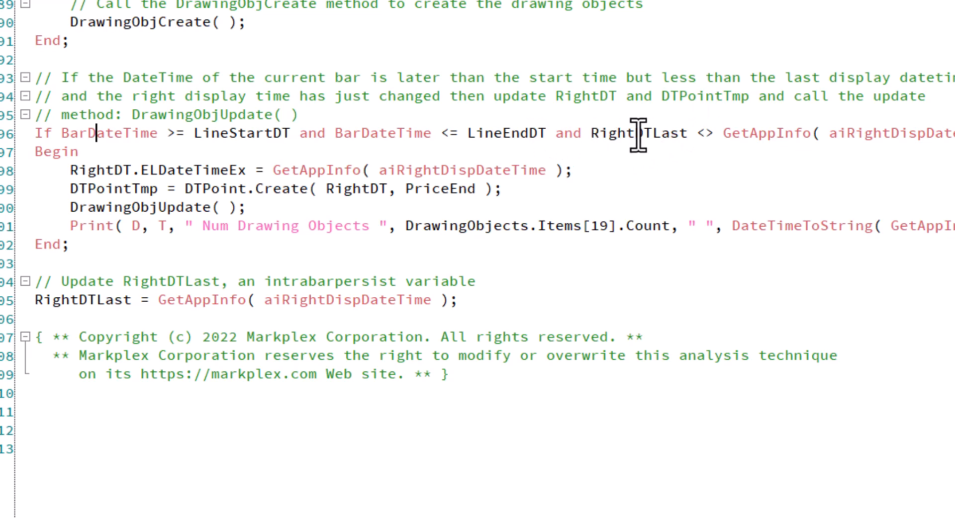
mouse_move(604, 135)
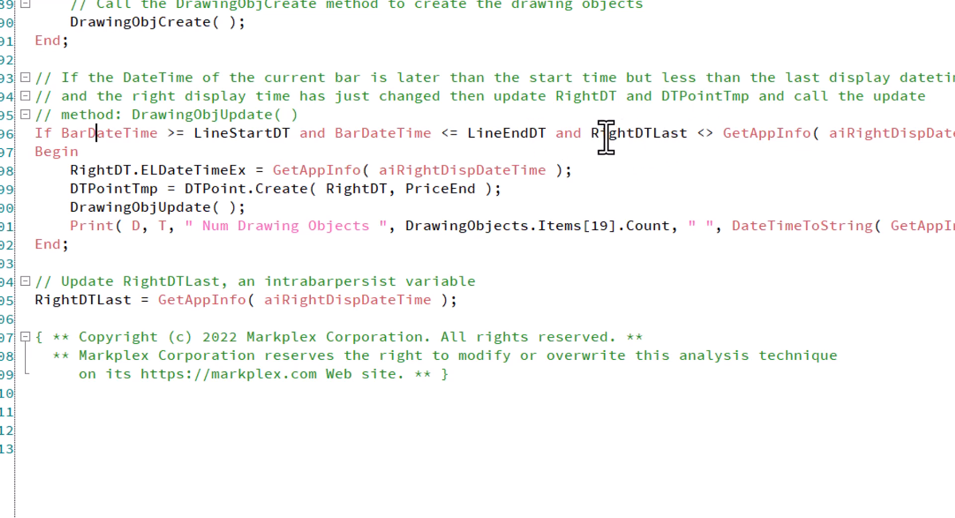
mouse_move(627, 134)
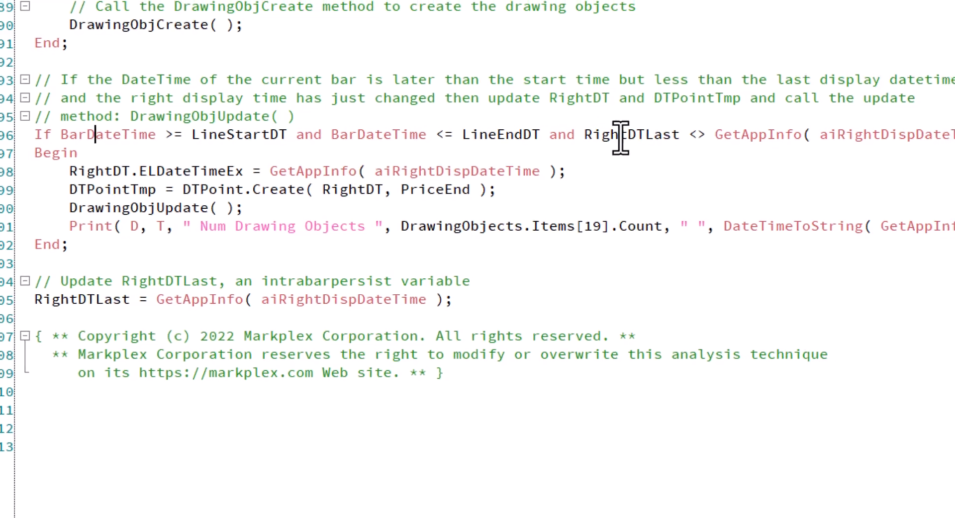
scroll(up, 3)
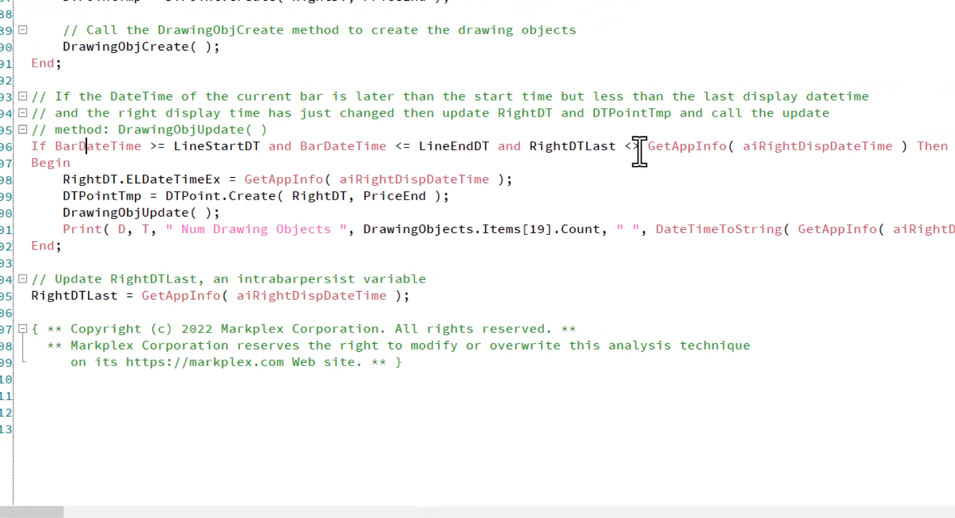
mouse_move(649, 152)
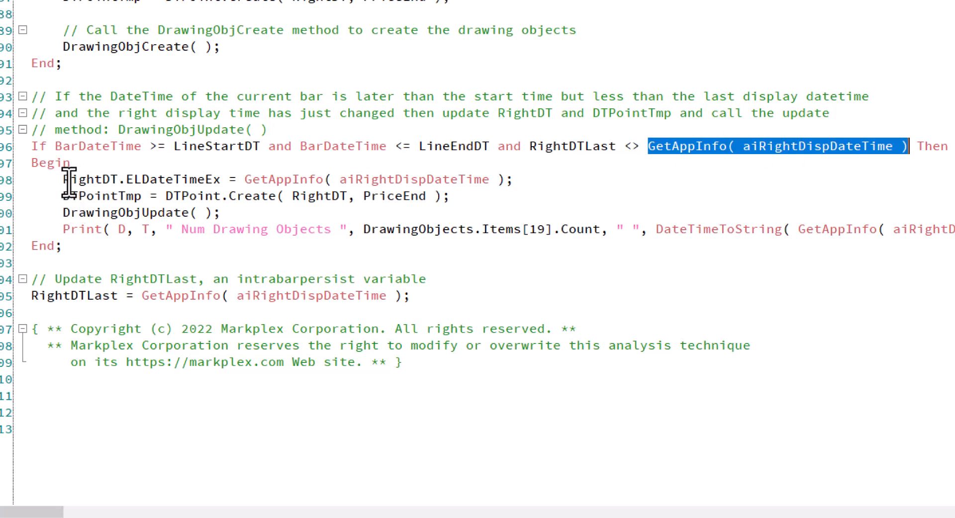
mouse_move(106, 195)
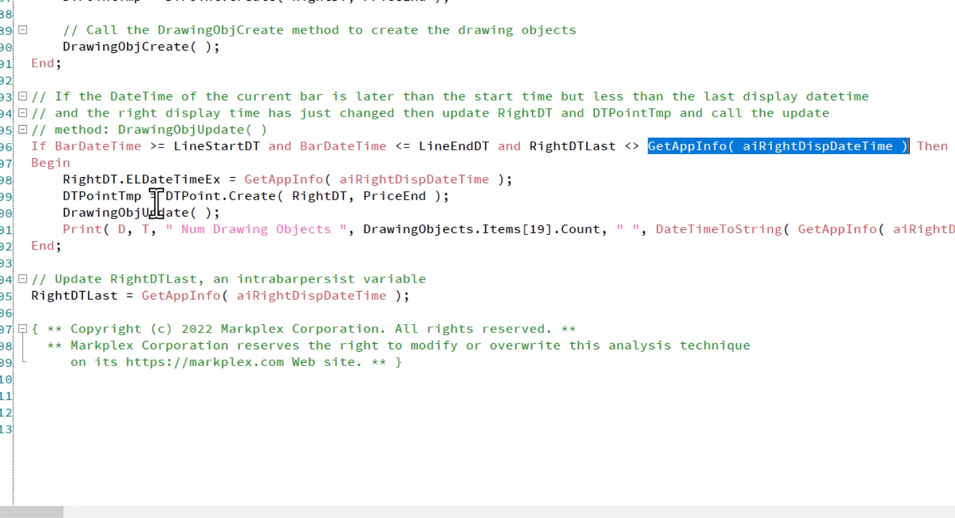
mouse_move(247, 201)
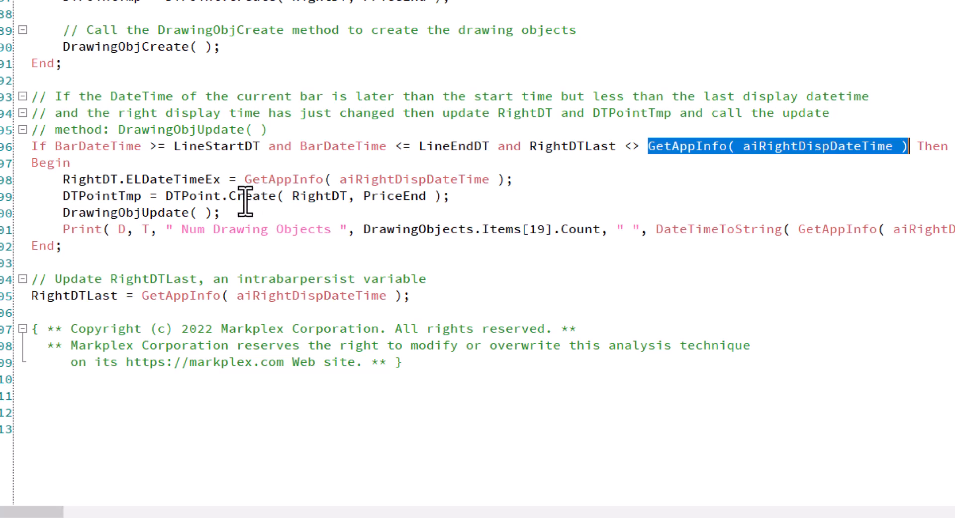
mouse_move(328, 197)
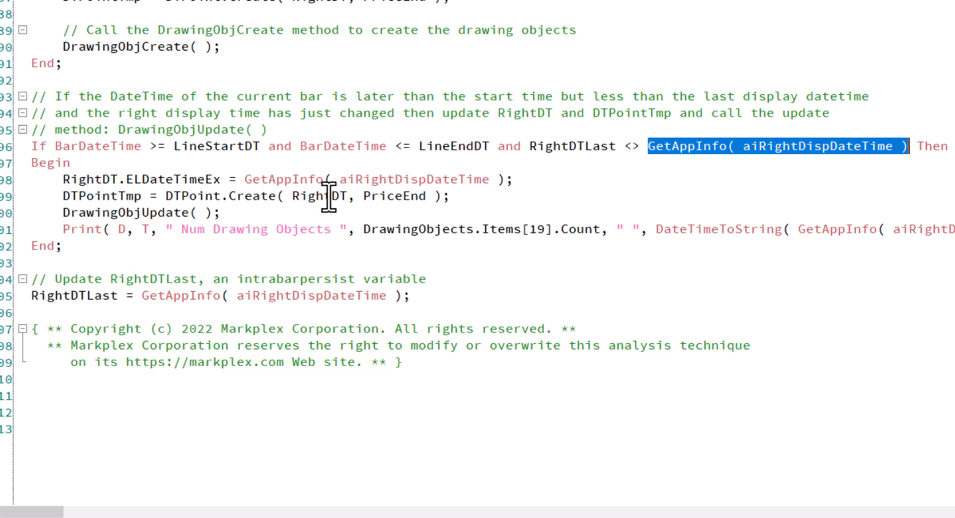
mouse_move(429, 203)
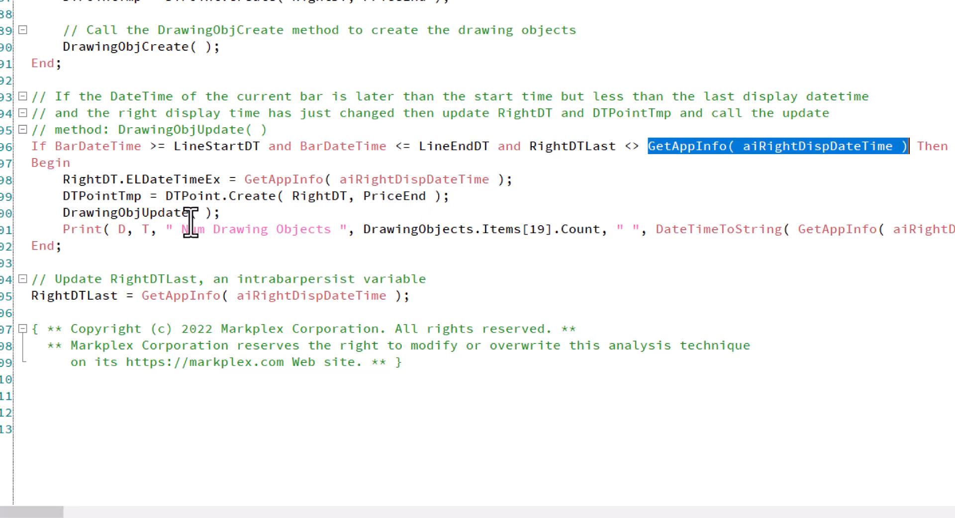
mouse_move(332, 238)
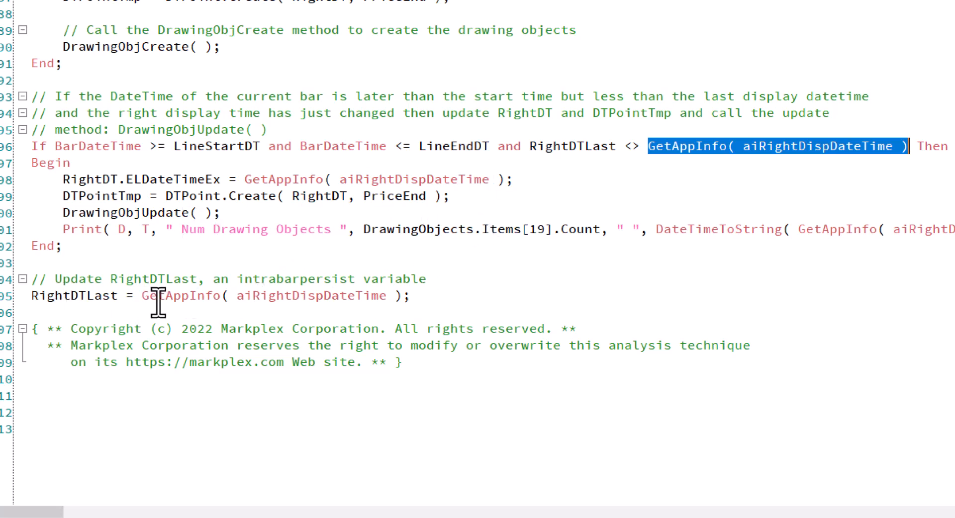
mouse_move(234, 299)
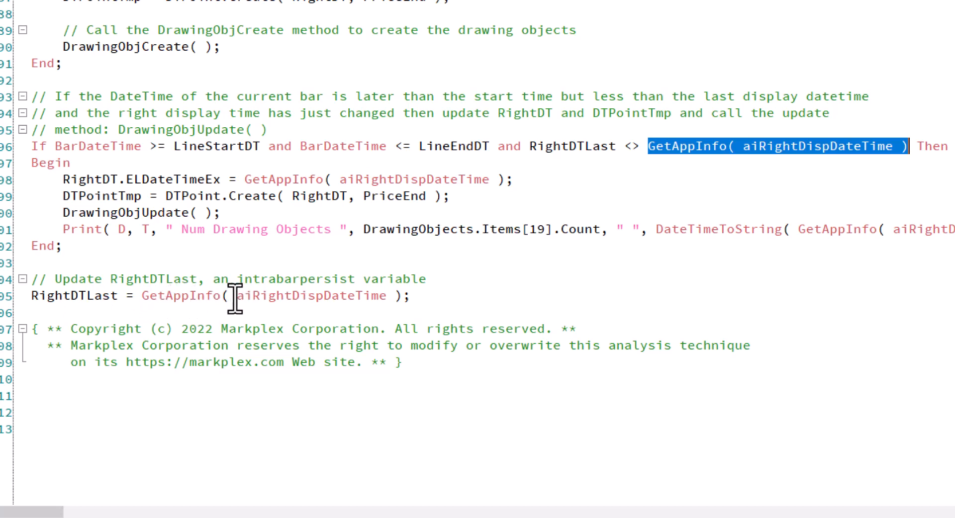
mouse_move(377, 298)
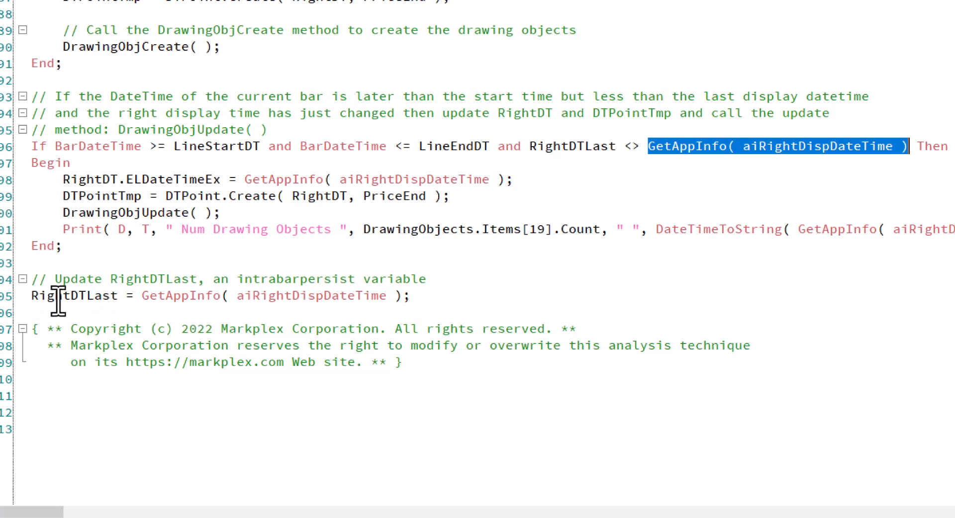
mouse_move(144, 295)
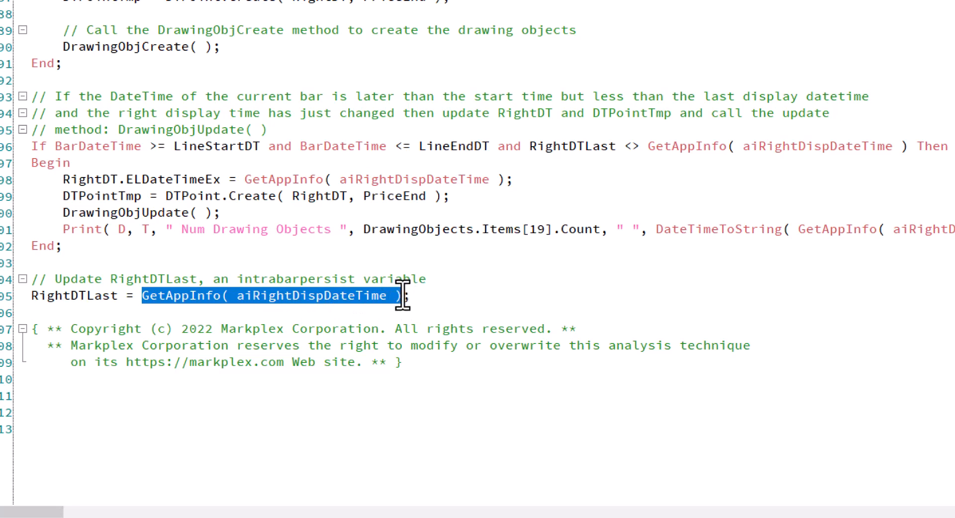
mouse_move(33, 295)
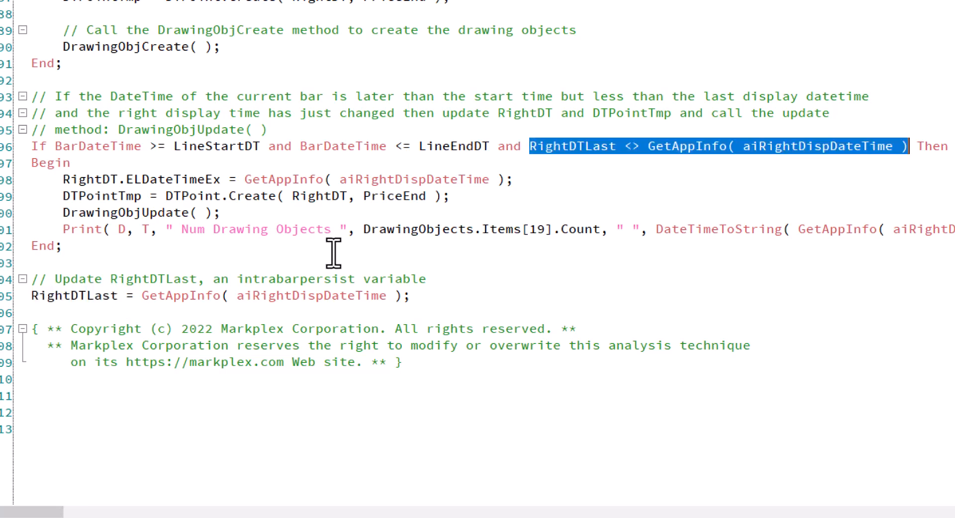
mouse_move(643, 172)
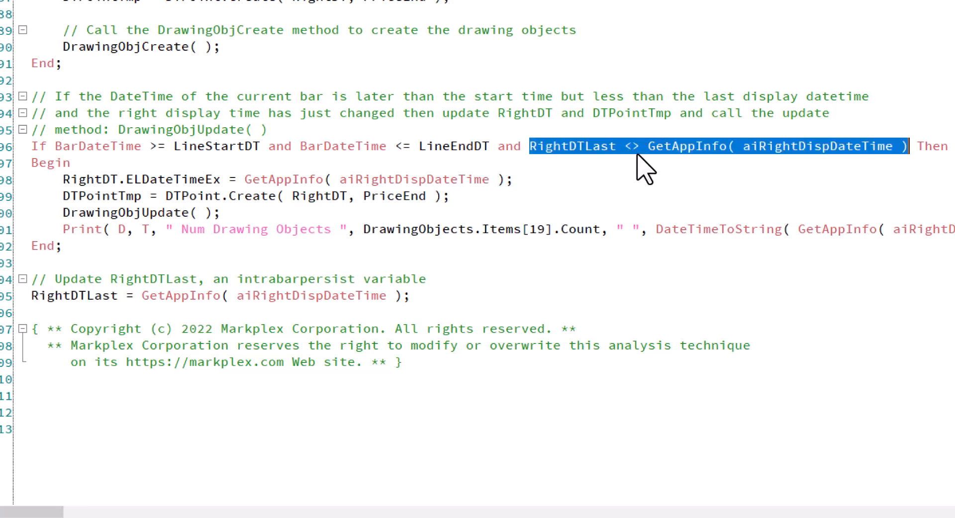
mouse_move(567, 200)
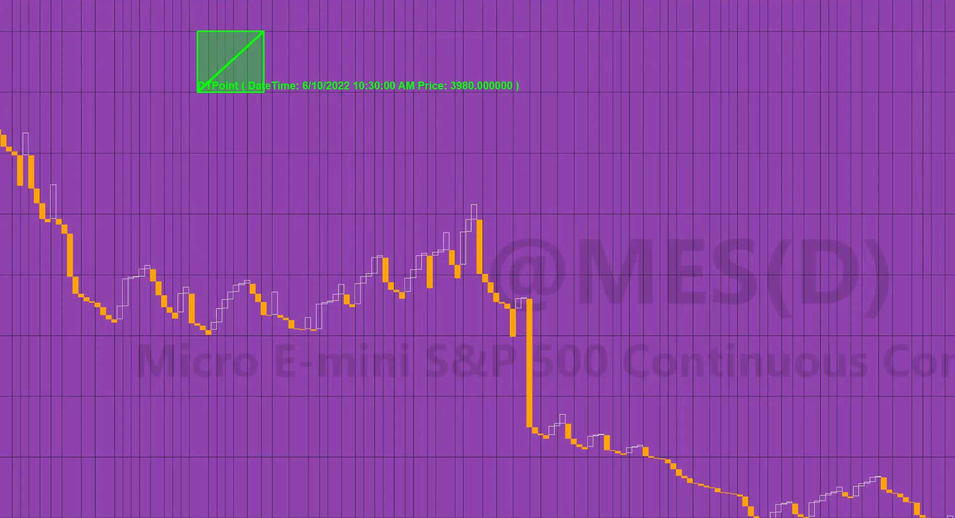
mouse_move(907, 450)
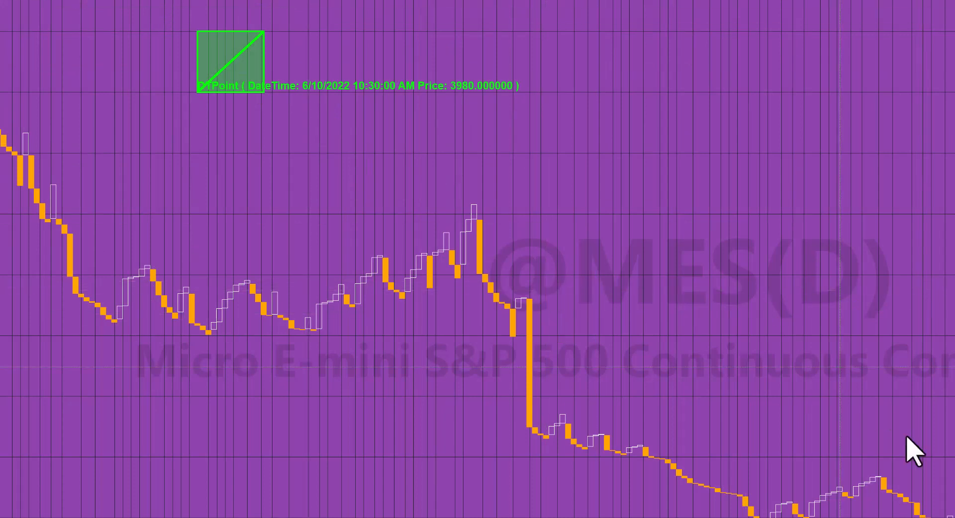
mouse_move(922, 461)
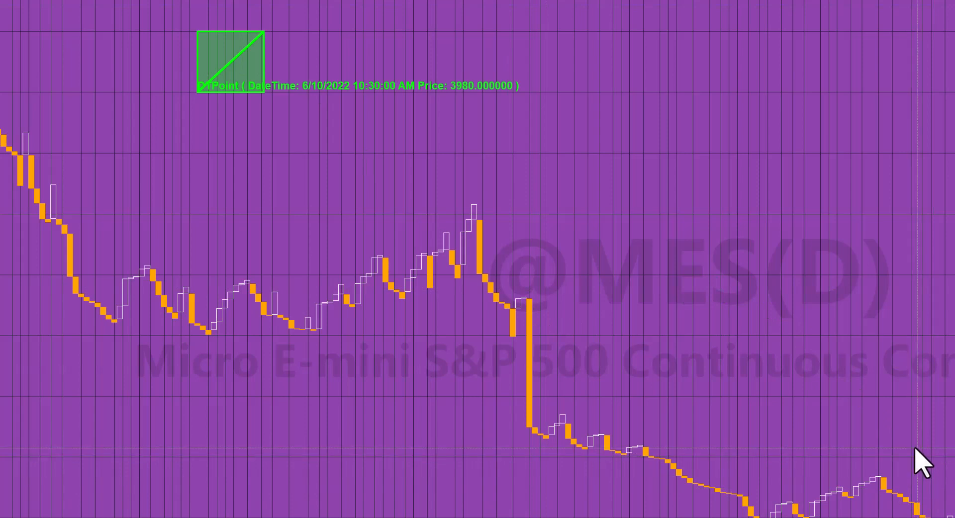
mouse_move(828, 453)
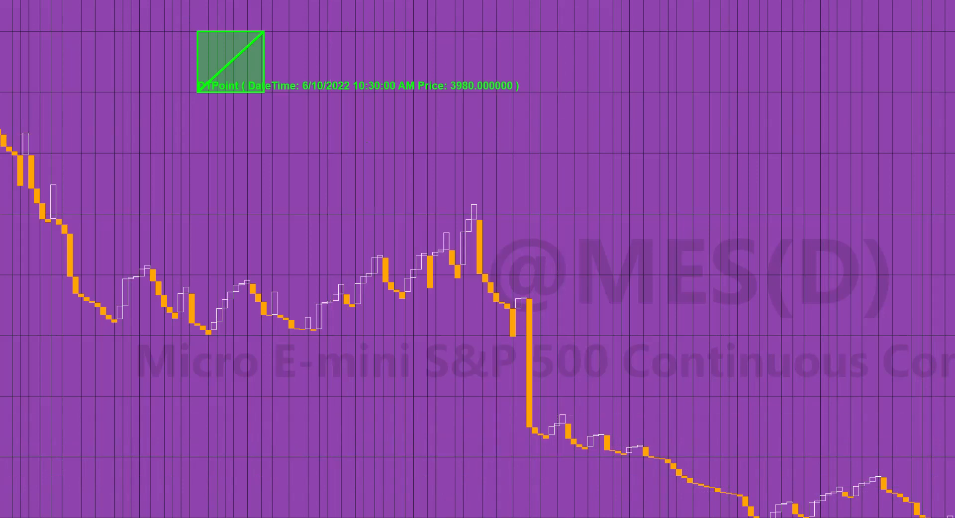
Bring up the chart background's context menu containing Edit Studies.
right_click(231, 54)
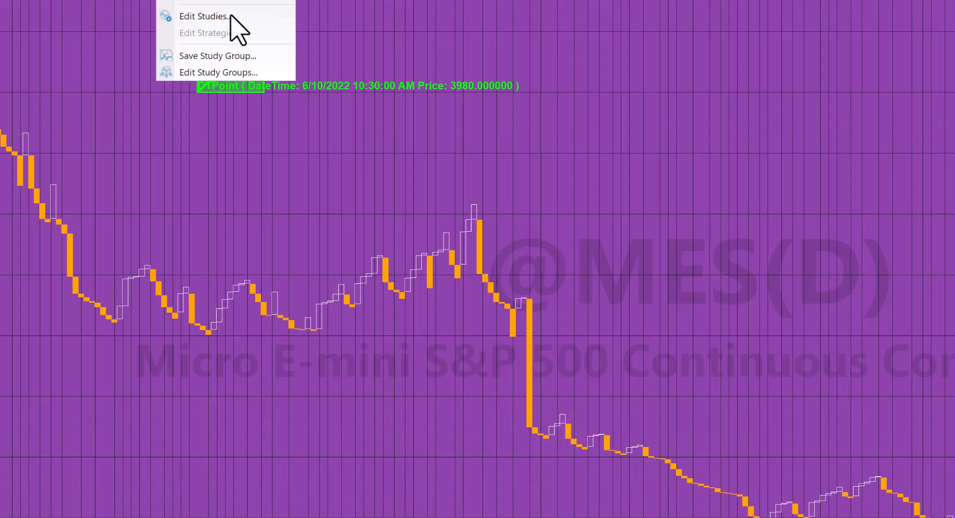
Set _Tutorial180 PriceStart 3917, PriceEnd 3980 and TLTransparency 100 from 6/12 to 6/13.
click(204, 16)
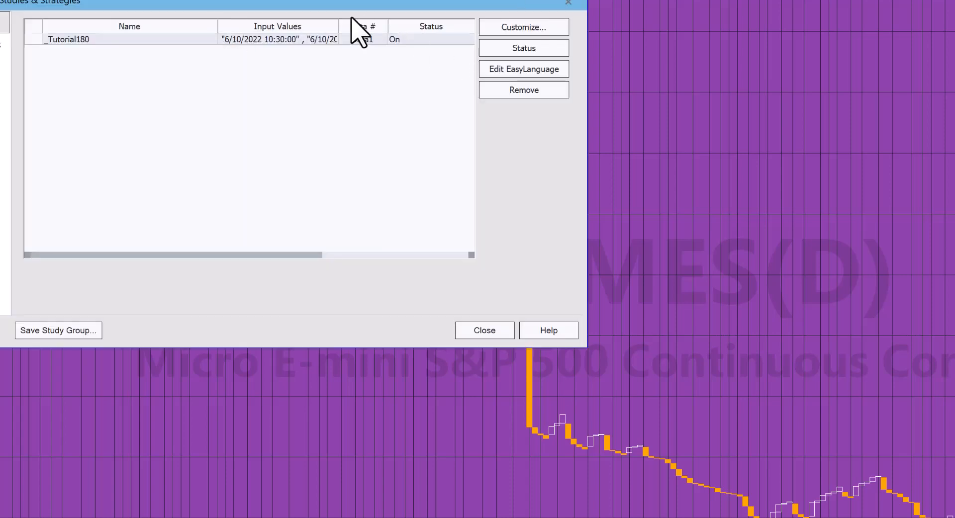
click(523, 27)
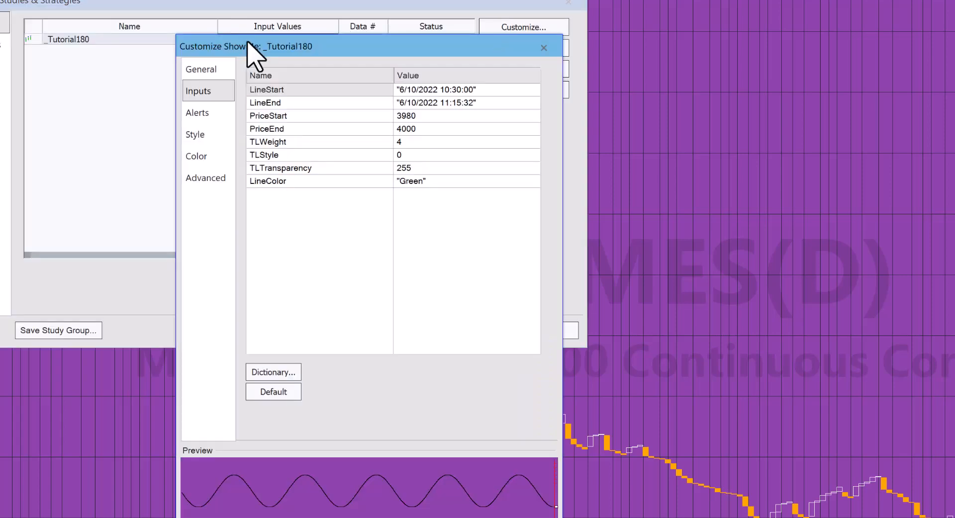
mouse_move(642, 189)
text(3)
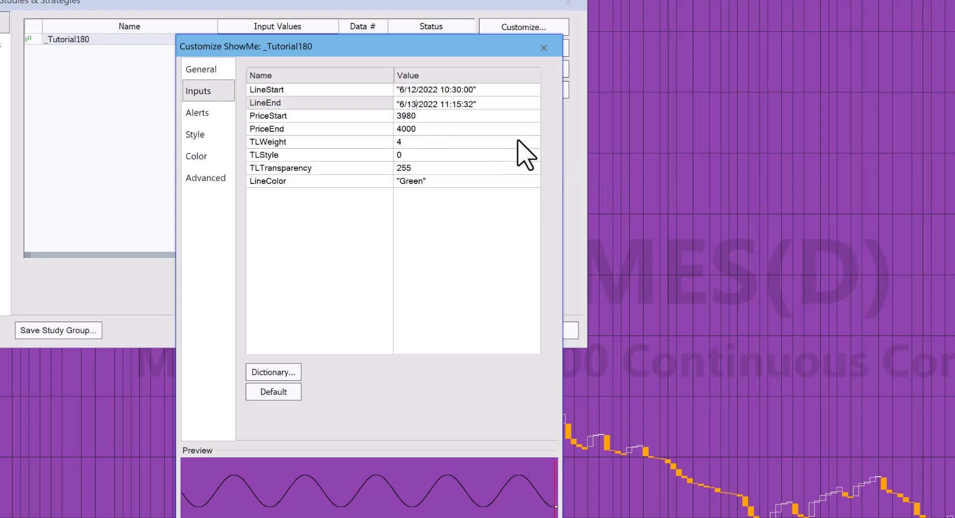
mouse_move(510, 109)
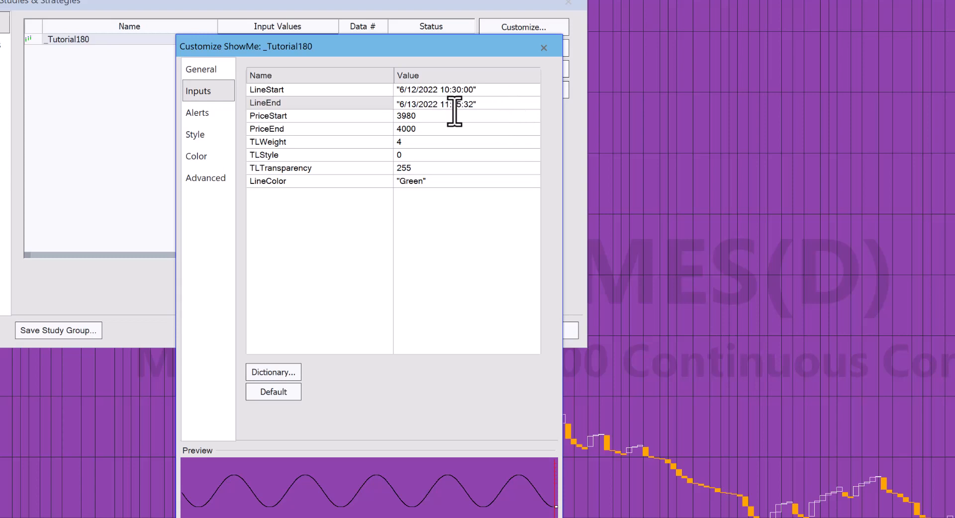
mouse_move(443, 107)
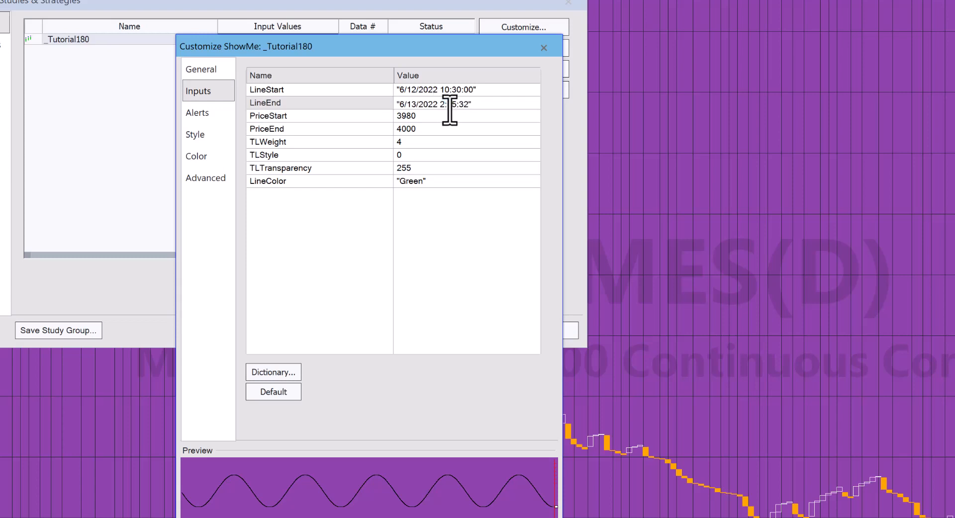
mouse_move(463, 135)
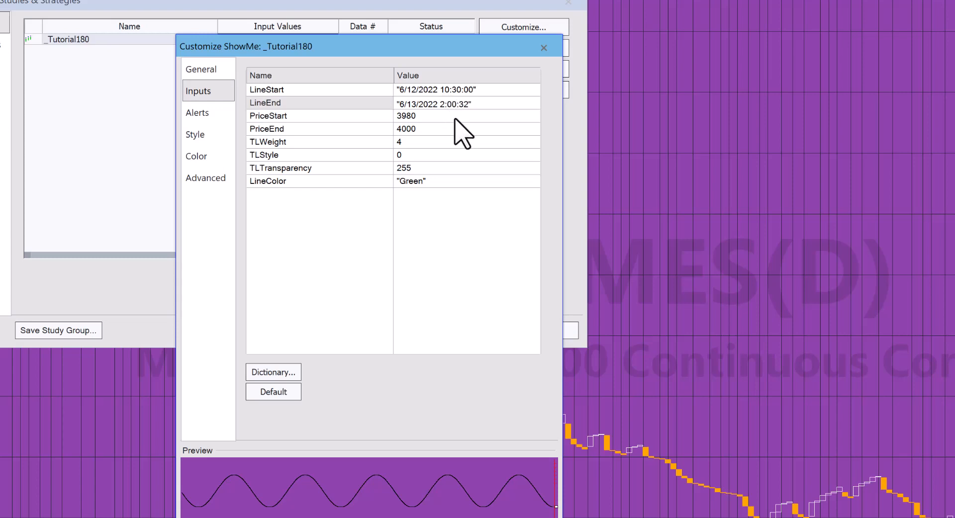
mouse_move(414, 146)
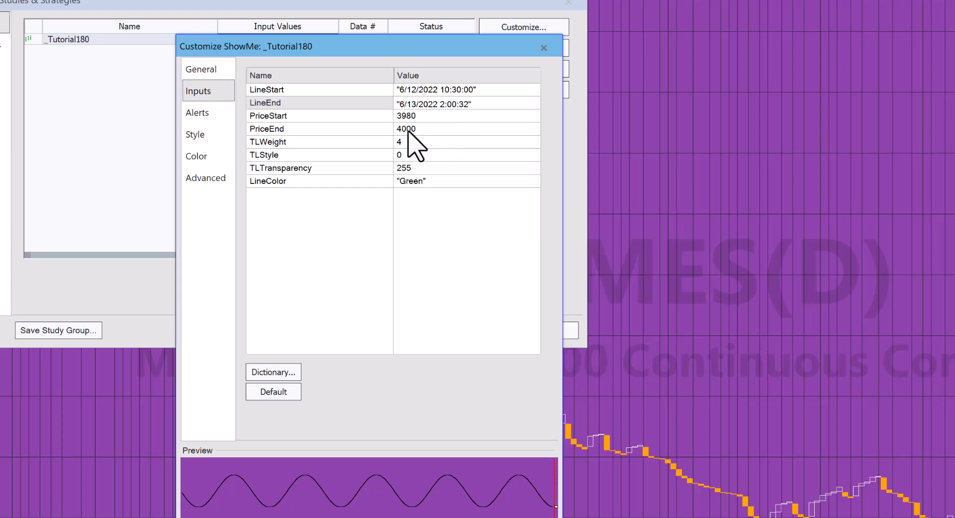
mouse_move(427, 129)
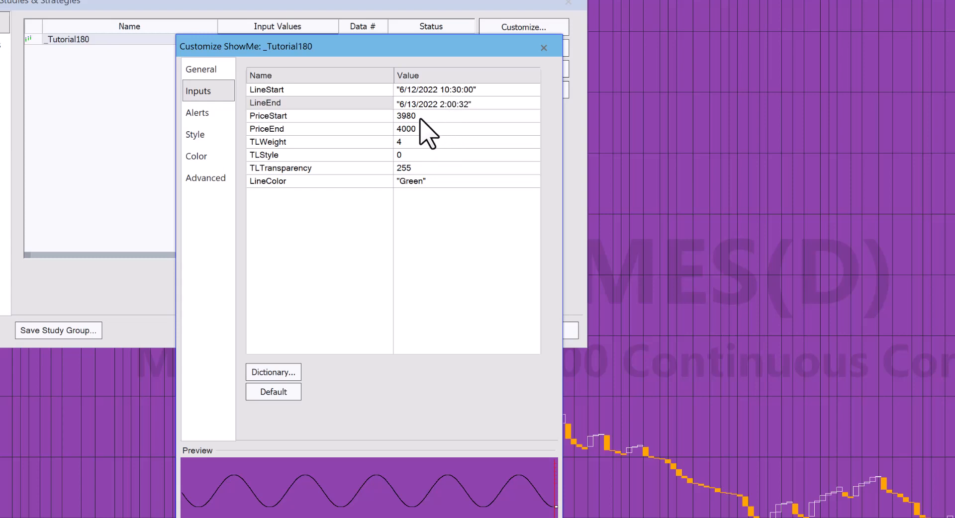
click(405, 117)
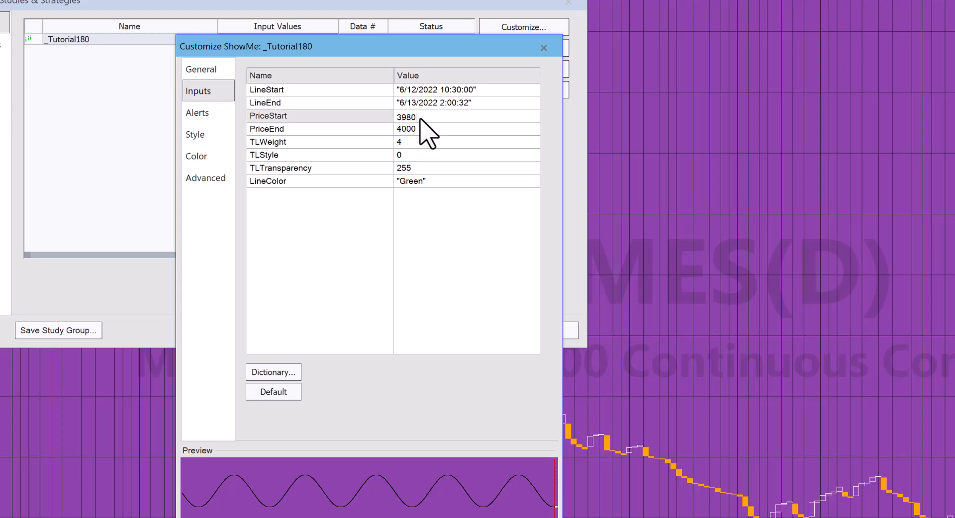
text(3917)
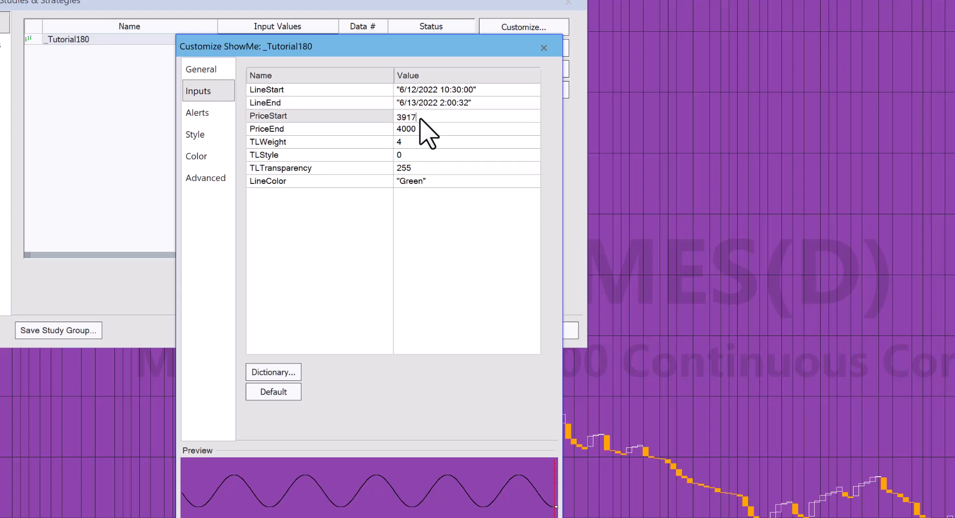
mouse_move(366, 143)
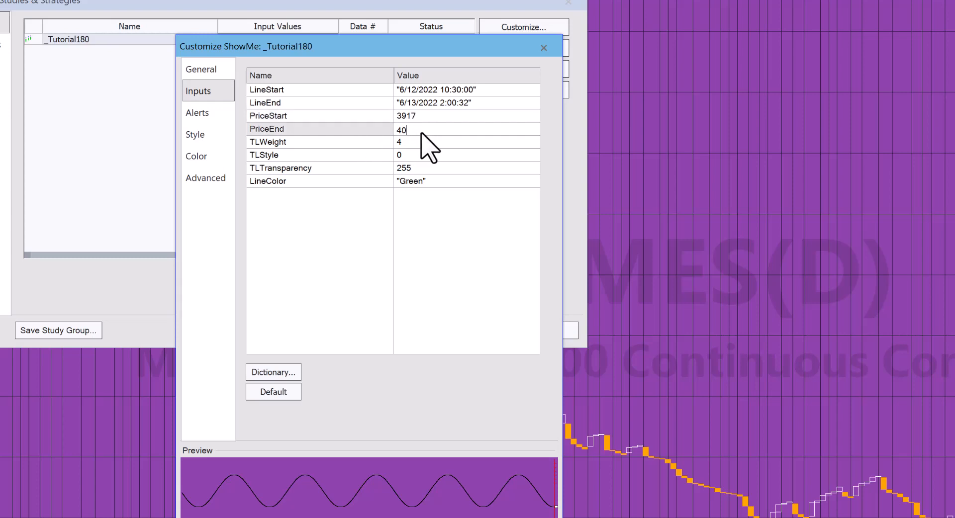
text(3980)
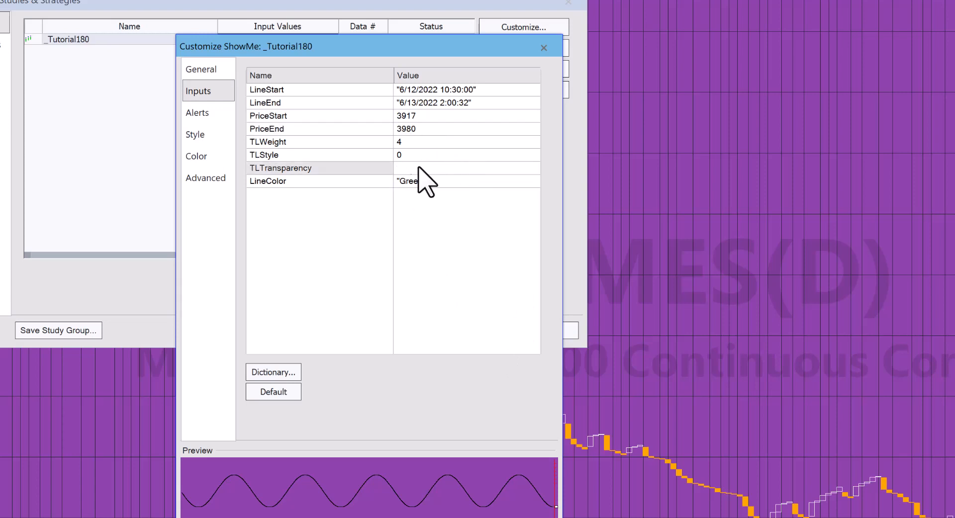
text(100)
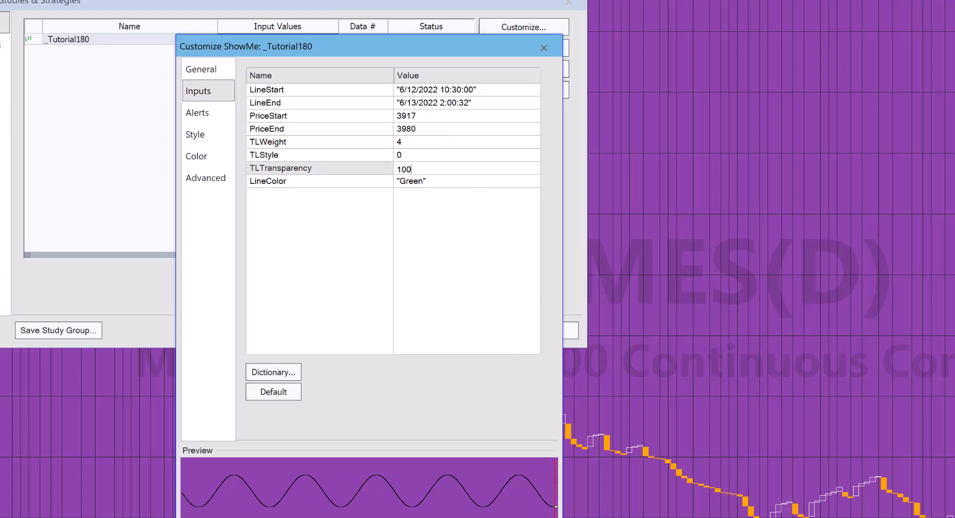
click(543, 48)
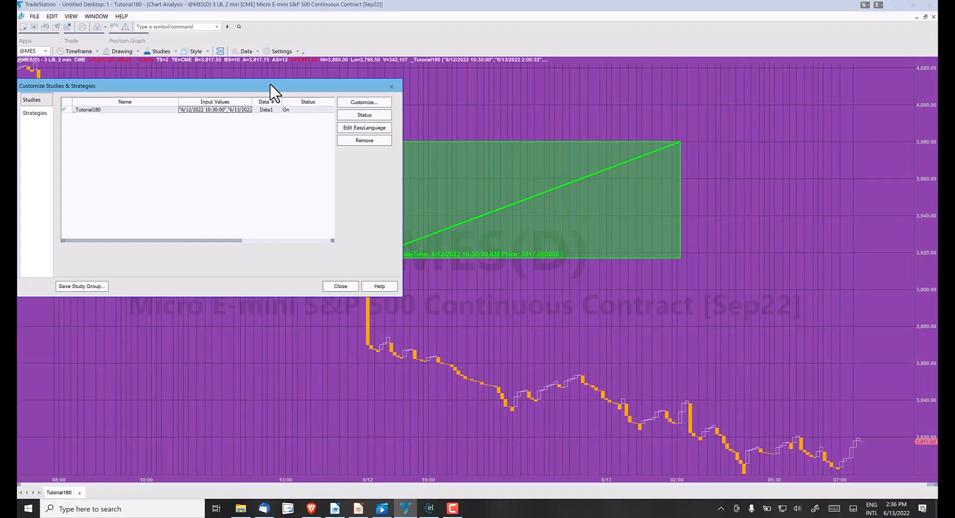
Change the _Tutorial180 LineEnd on the three line break chart to 6/13/2022 9:00:32.
drag(271, 89, 170, 247)
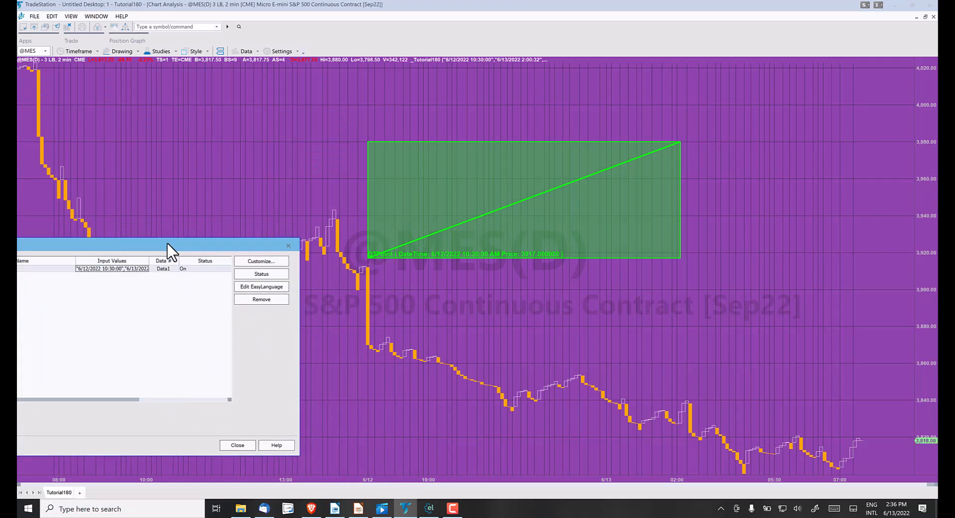
mouse_move(344, 362)
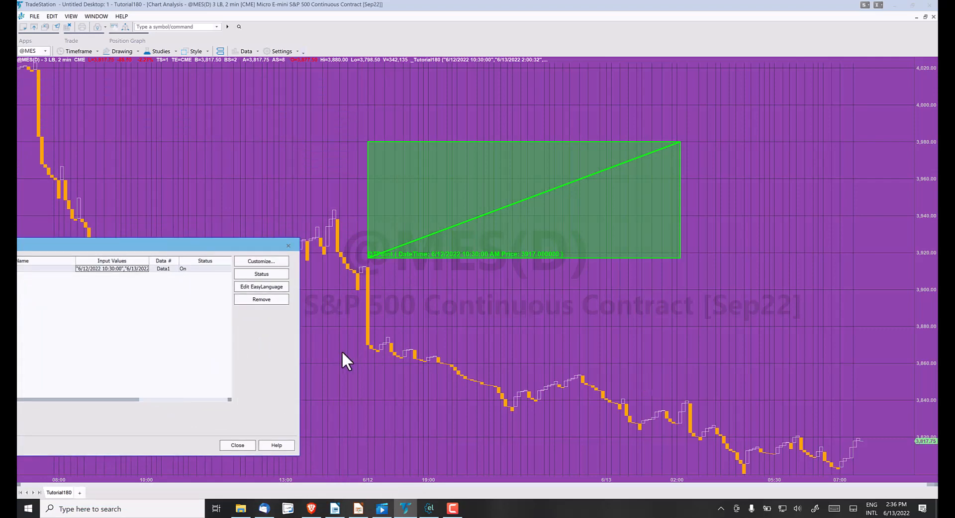
click(261, 261)
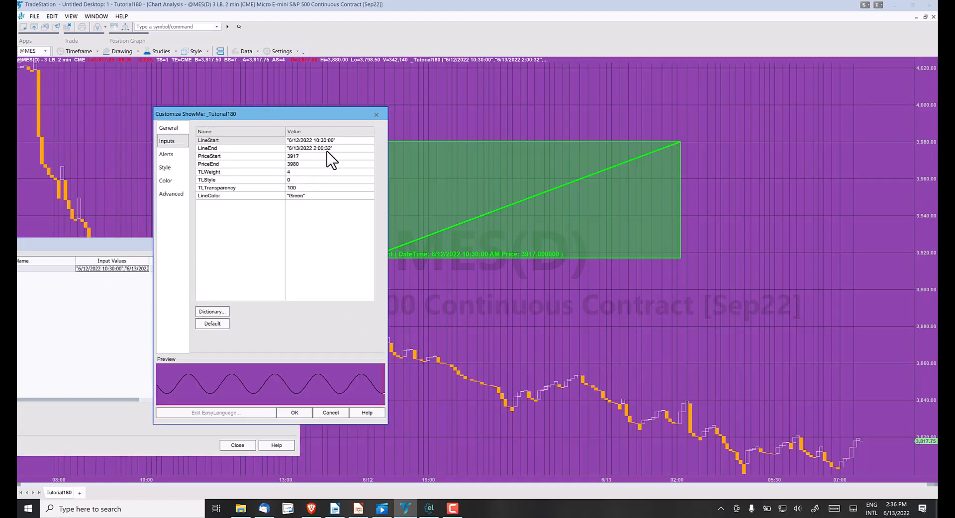
mouse_move(325, 157)
text(9)
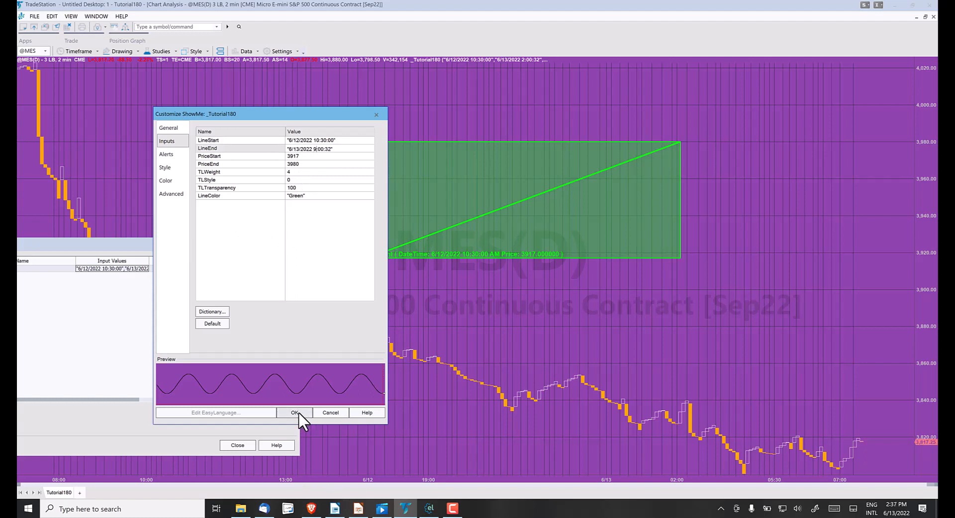
click(294, 412)
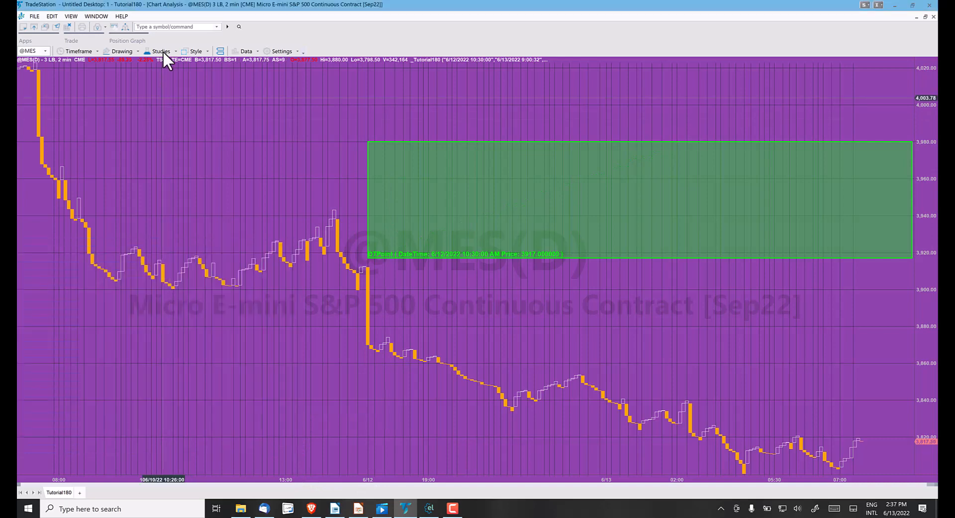
On the Kagi chart, set _Tutorial180 to 6/12 14:30–6/13 6:15:32, prices 3819–3920.
click(96, 16)
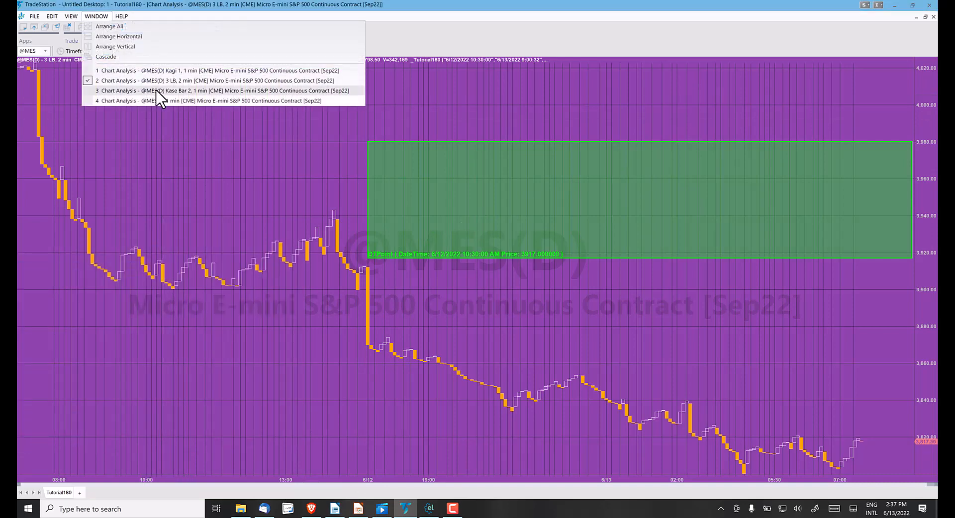
mouse_move(155, 73)
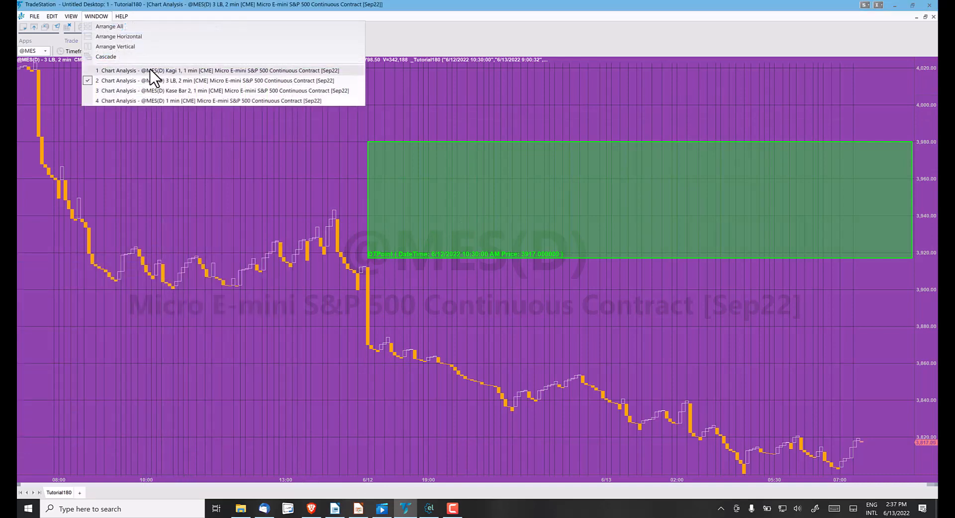
click(219, 70)
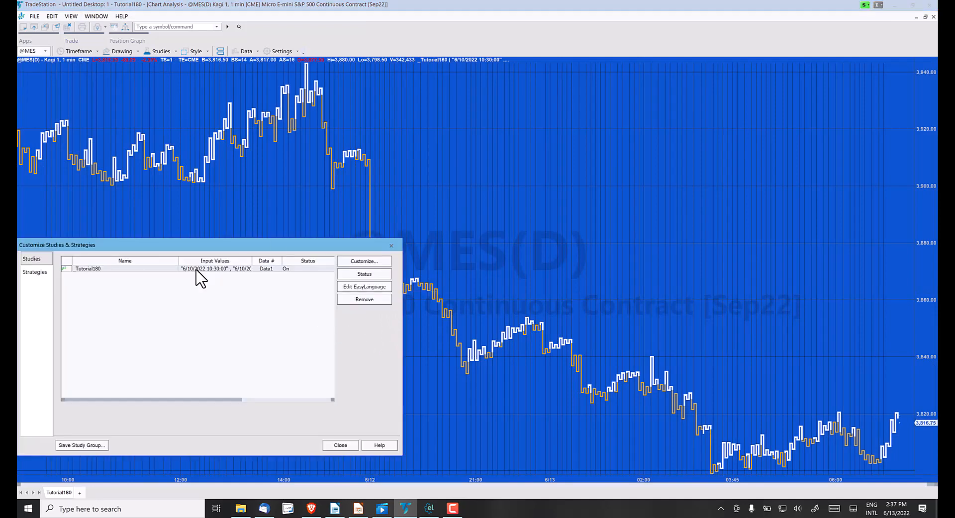
click(363, 260)
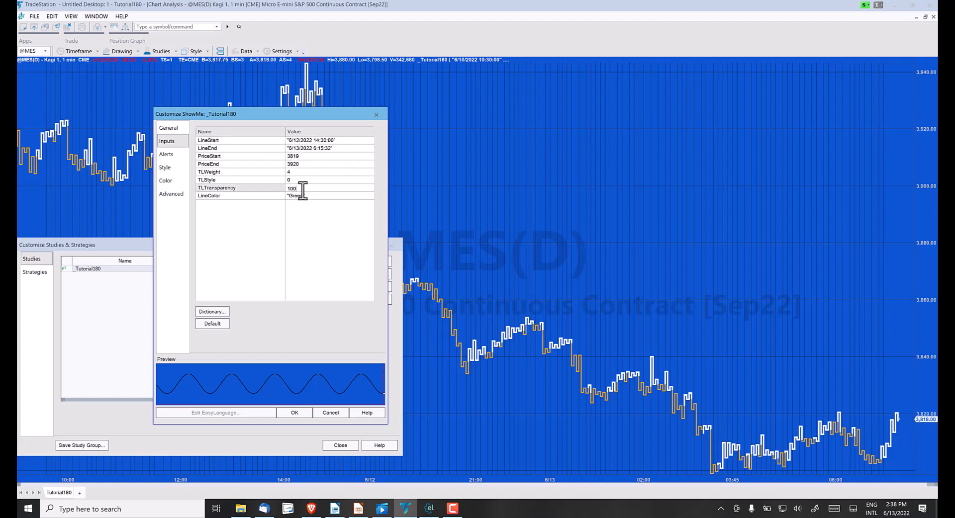
click(294, 413)
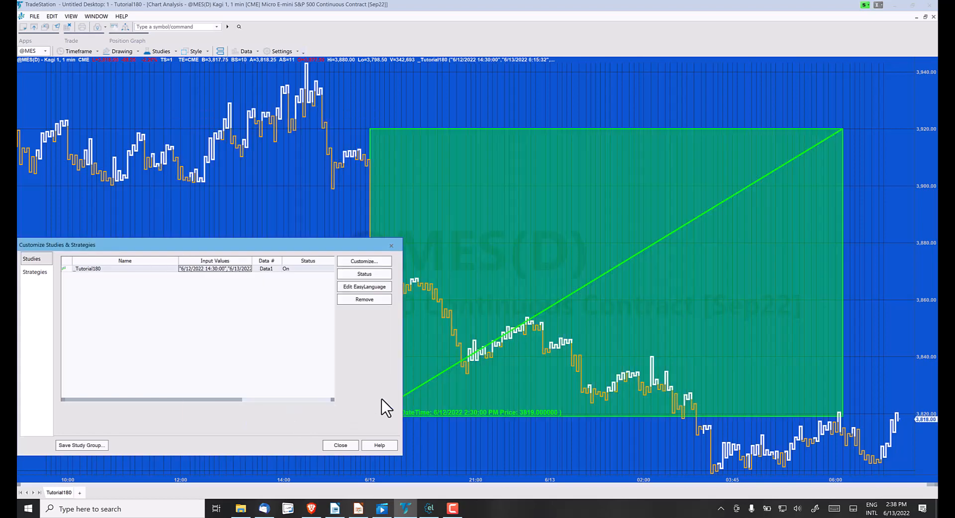
click(340, 445)
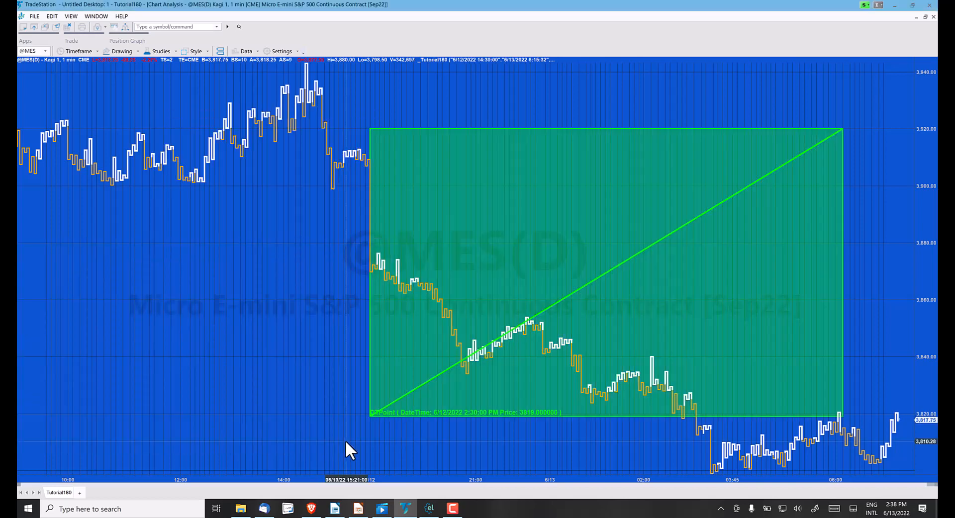